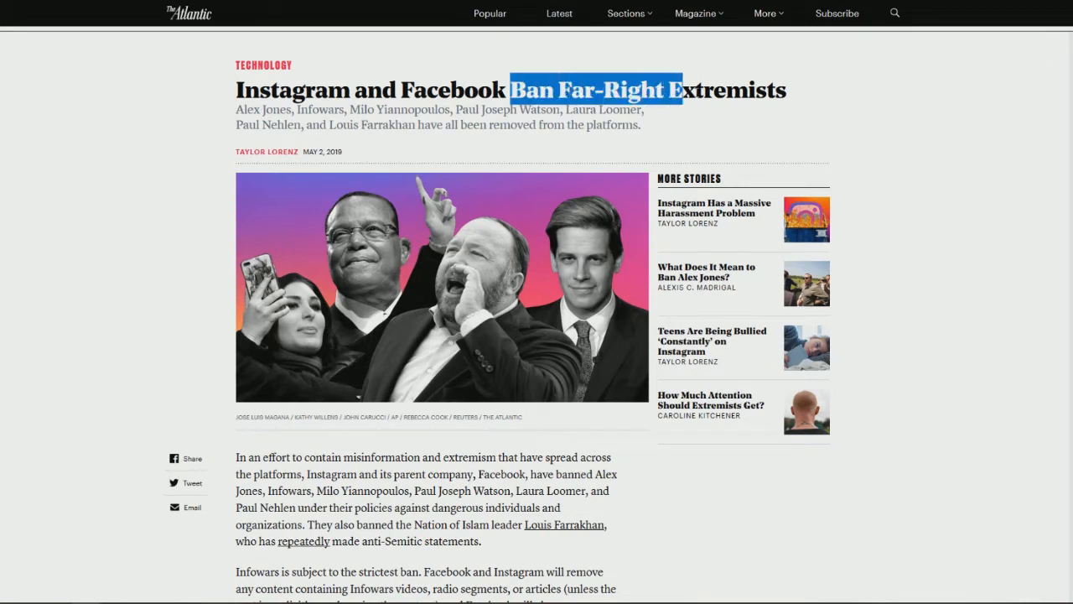
# Scroll down through both crowd graphics in the NYT Upshot article, then back up to the headline
pyautogui.moveTo(671, 91); pyautogui.dragTo(645, 110)
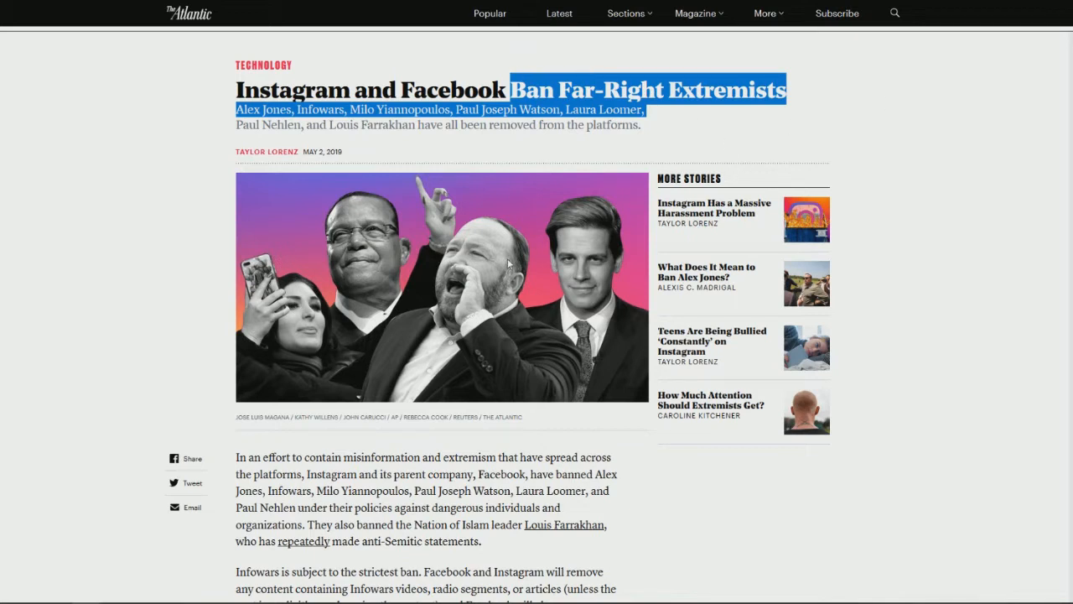
pyautogui.moveTo(661, 131)
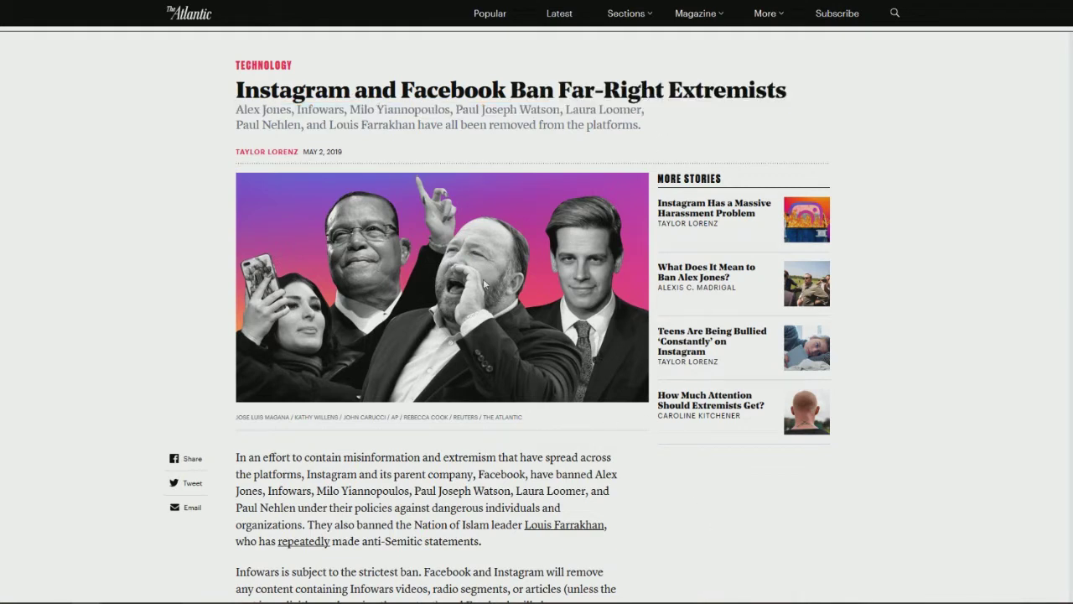
pyautogui.moveTo(512, 412)
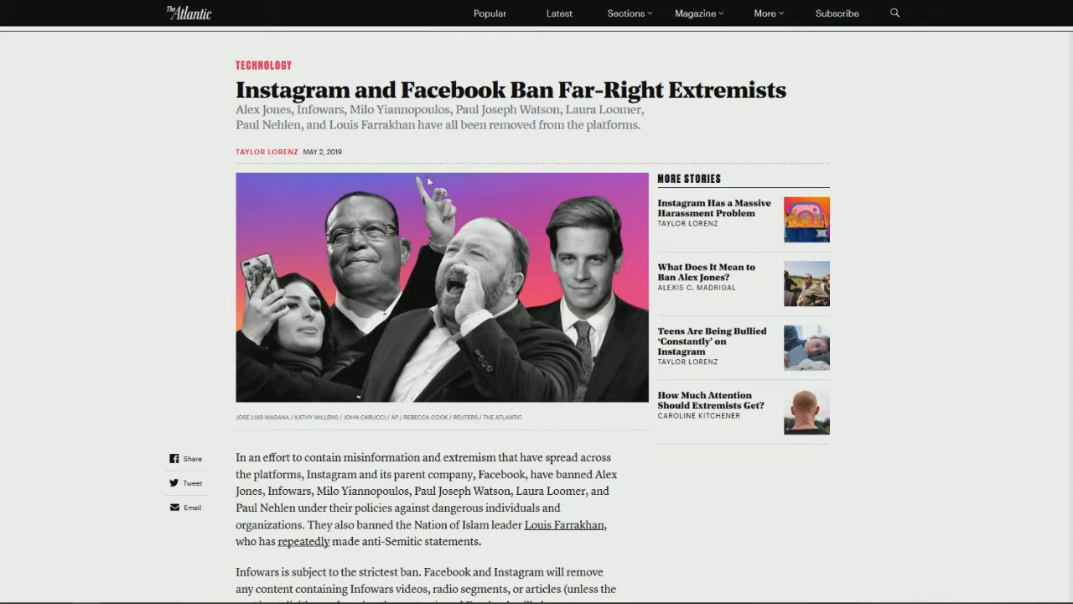
pyautogui.moveTo(472, 285)
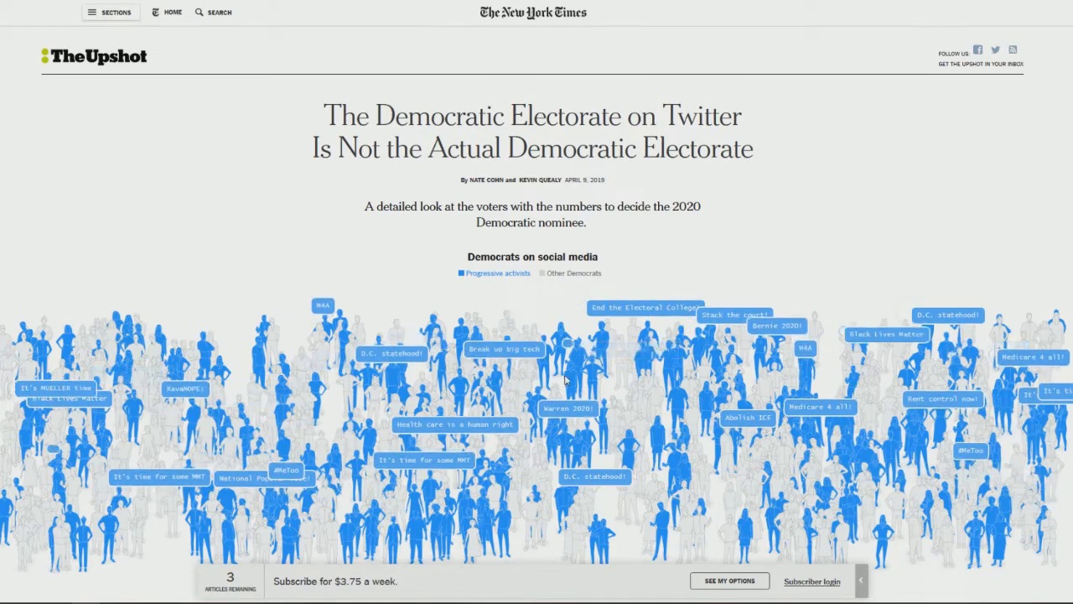
pyautogui.scroll(-3)
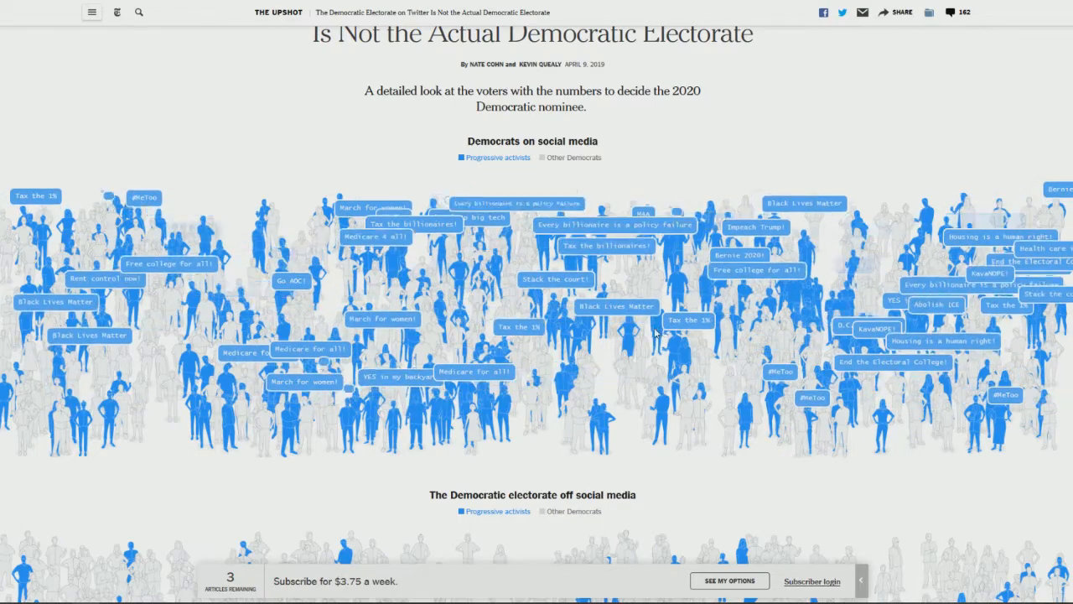
pyautogui.scroll(-3)
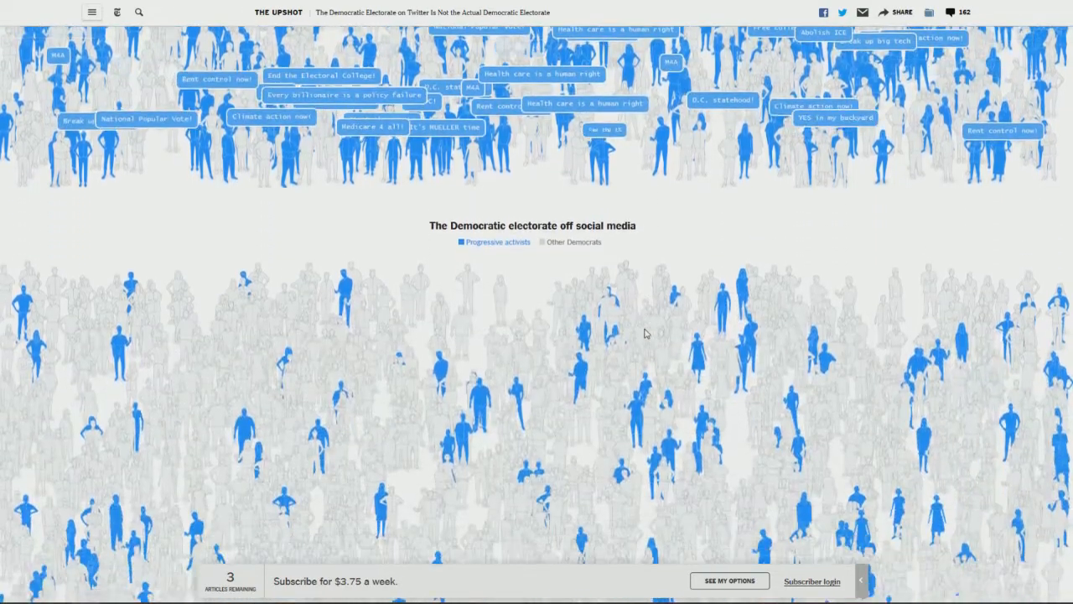
pyautogui.scroll(-3)
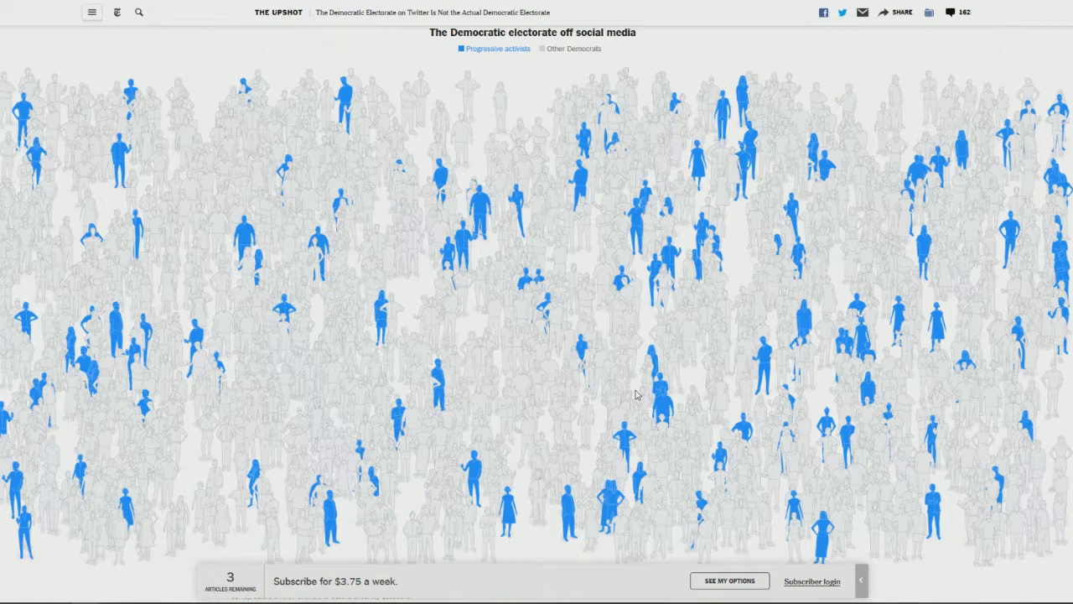
pyautogui.scroll(3)
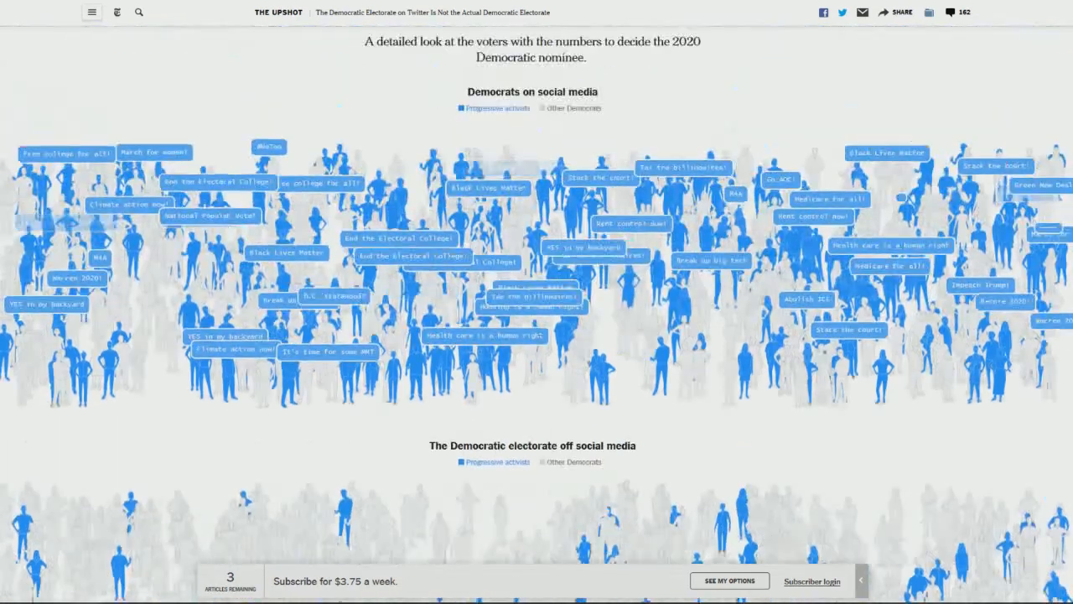
pyautogui.scroll(3)
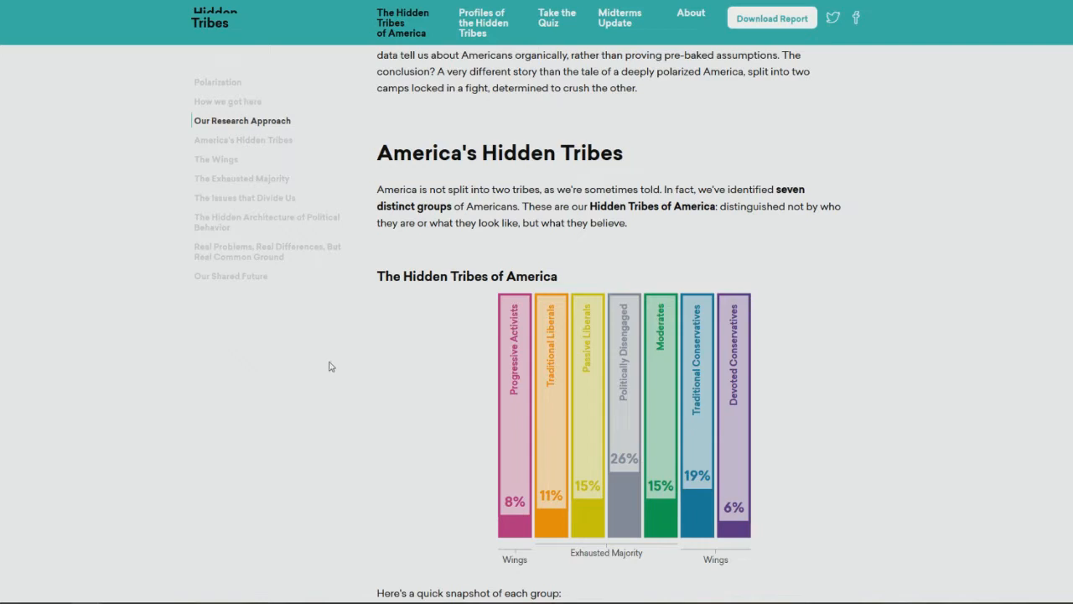
# Scroll from the Polarization opening down to the America's Hidden Tribes seven-group chart
pyautogui.scroll(3)
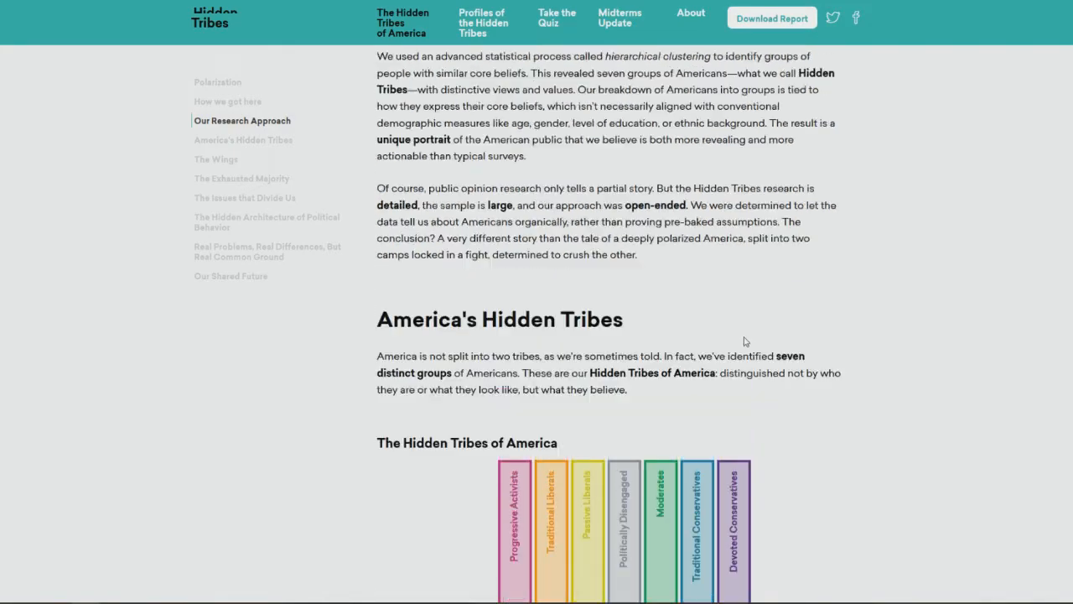
pyautogui.scroll(3)
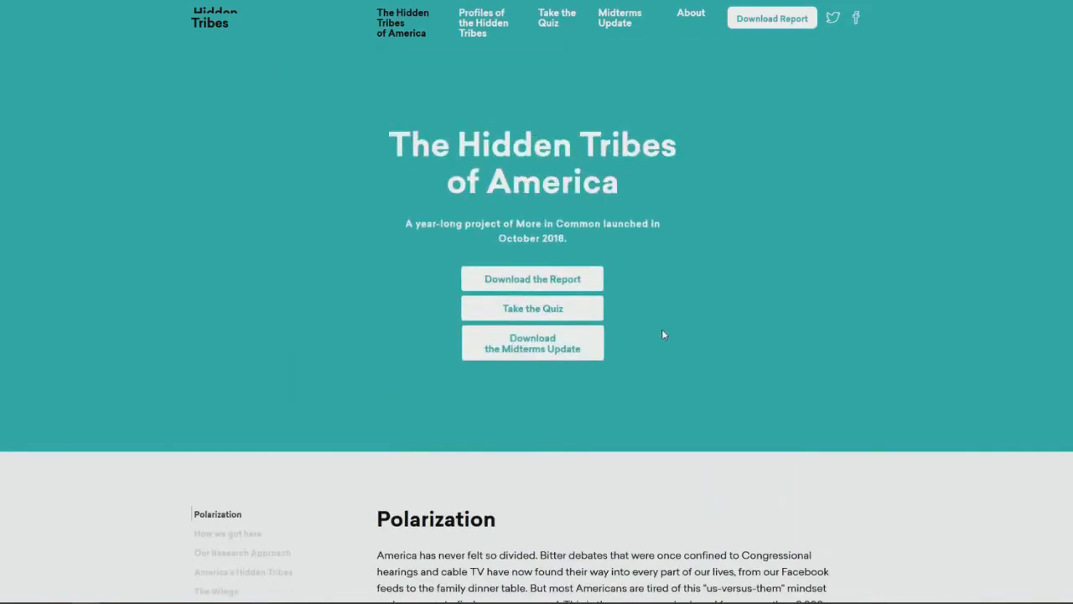
pyautogui.scroll(-3)
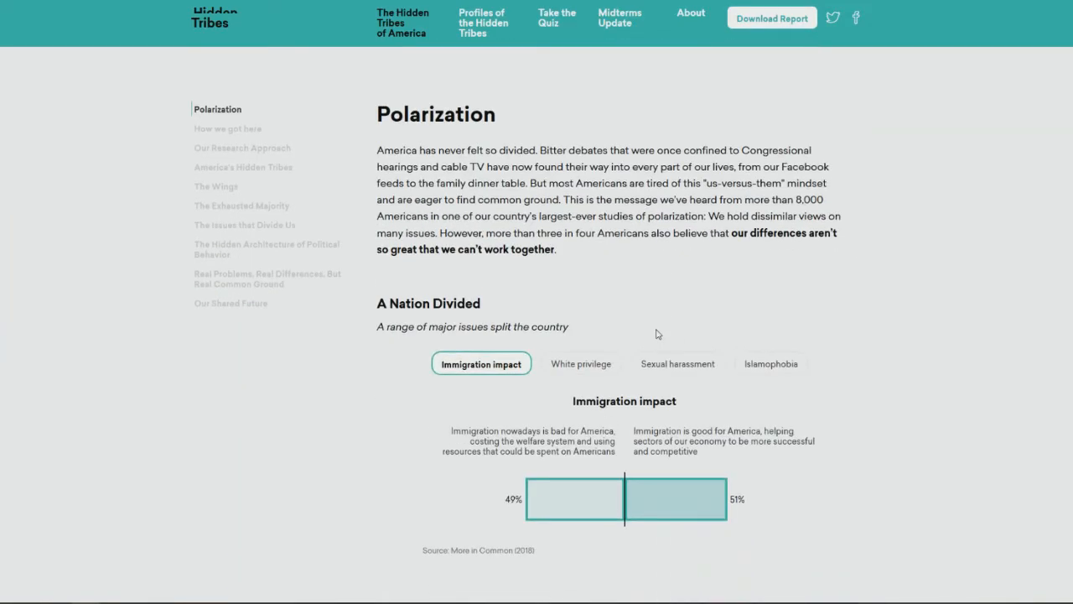
pyautogui.scroll(-3)
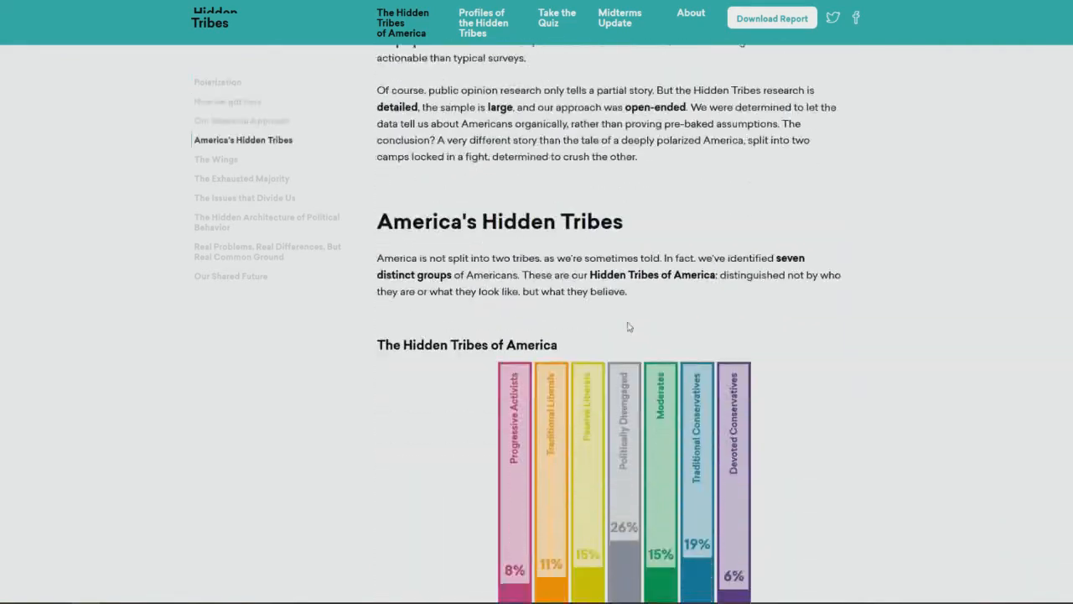
pyautogui.scroll(-3)
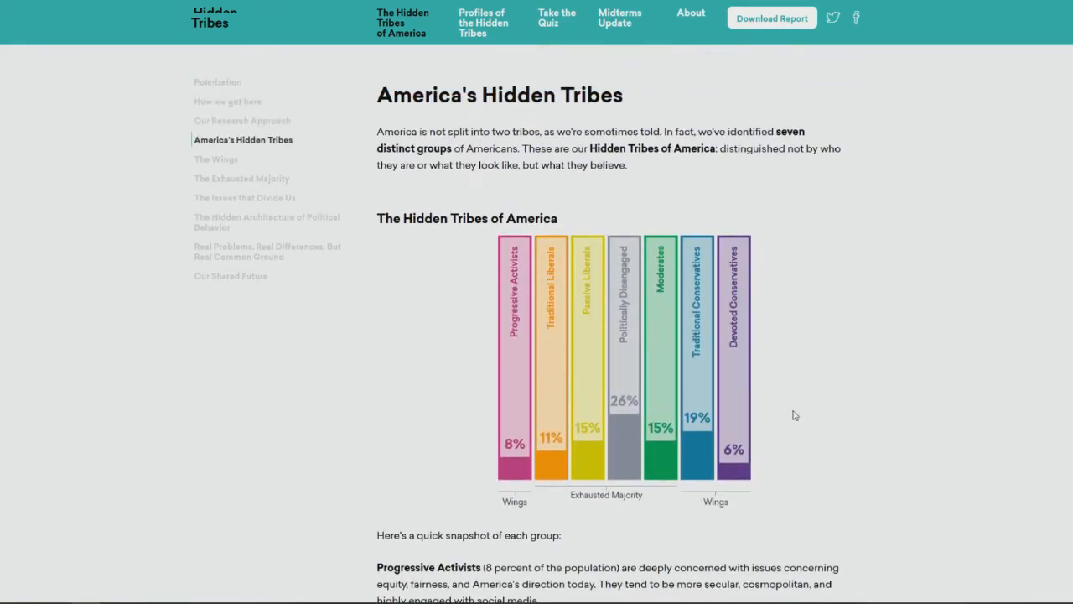
pyautogui.scroll(-3)
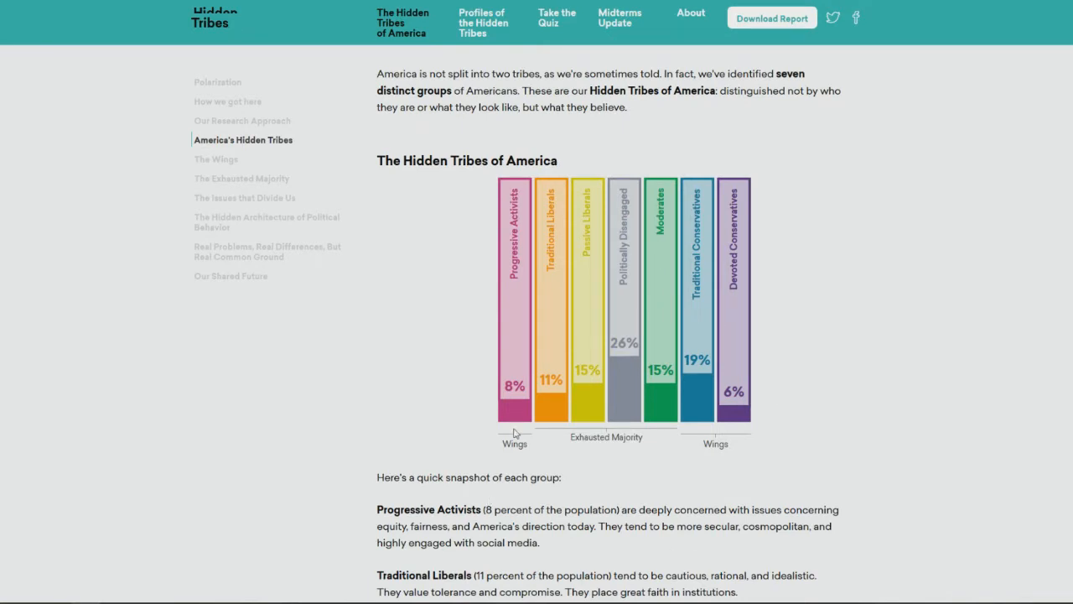
pyautogui.moveTo(522, 261)
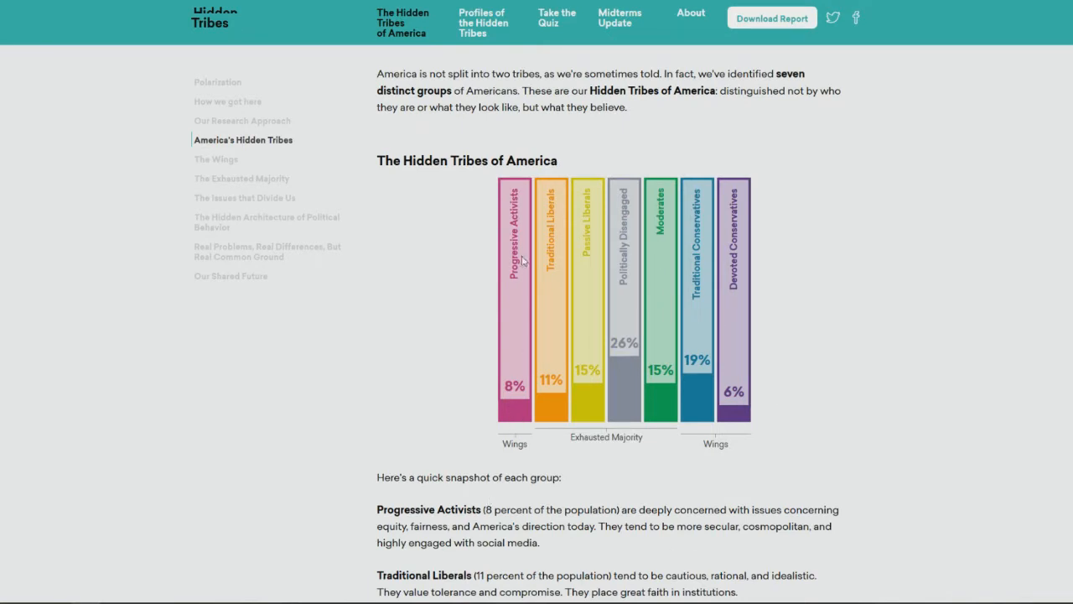
pyautogui.moveTo(570, 394)
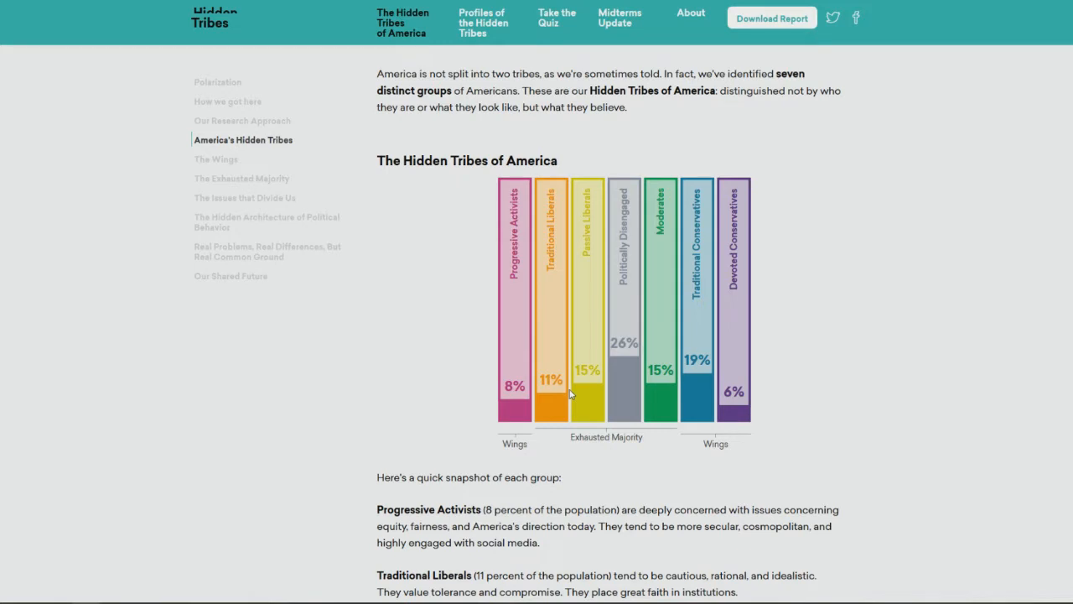
pyautogui.moveTo(585, 399)
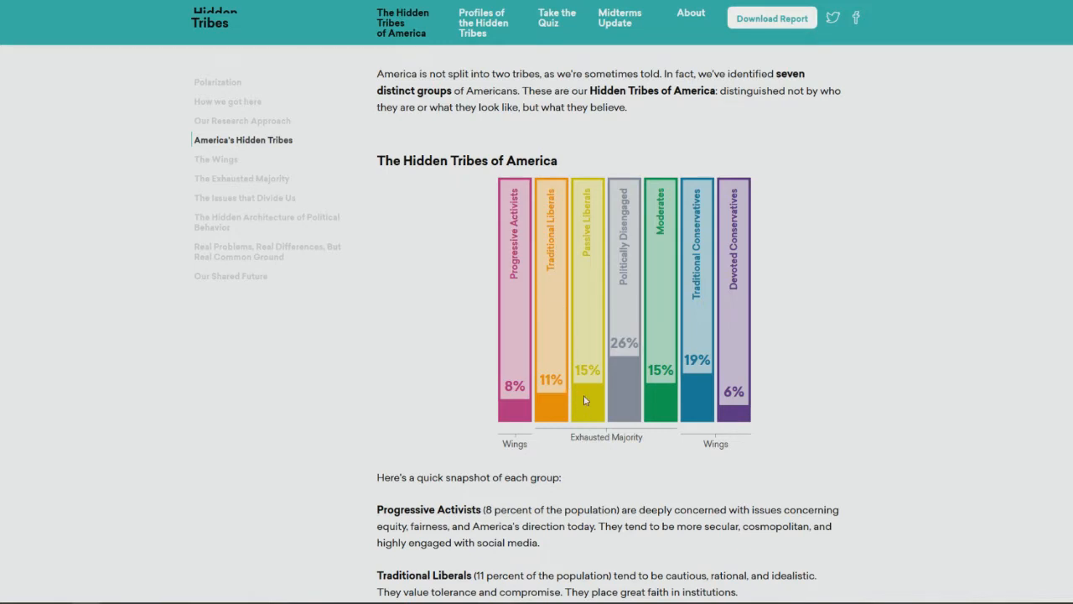
pyautogui.moveTo(621, 390)
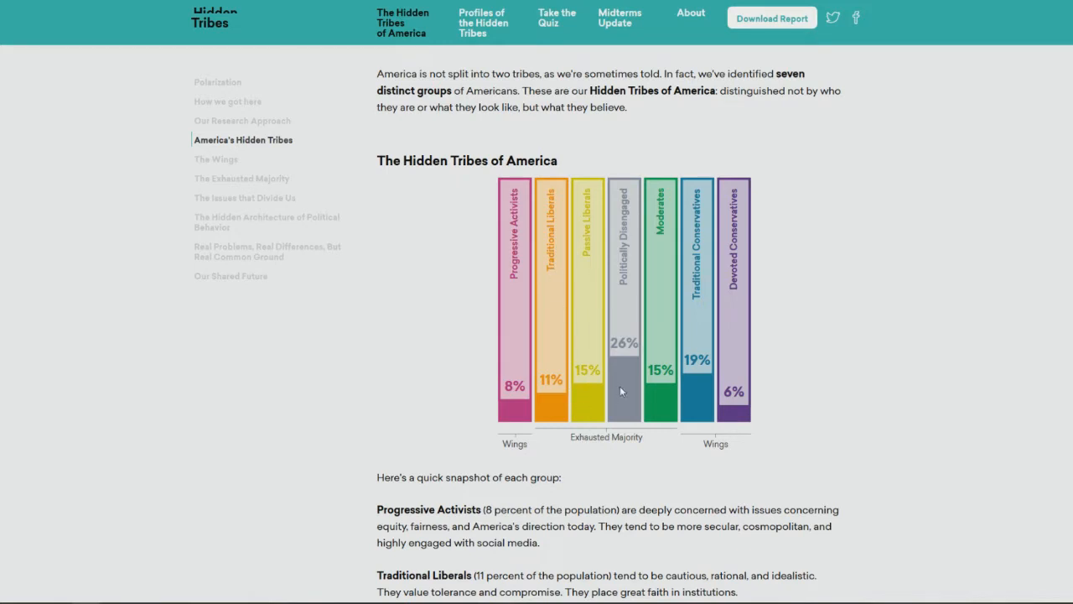
pyautogui.moveTo(624, 362)
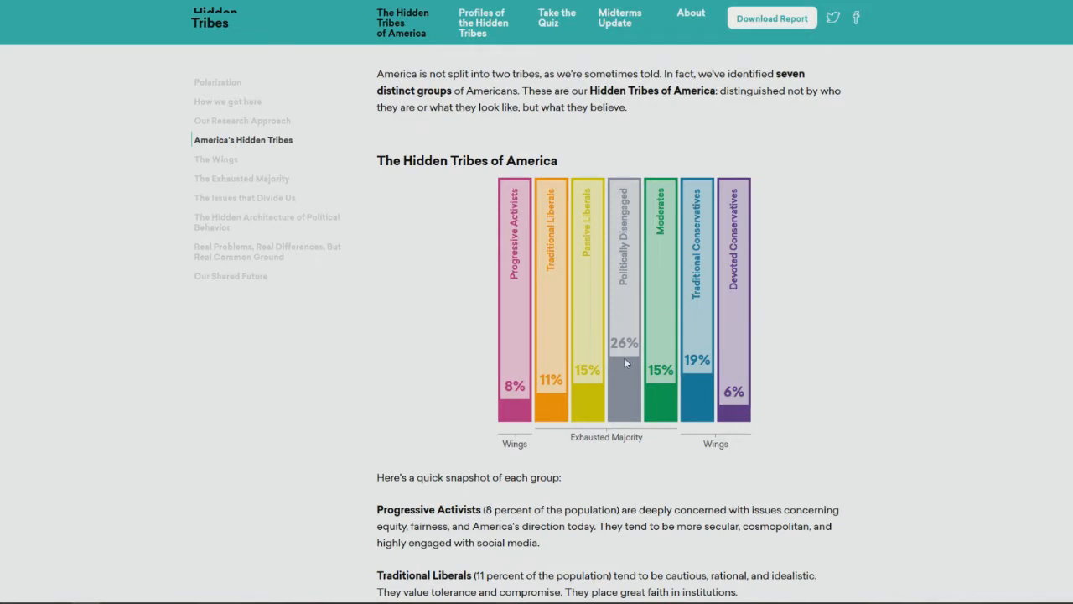
pyautogui.moveTo(624, 307)
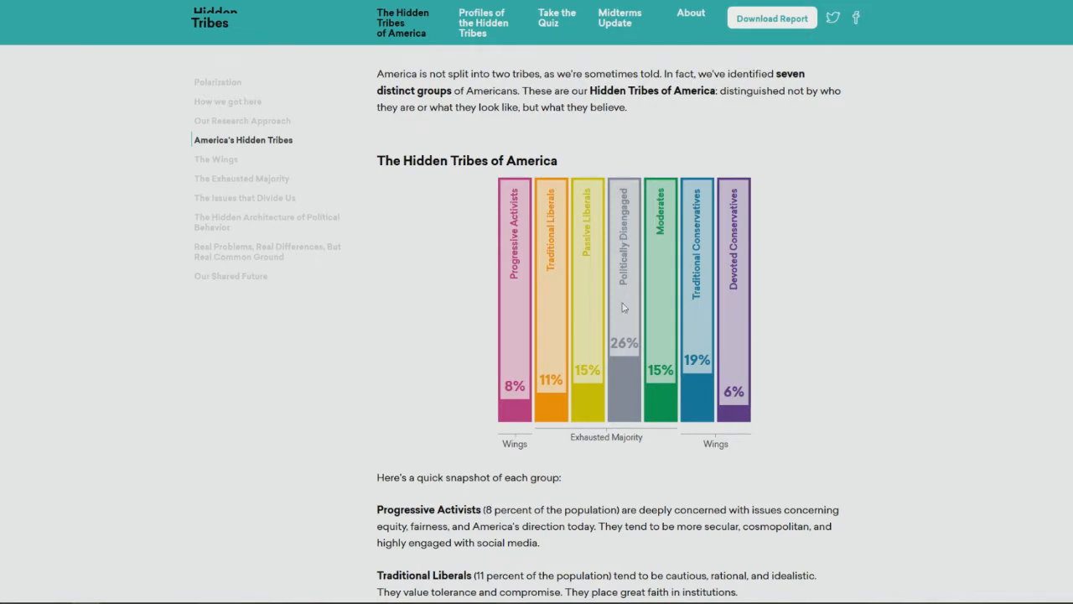
pyautogui.moveTo(622, 314)
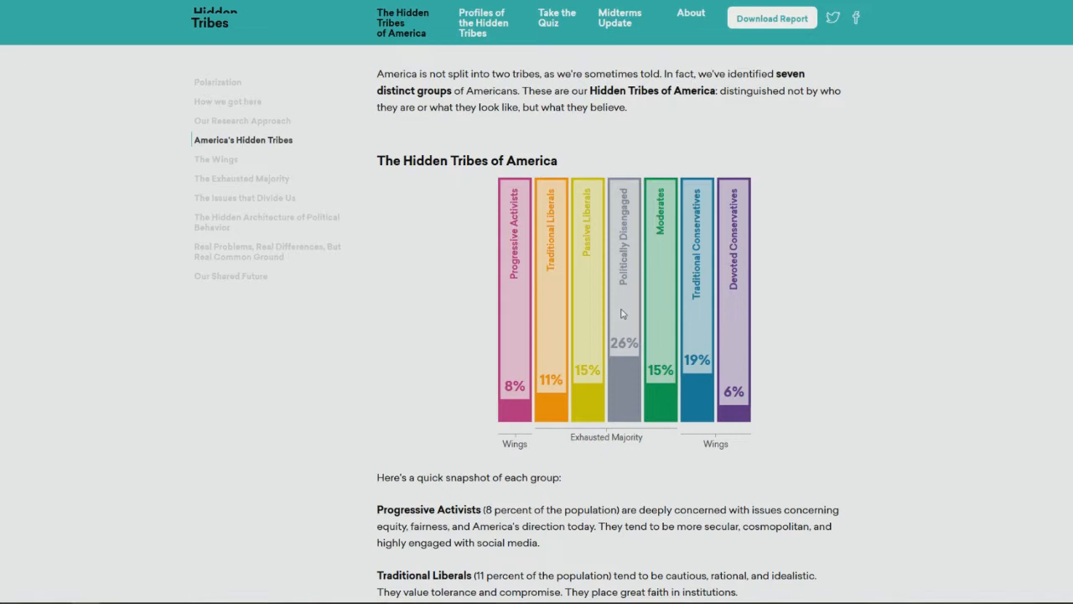
pyautogui.moveTo(660, 334)
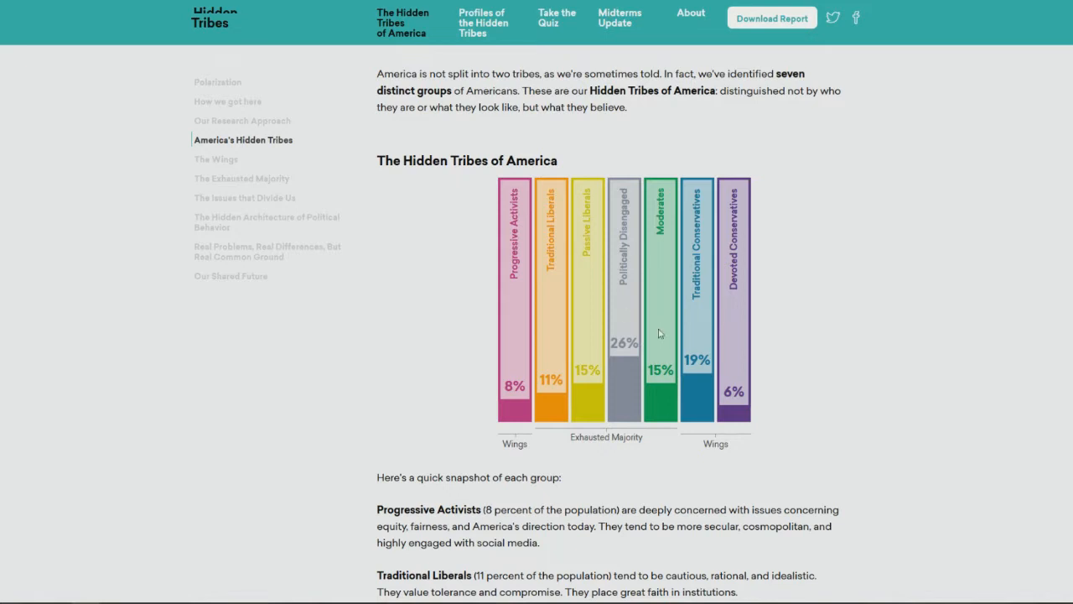
pyautogui.moveTo(696, 352)
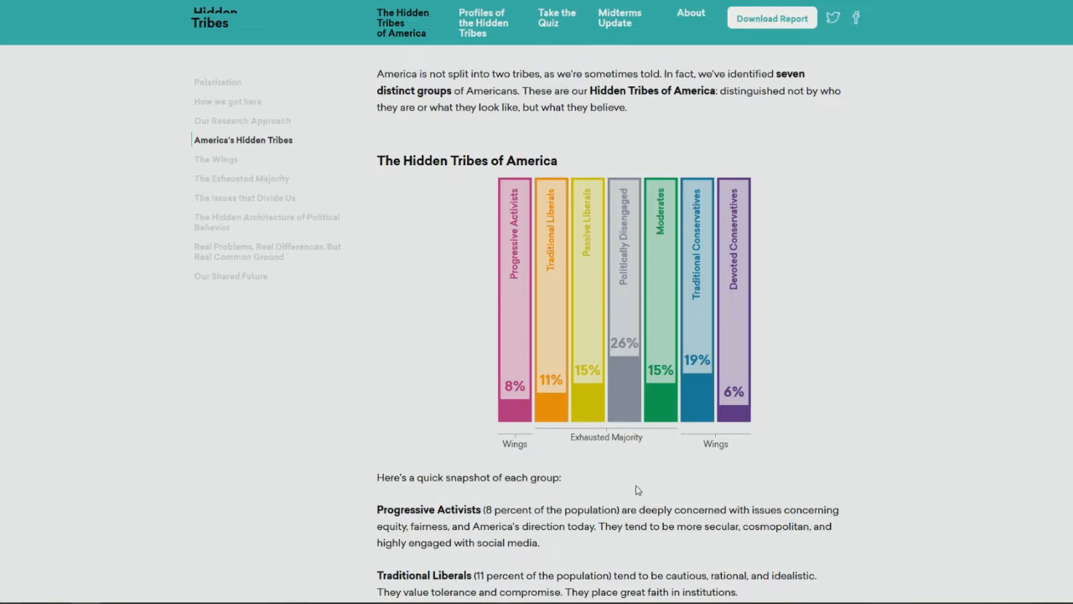
pyautogui.moveTo(616, 473)
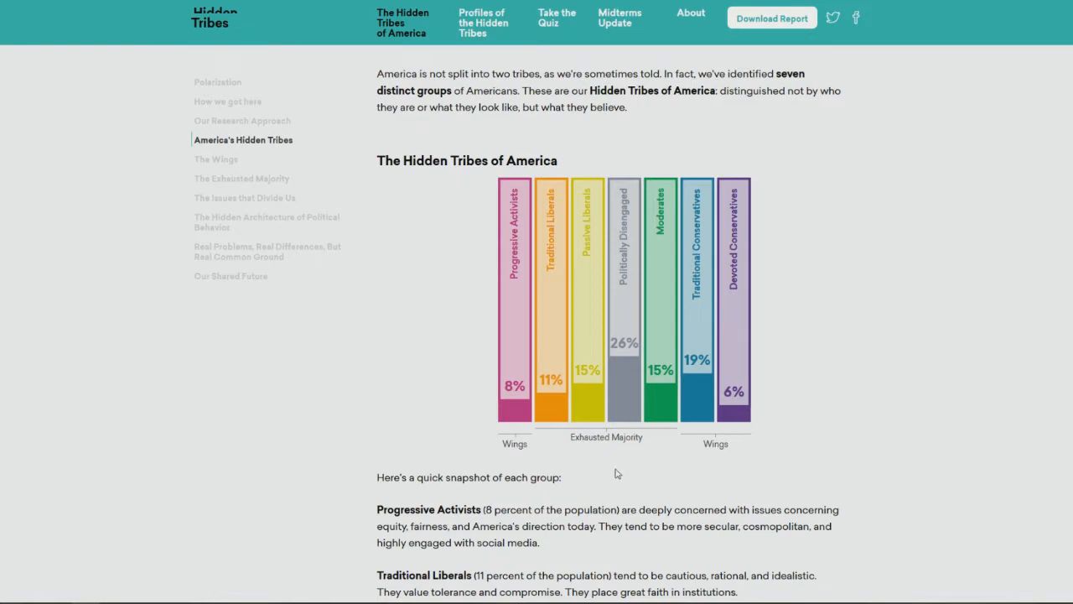
pyautogui.moveTo(581, 478)
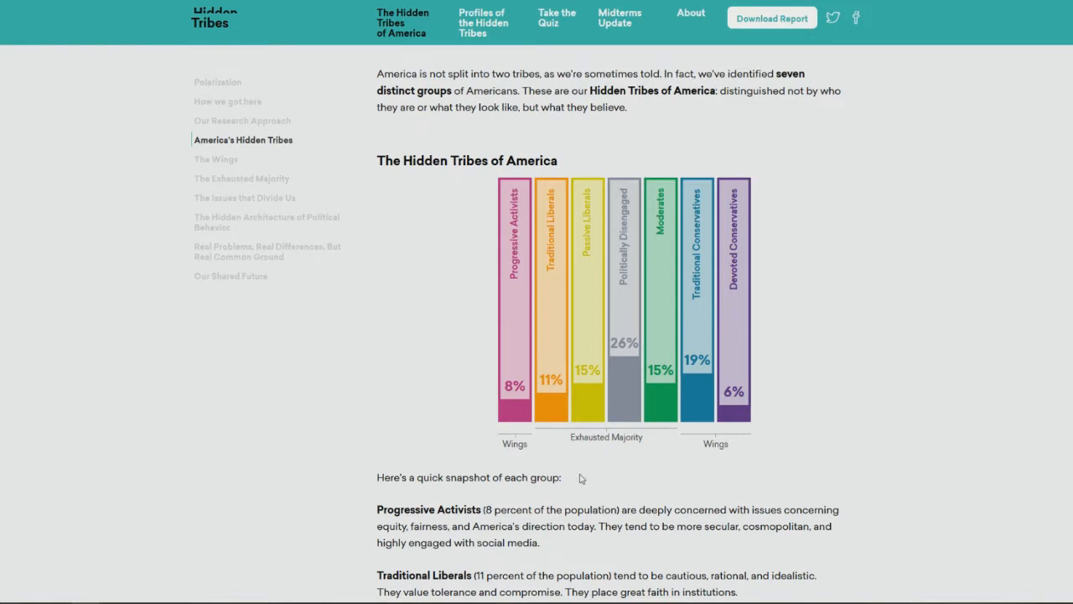
pyautogui.moveTo(672, 339)
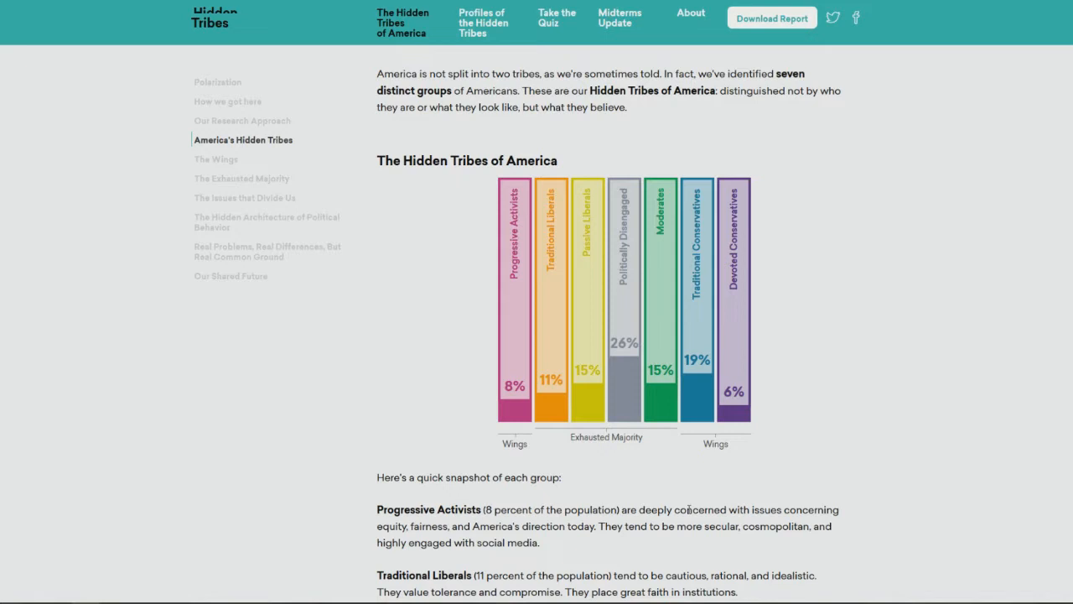
pyautogui.moveTo(482, 435)
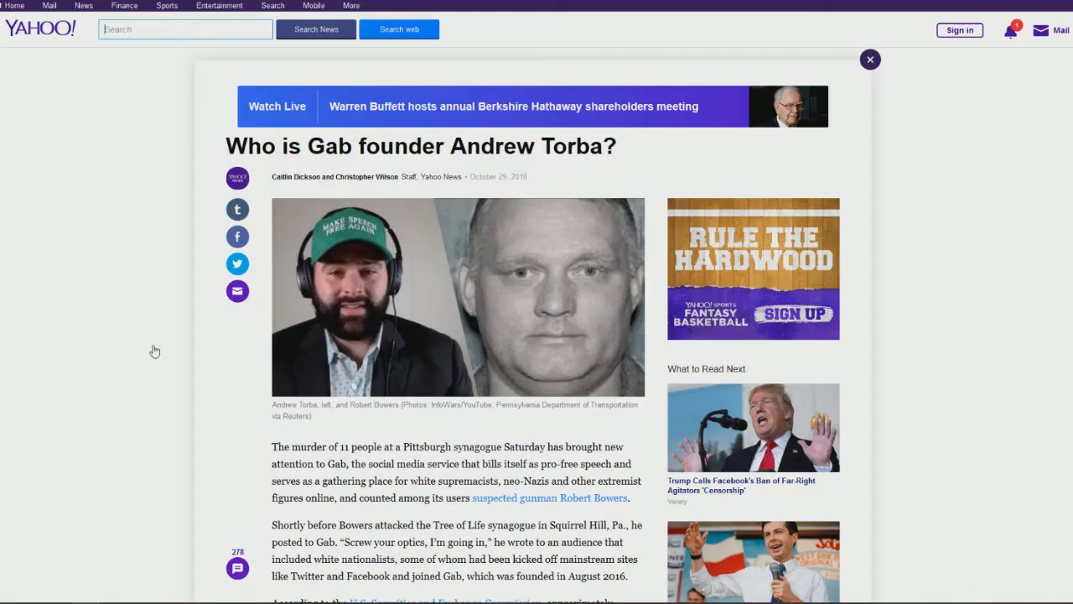
pyautogui.moveTo(142, 333)
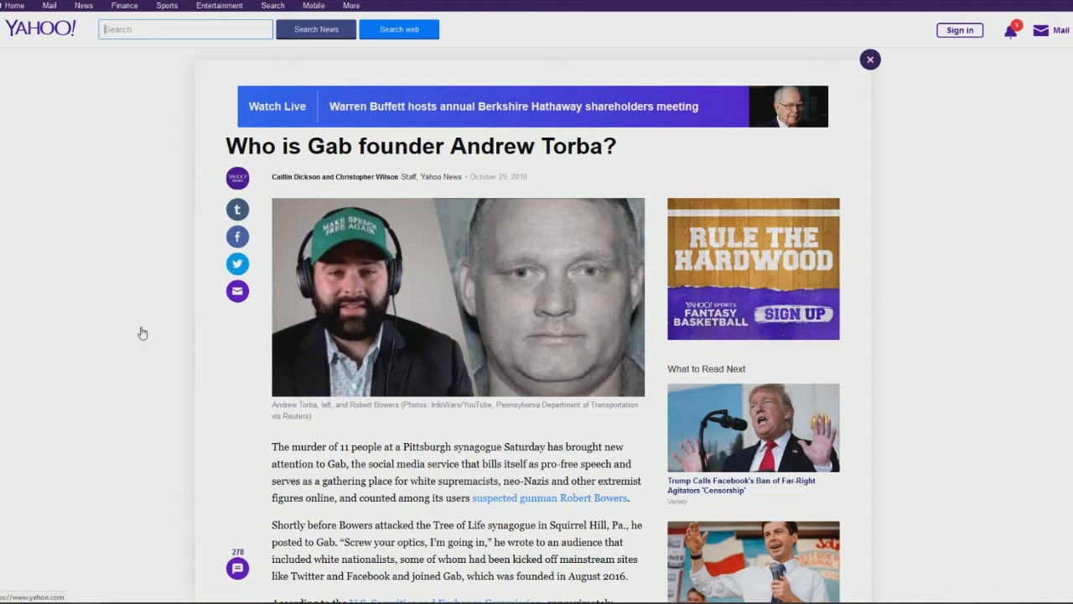
pyautogui.moveTo(541, 343)
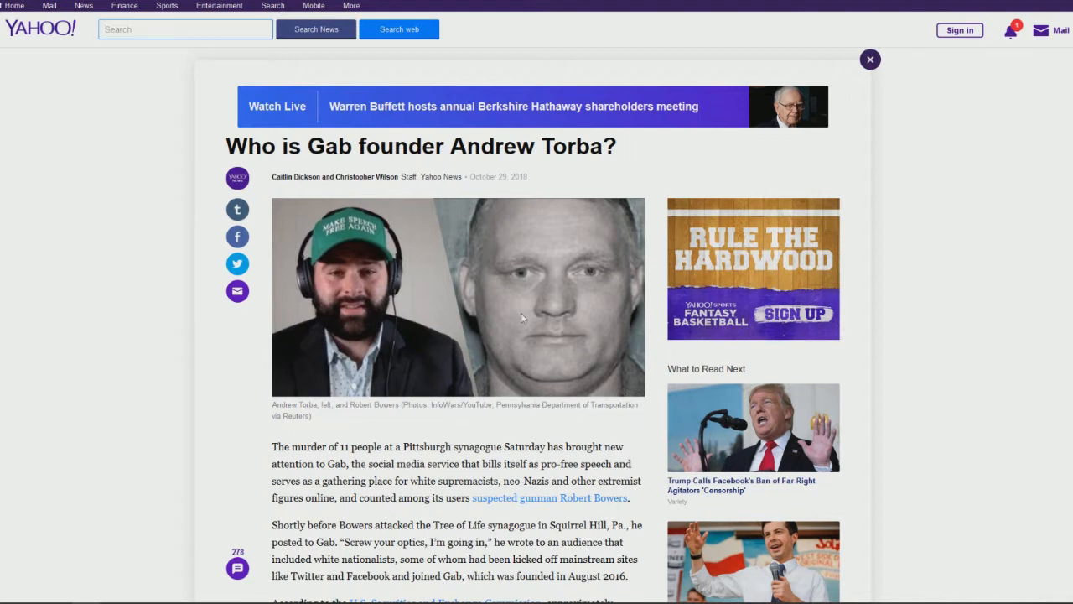
pyautogui.moveTo(522, 344)
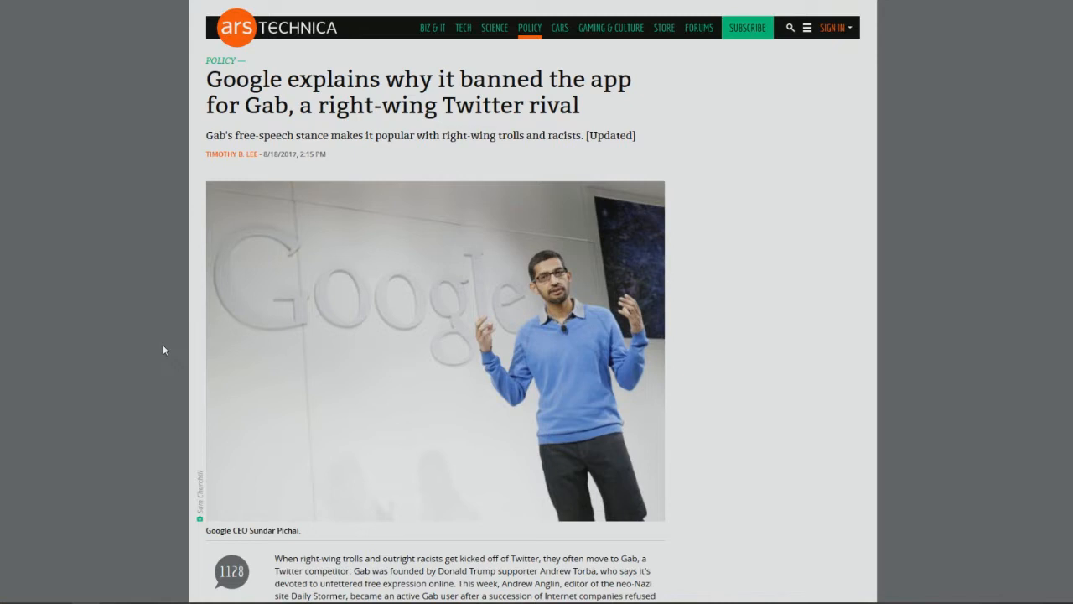
pyautogui.moveTo(385, 81)
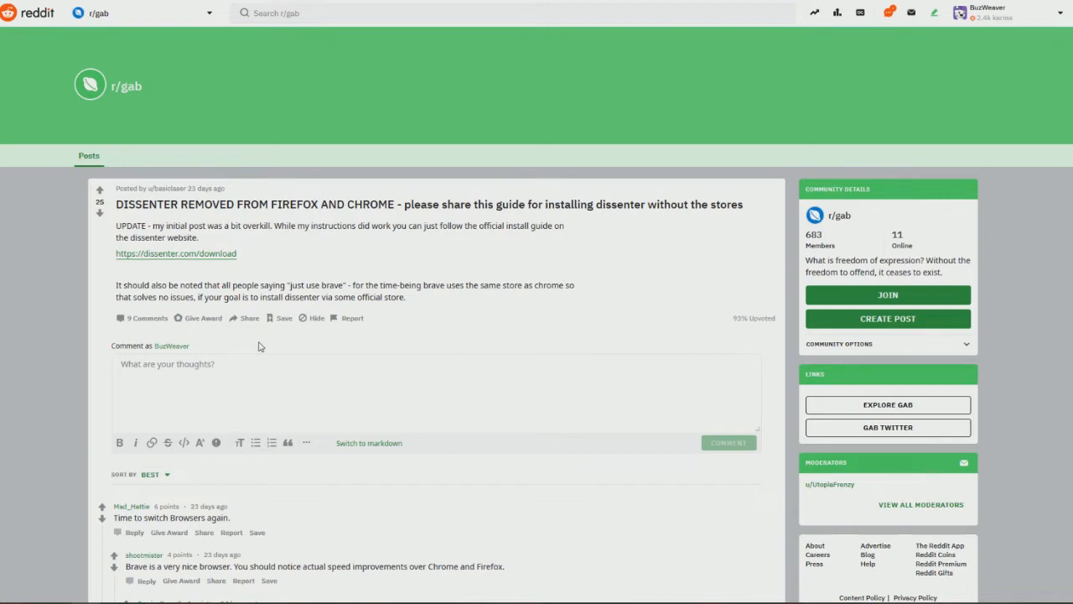
pyautogui.moveTo(283, 355)
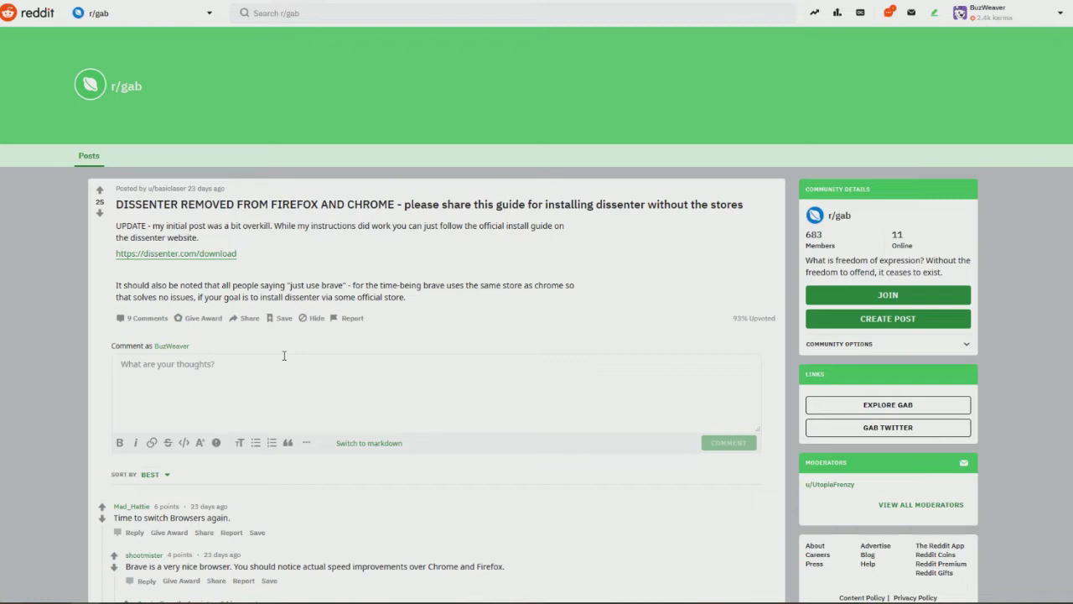
pyautogui.moveTo(351, 277)
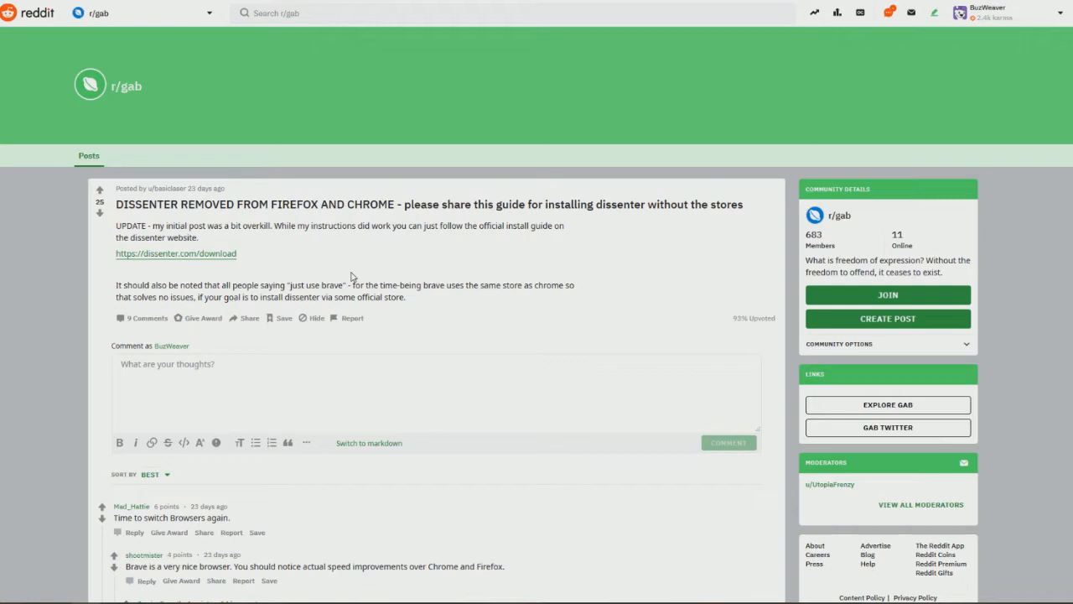
pyautogui.moveTo(340, 258)
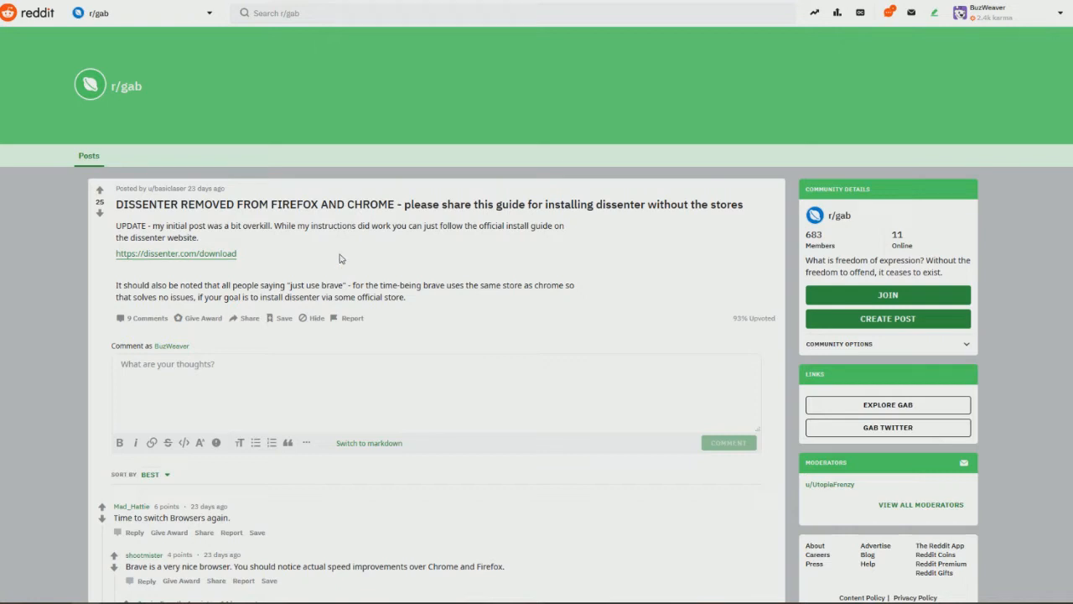
pyautogui.moveTo(342, 277)
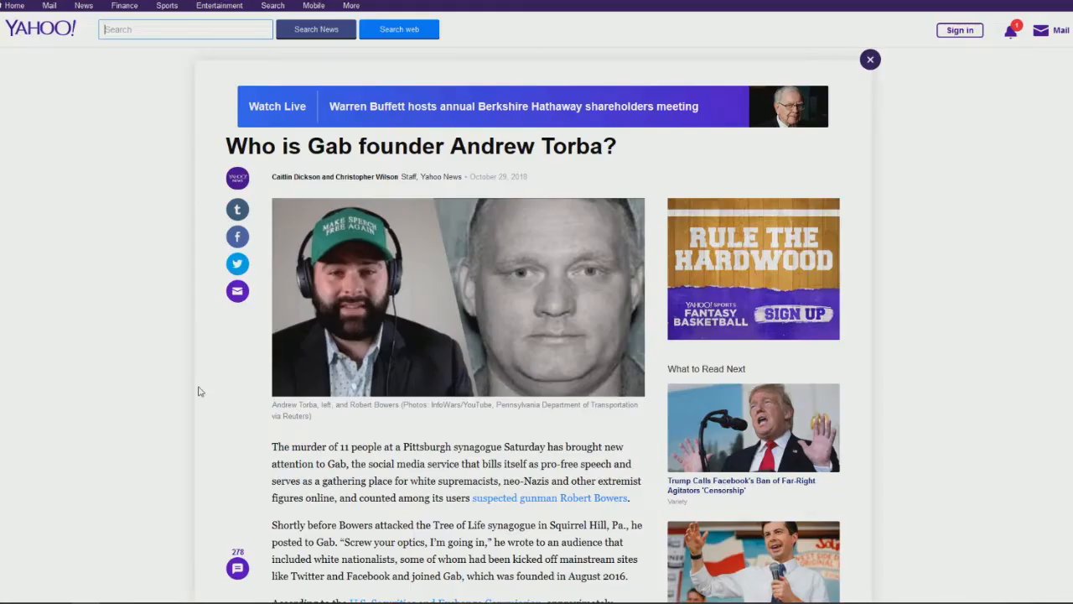
pyautogui.moveTo(508, 409)
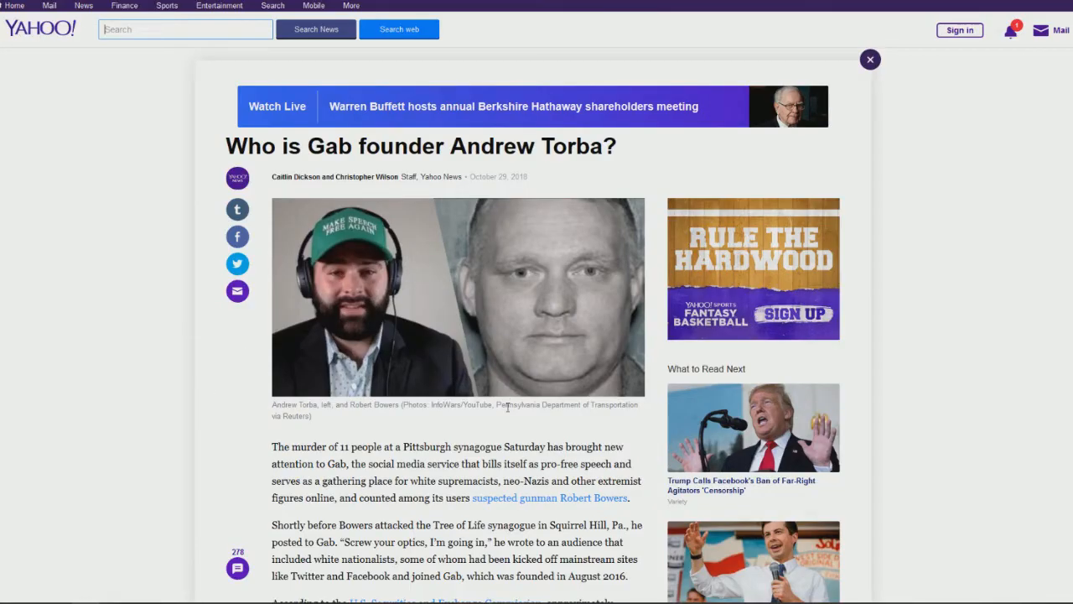
pyautogui.moveTo(504, 426)
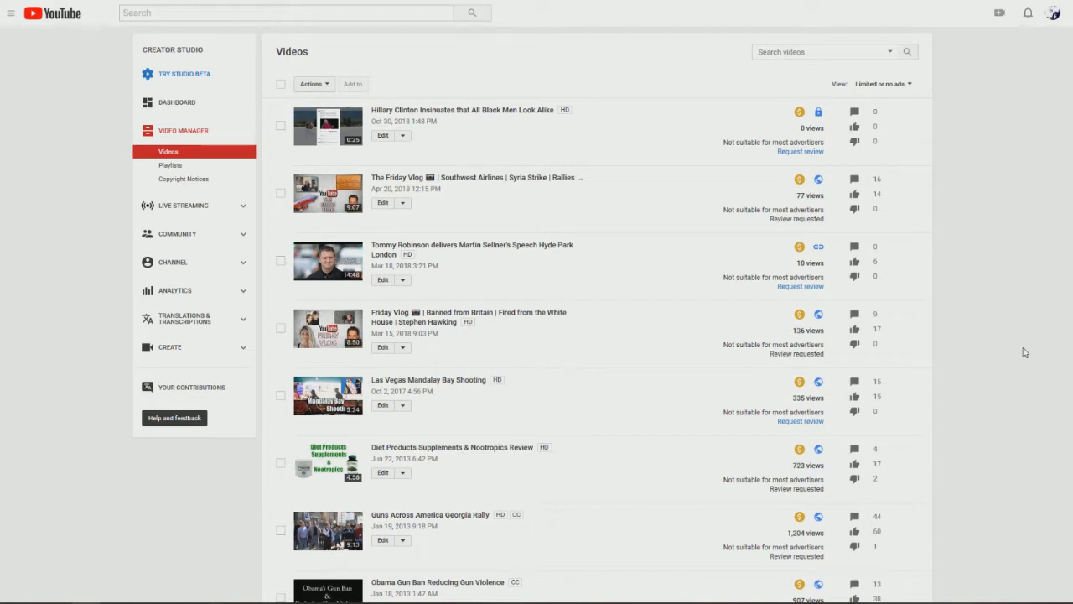
pyautogui.moveTo(964, 334)
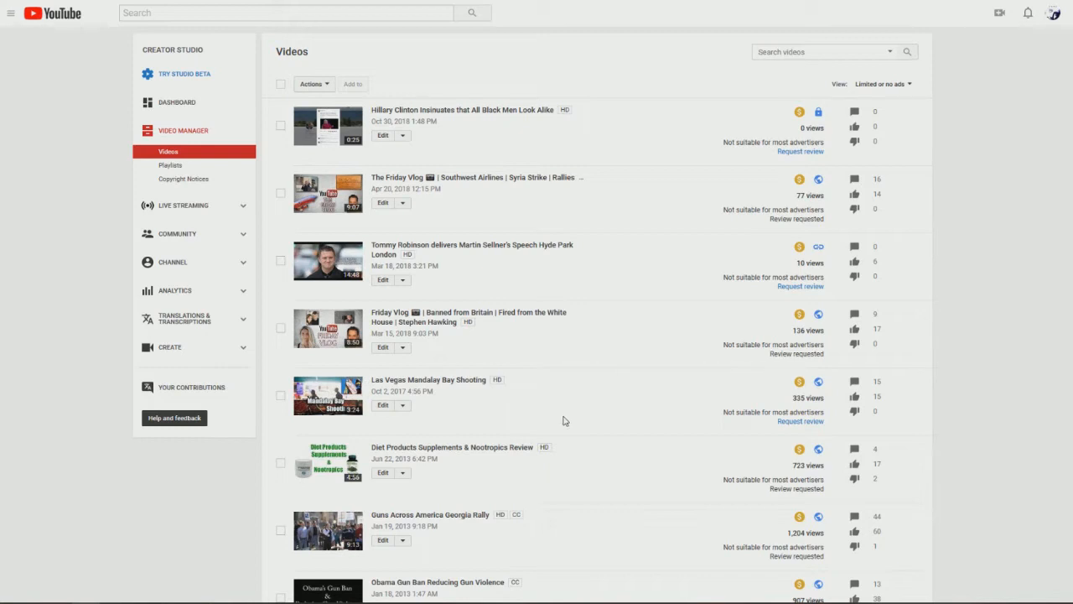
pyautogui.moveTo(522, 404)
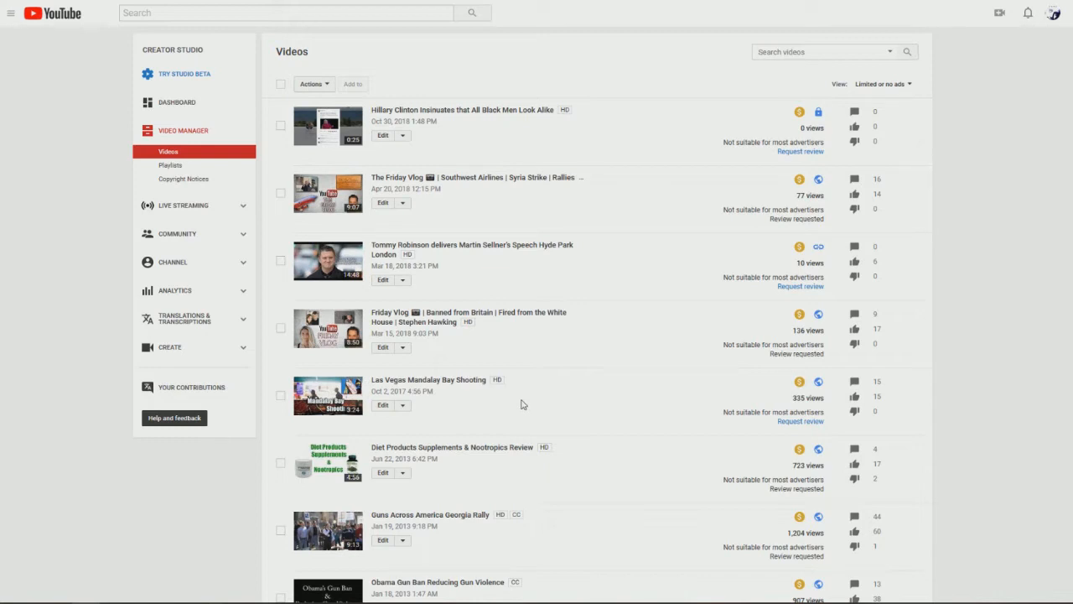
pyautogui.moveTo(665, 457)
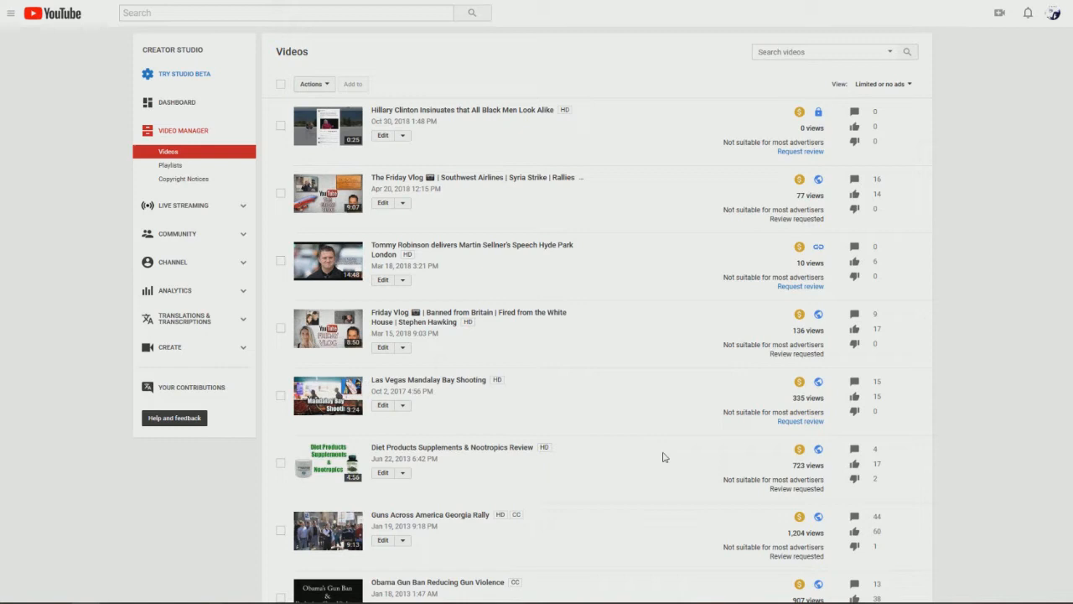
pyautogui.moveTo(728, 454)
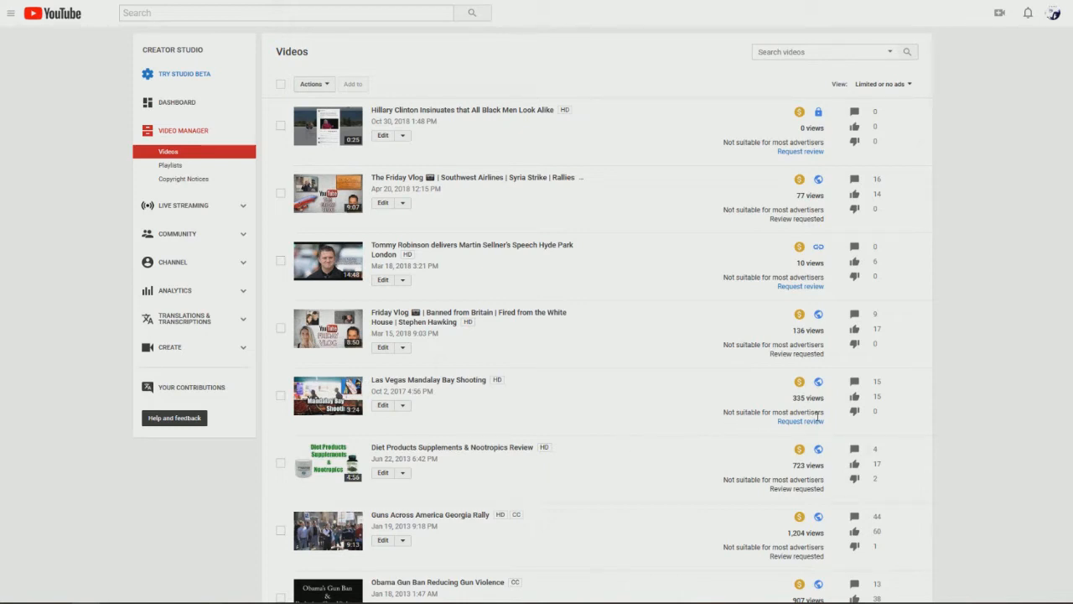
pyautogui.moveTo(696, 406)
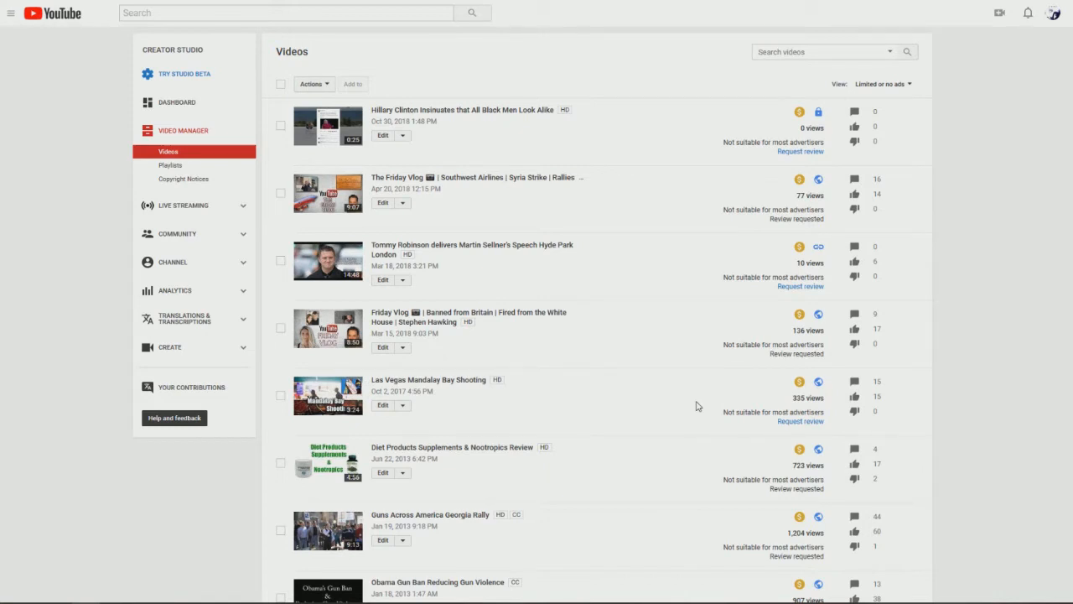
# Scroll the Creator Studio video list down to the oldest upload and back up
pyautogui.scroll(-3)
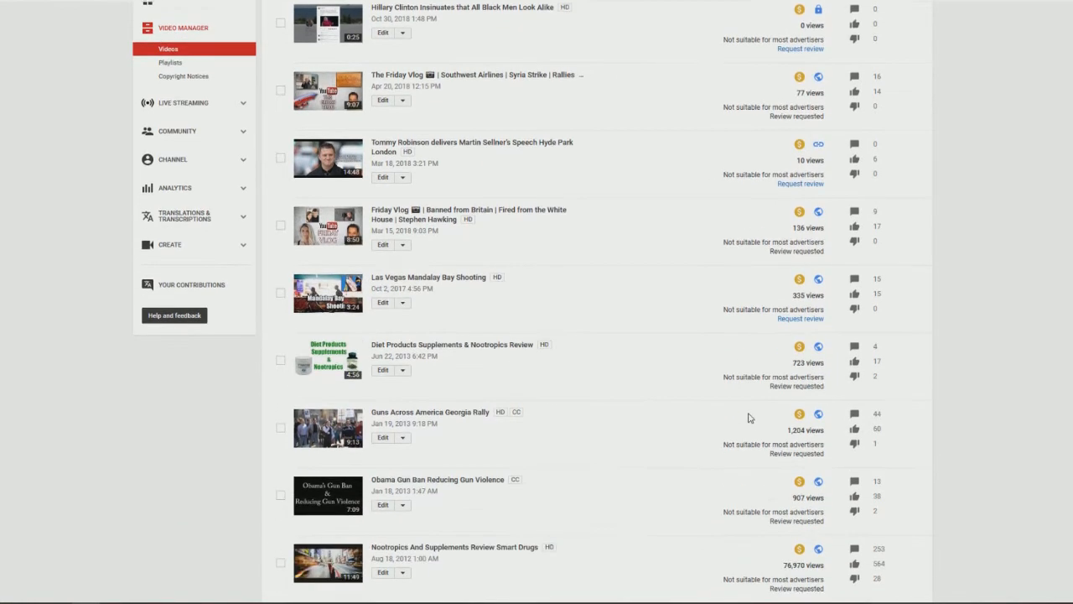
pyautogui.scroll(-3)
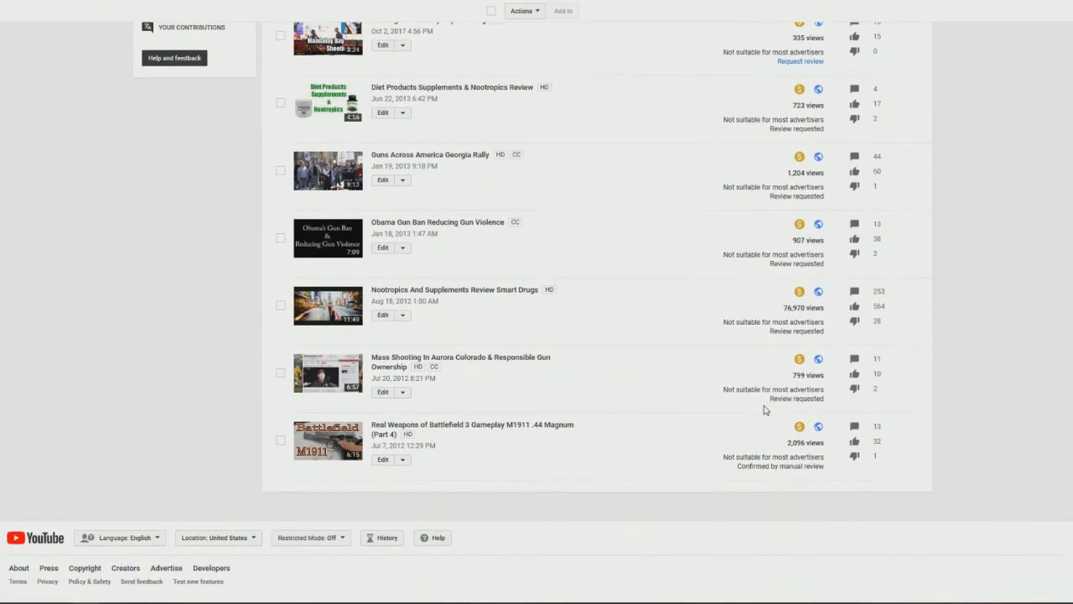
pyautogui.scroll(3)
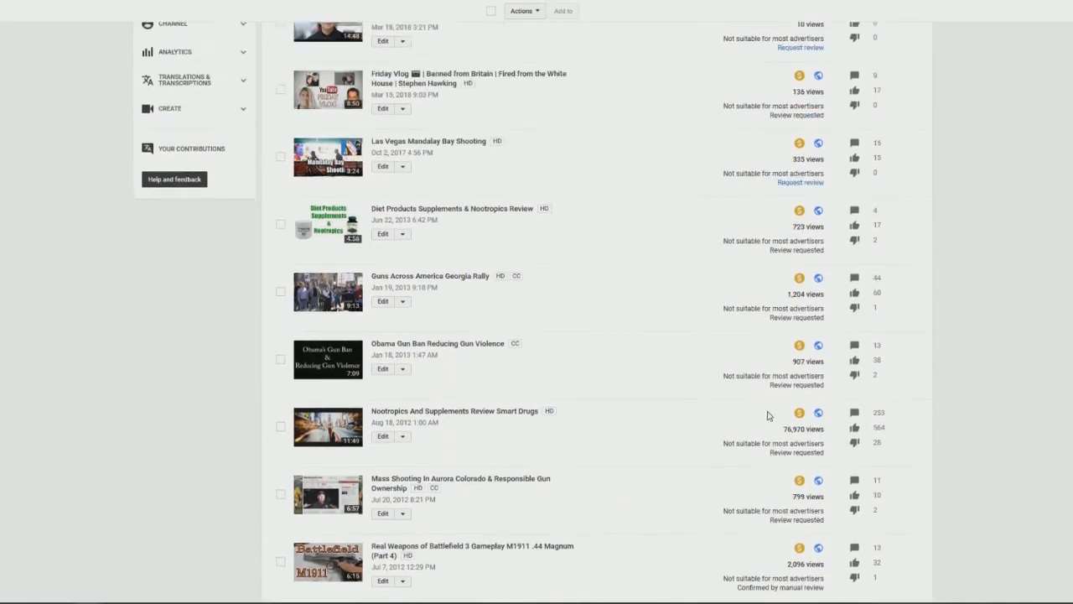
pyautogui.scroll(3)
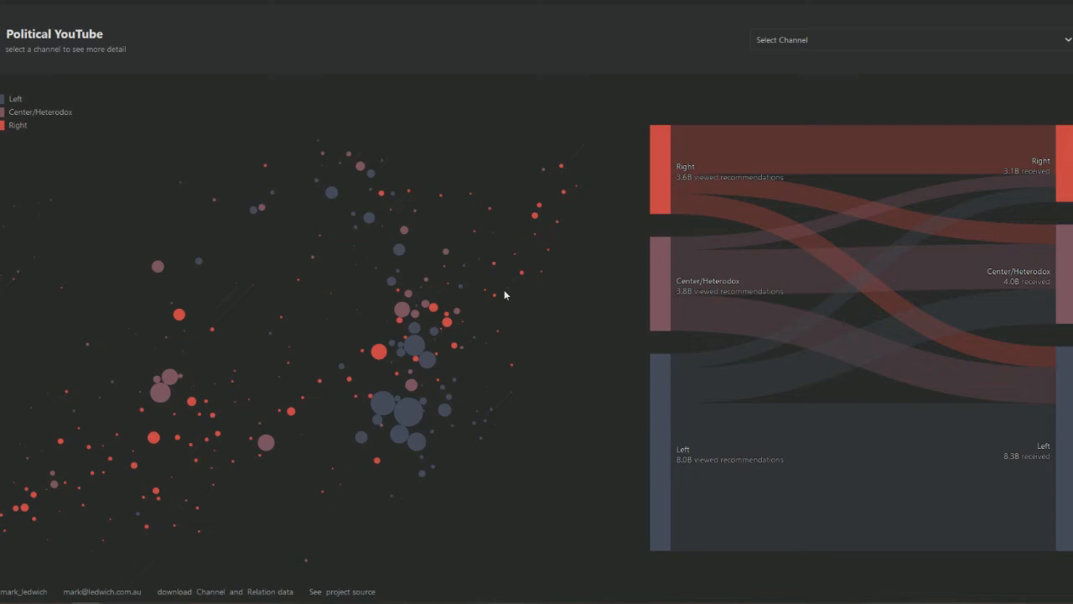
pyautogui.moveTo(703, 158)
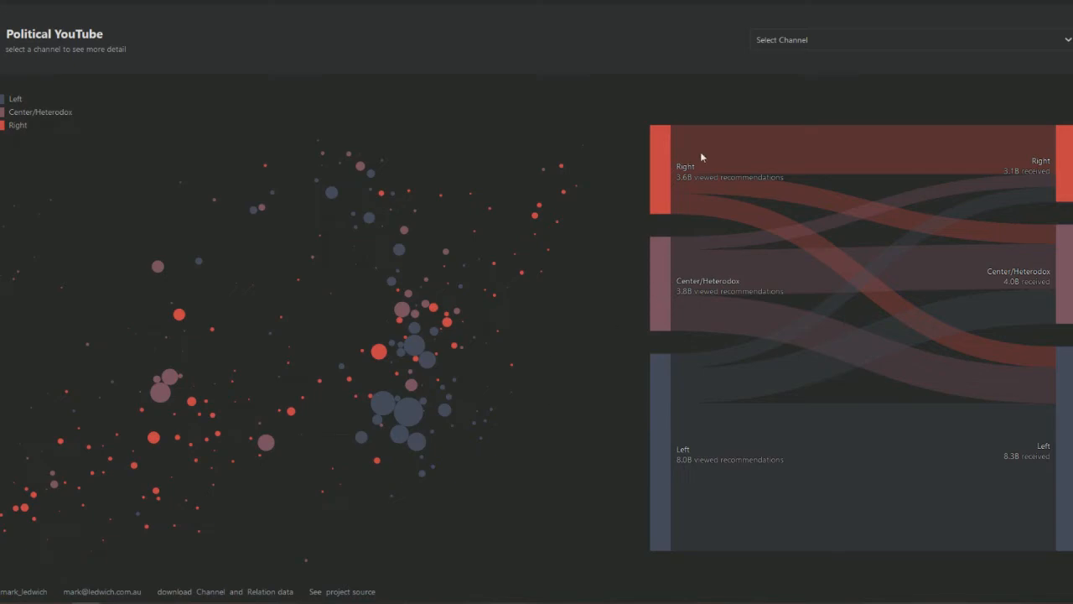
pyautogui.moveTo(680, 329)
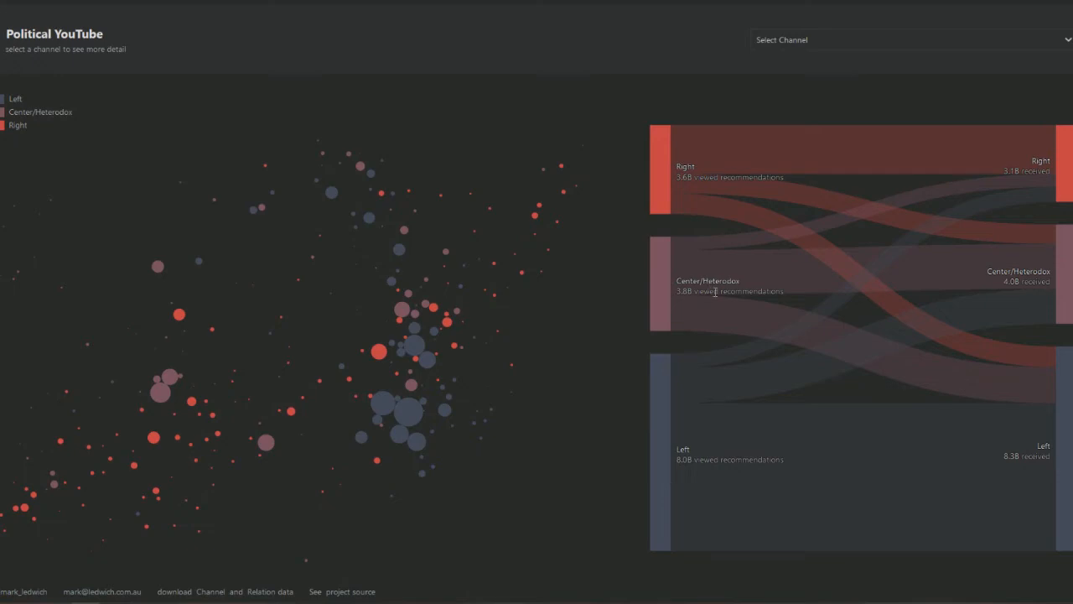
pyautogui.moveTo(712, 471)
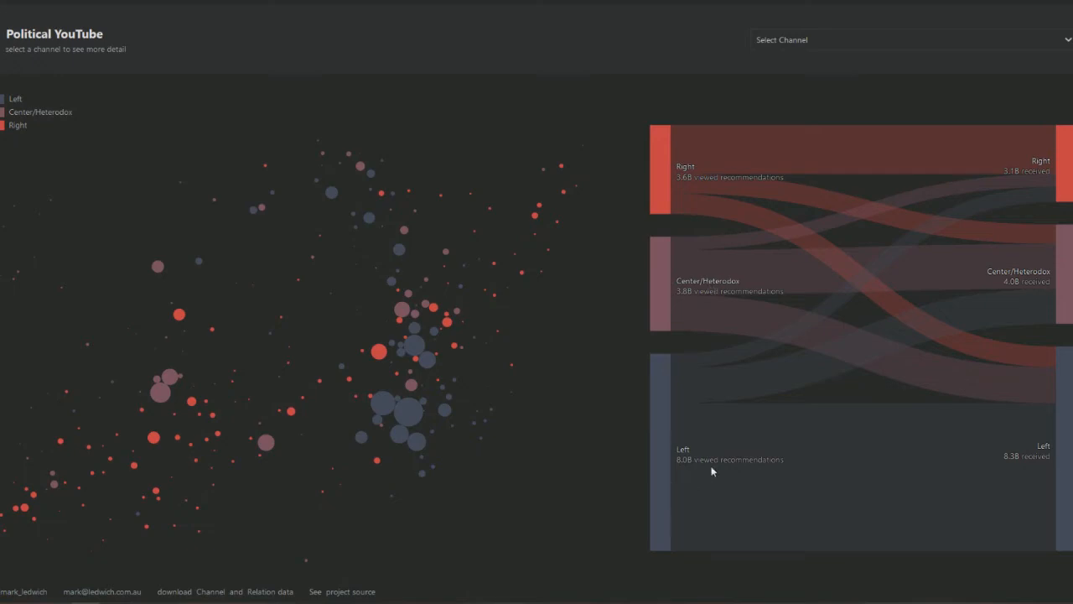
pyautogui.moveTo(1049, 196)
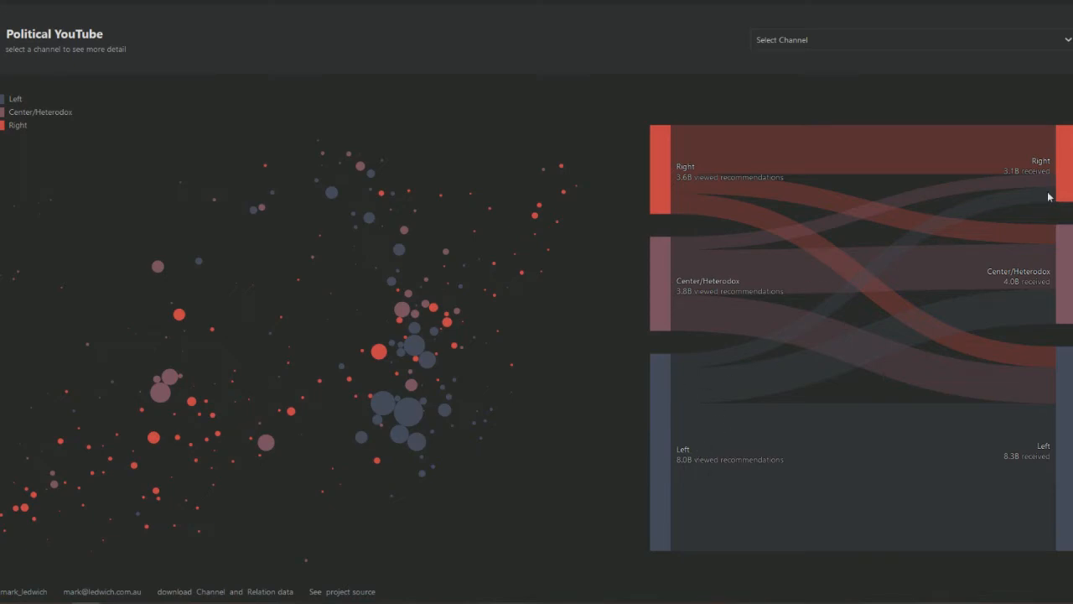
pyautogui.moveTo(696, 440)
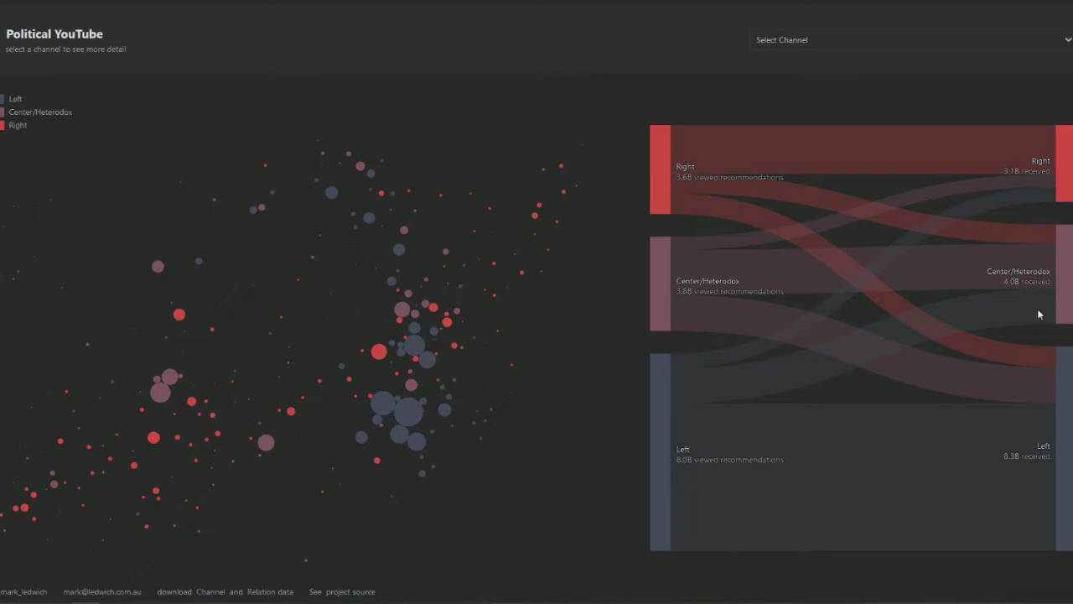
pyautogui.moveTo(717, 351)
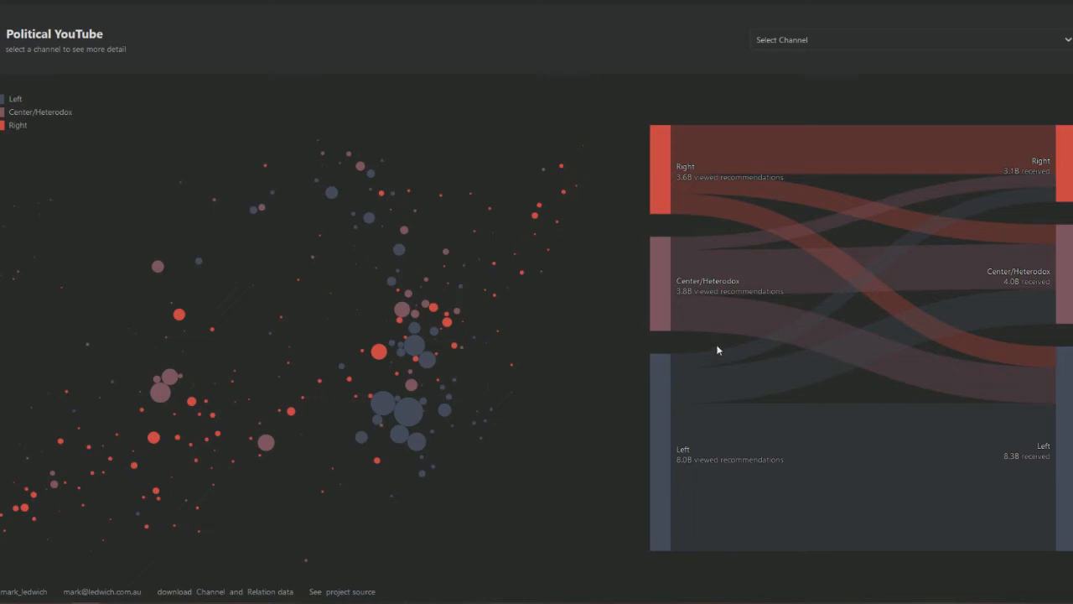
pyautogui.moveTo(1055, 208)
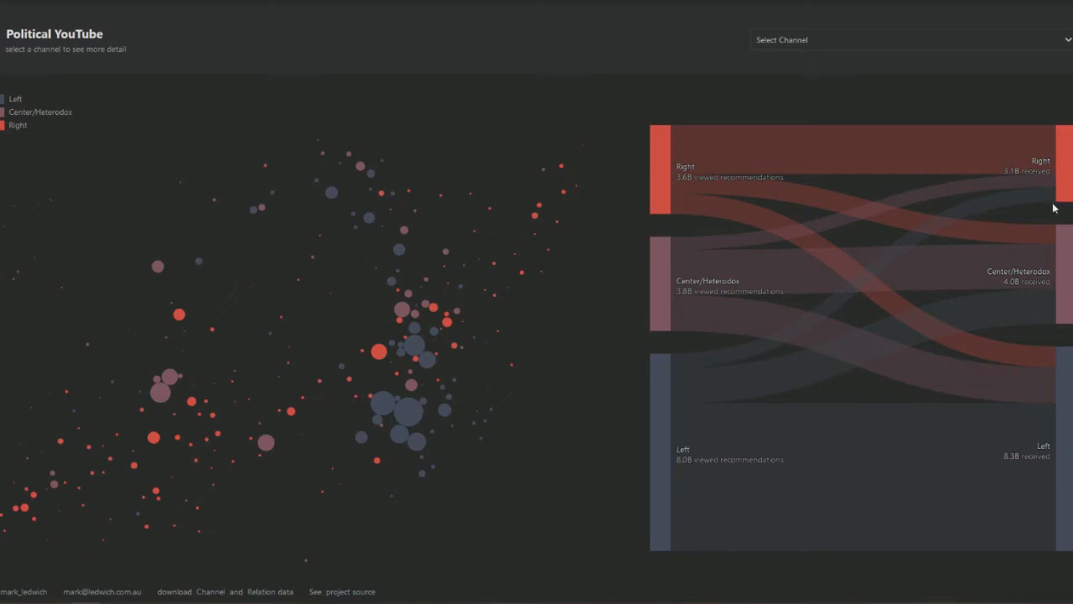
pyautogui.moveTo(1057, 242)
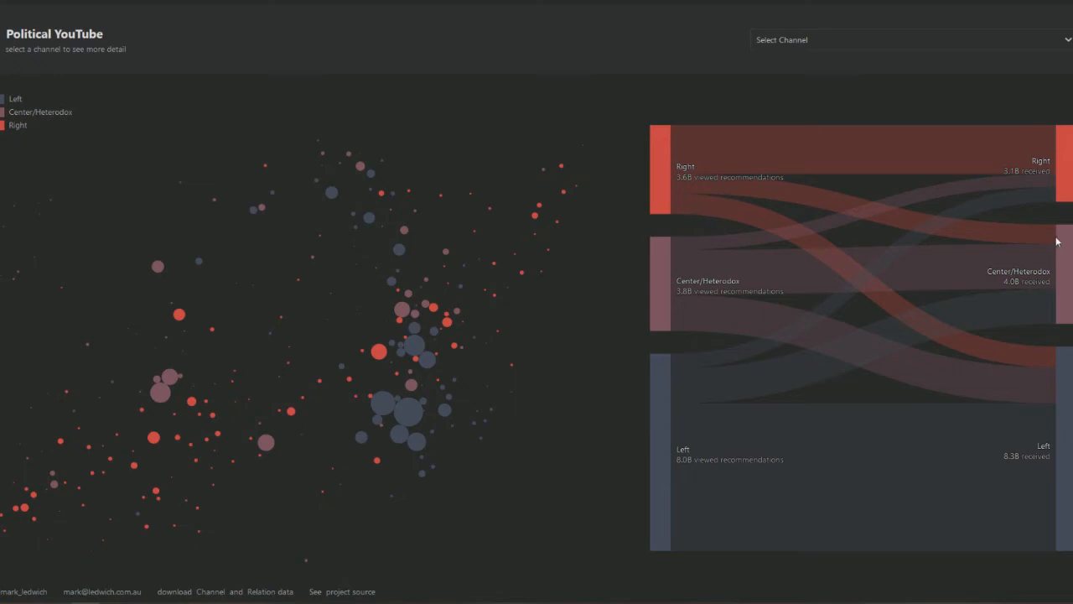
pyautogui.moveTo(1053, 362)
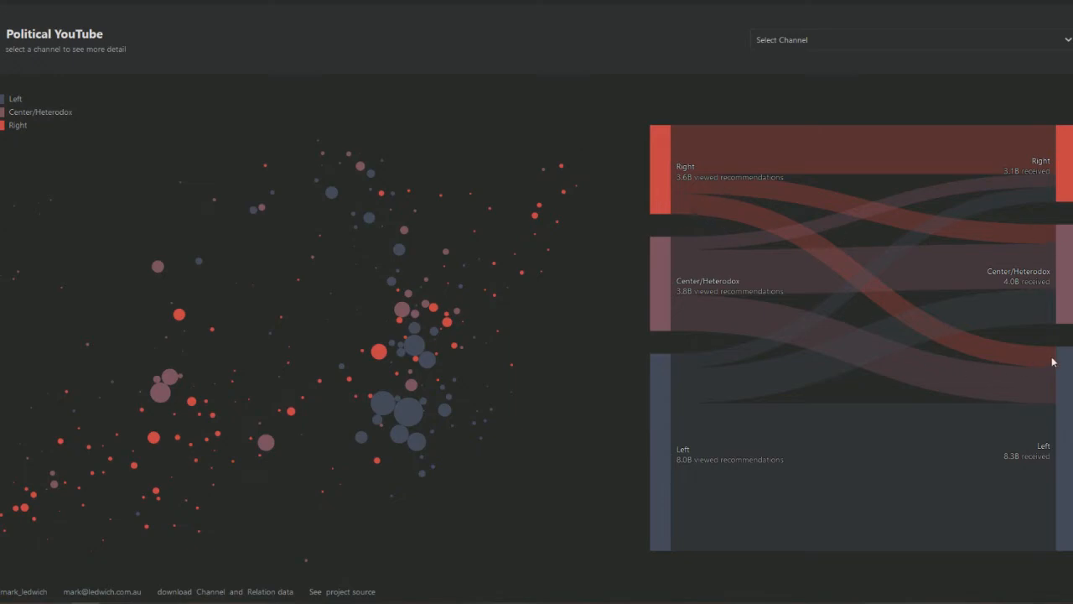
# Inspect the Sankey chart of Left, Center/Heterodox and Right viewed recommendations
pyautogui.click(408, 417)
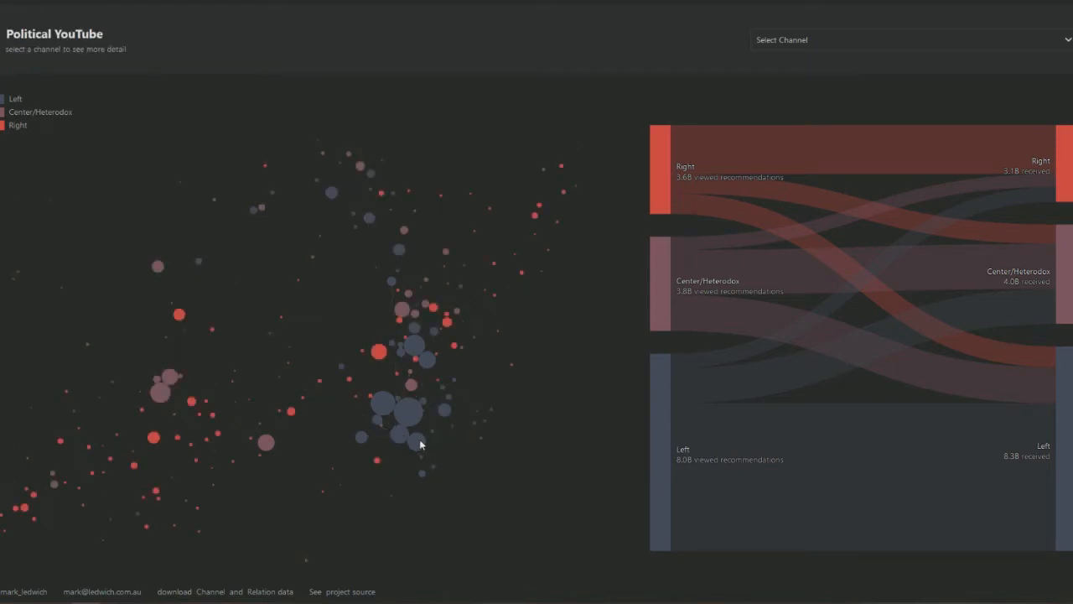
# View details for C-SPAN, then JRE Clips, PowerfulJRE and the Joe Rogan University fan channel
pyautogui.click(407, 436)
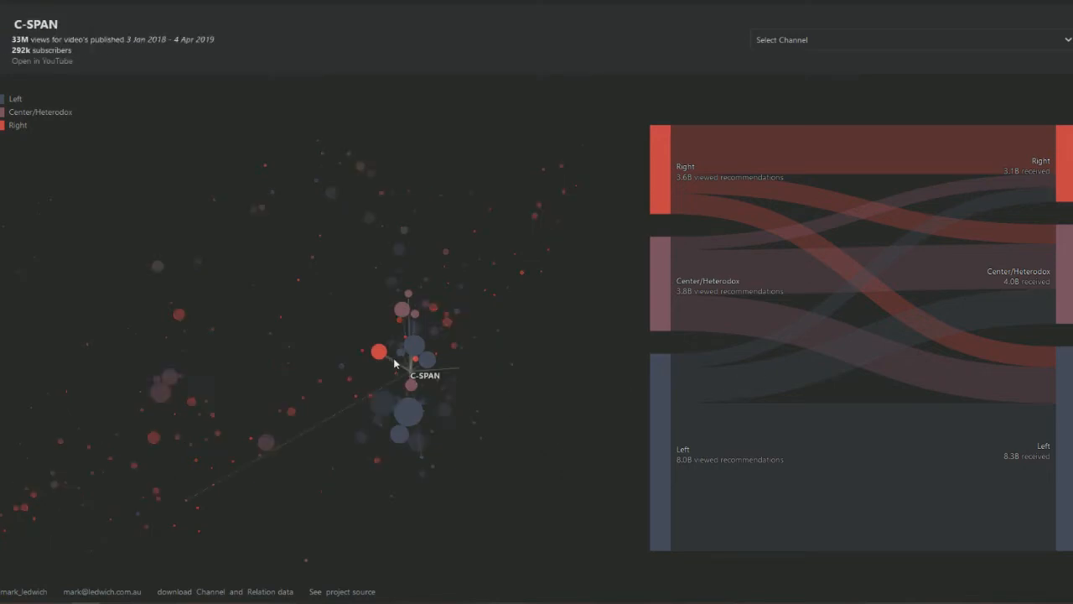
pyautogui.click(378, 351)
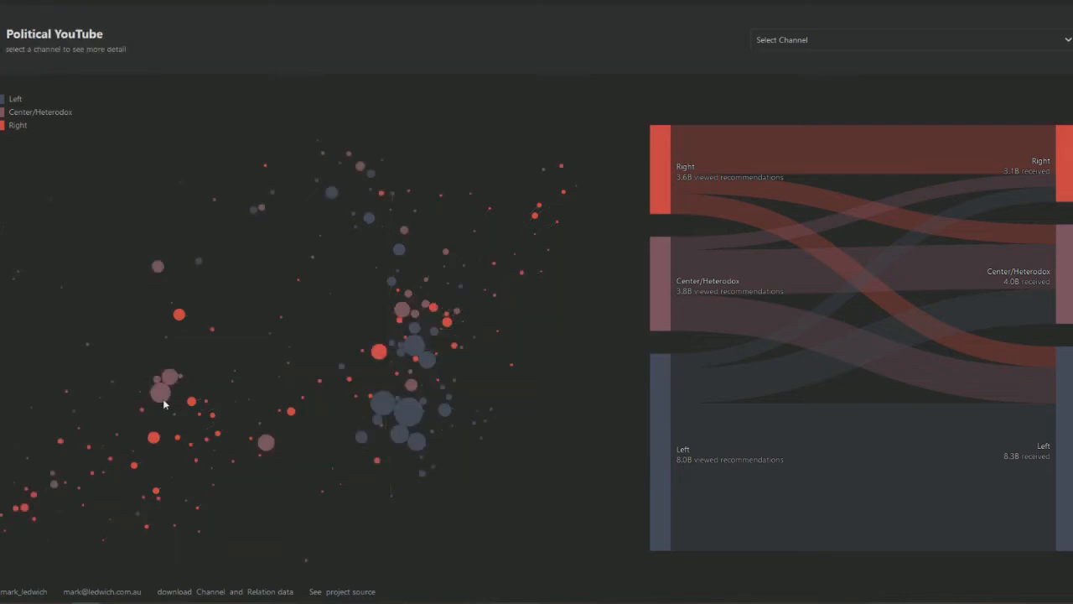
pyautogui.click(165, 396)
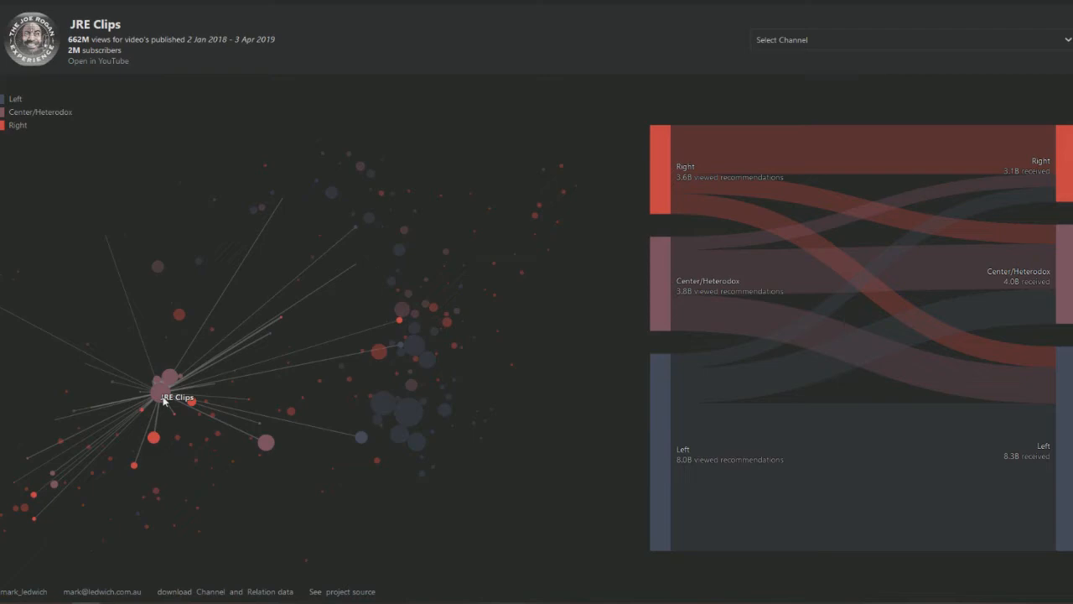
pyautogui.click(168, 382)
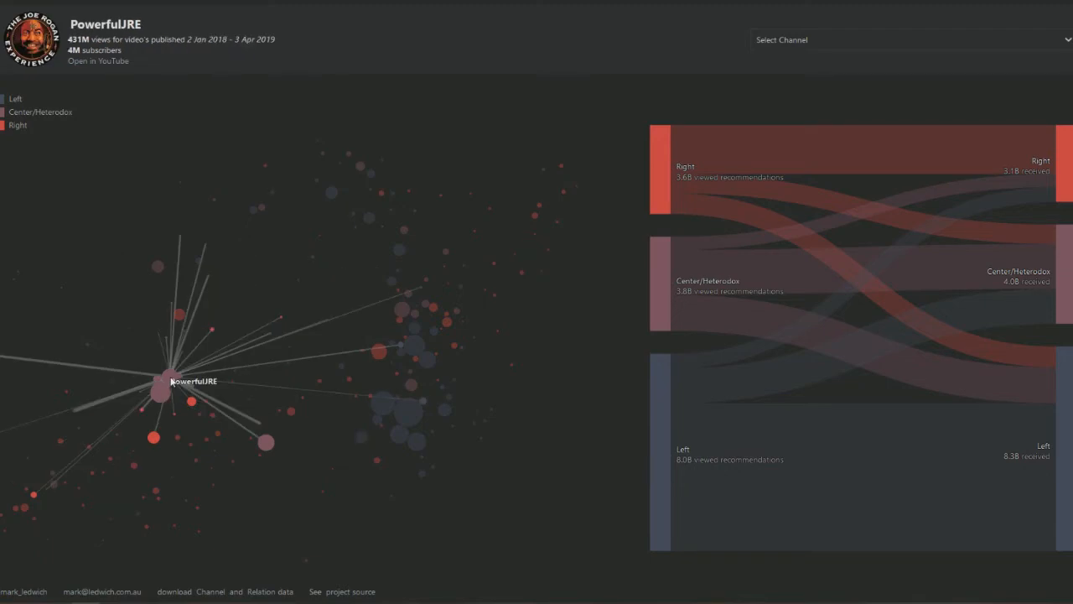
pyautogui.click(160, 390)
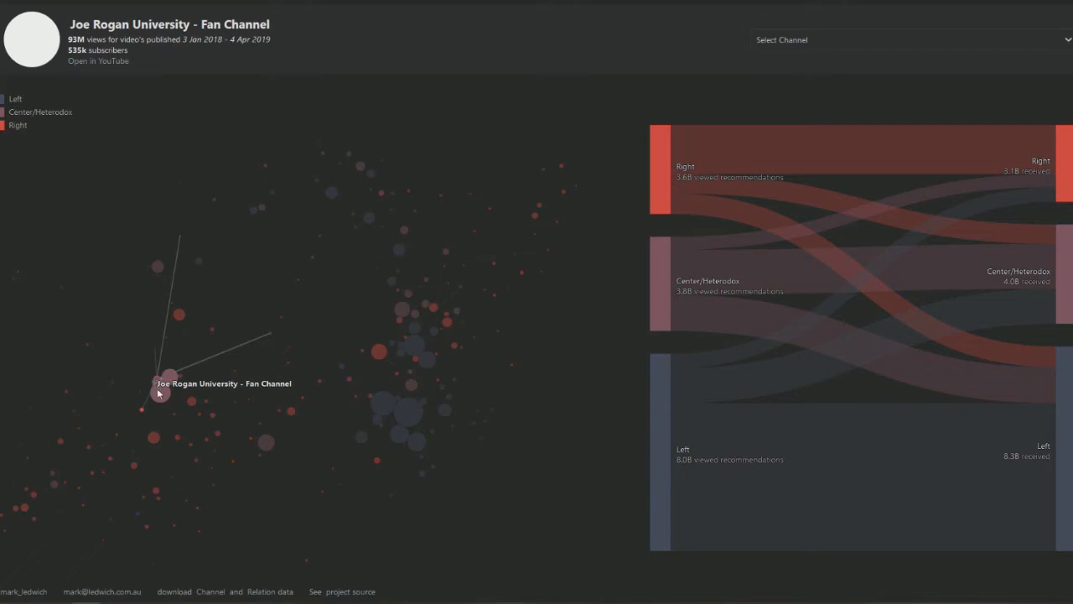
pyautogui.click(164, 382)
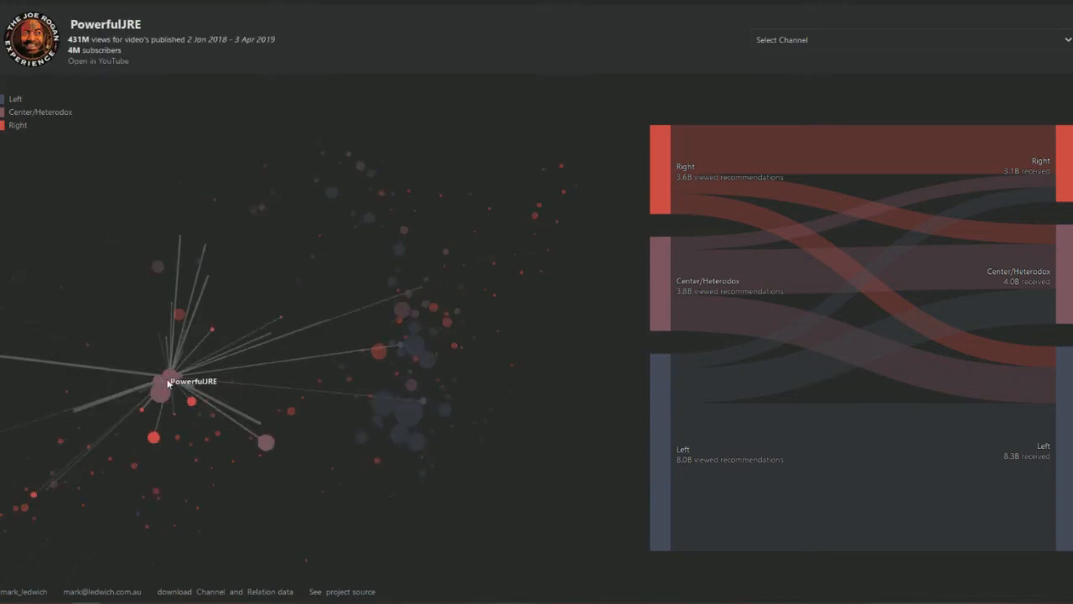
# Compare recommendation links of The Daily Wire and other right-leaning channels, then deselect to the overview map
pyautogui.click(161, 389)
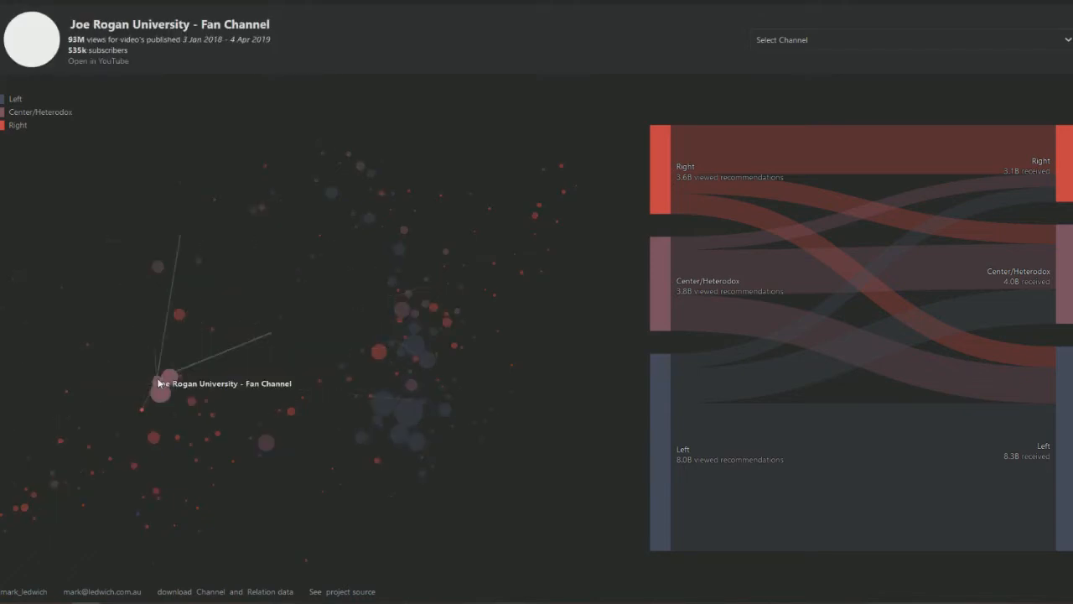
pyautogui.click(195, 404)
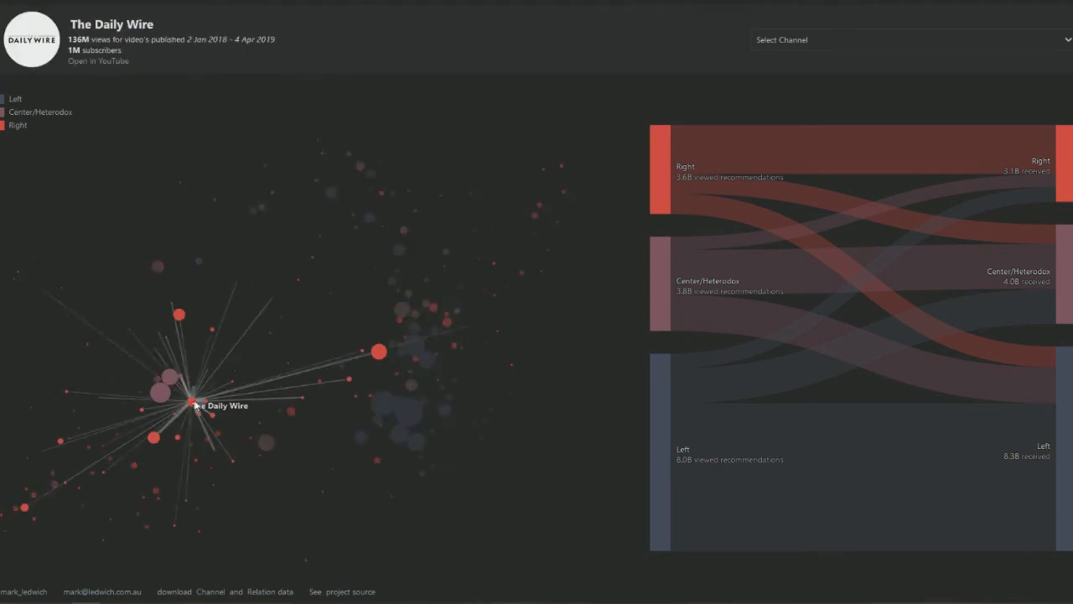
pyautogui.moveTo(155, 438)
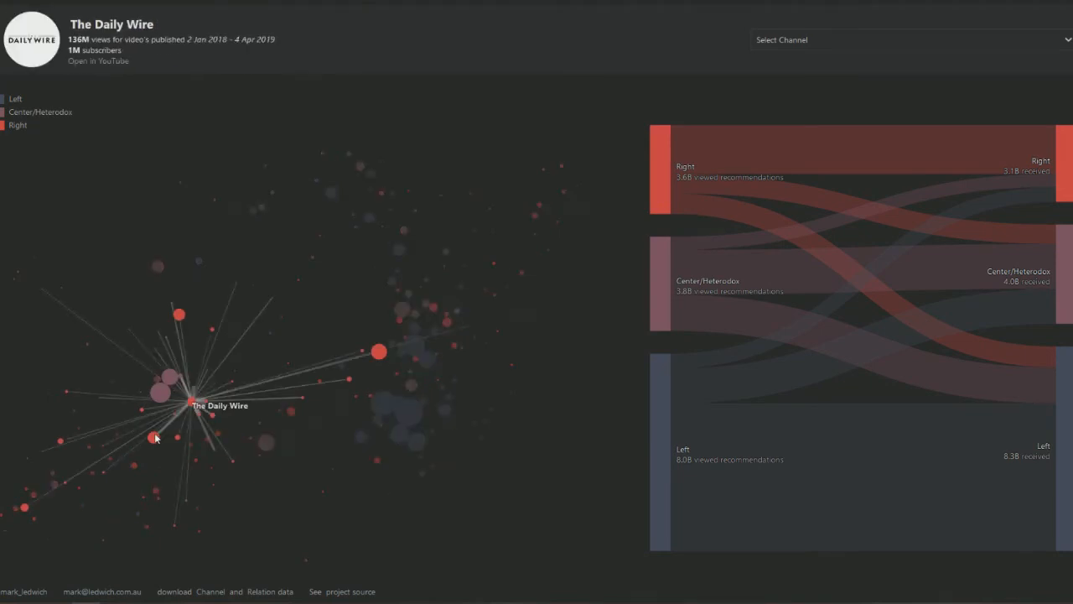
pyautogui.click(182, 442)
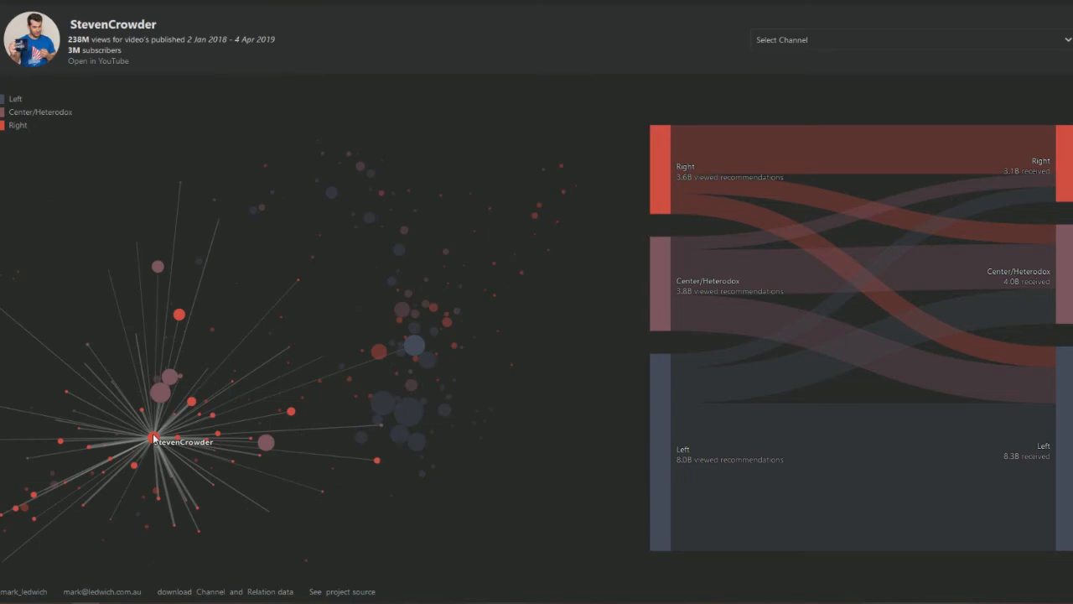
pyautogui.click(135, 468)
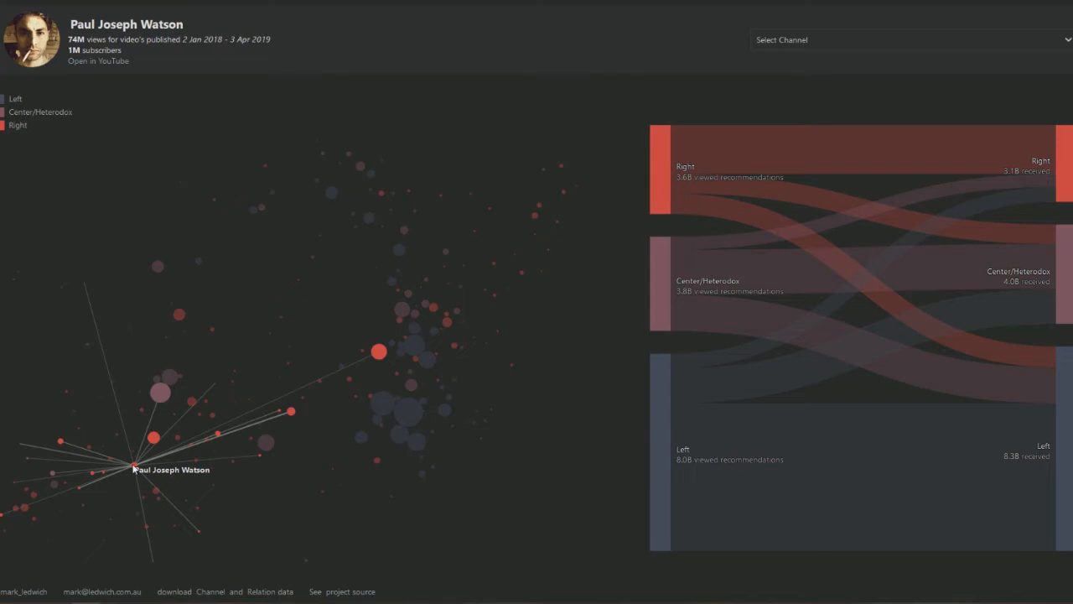
pyautogui.click(153, 438)
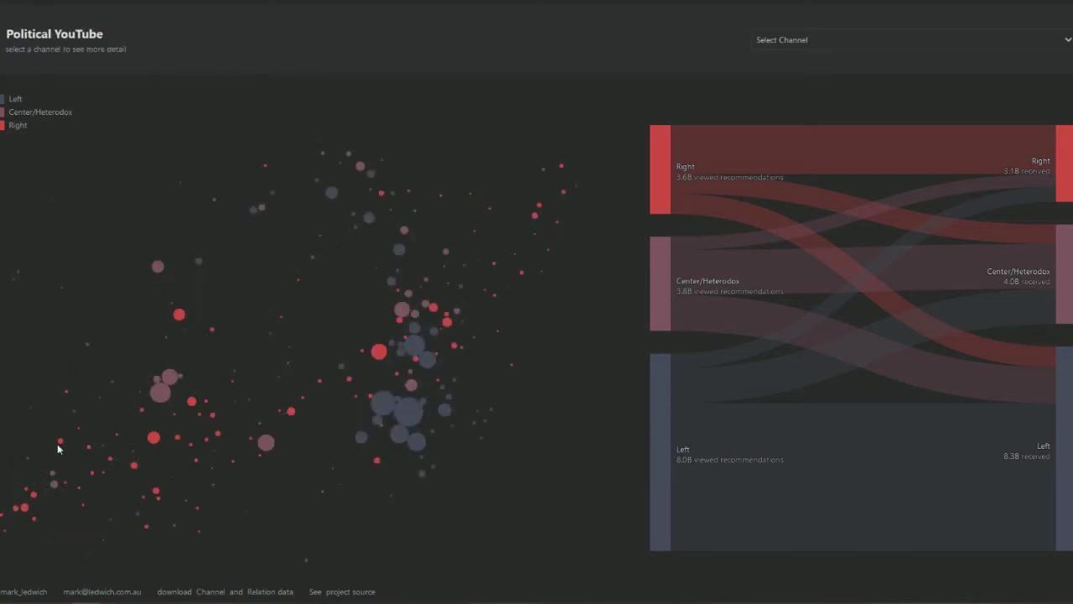
pyautogui.click(58, 444)
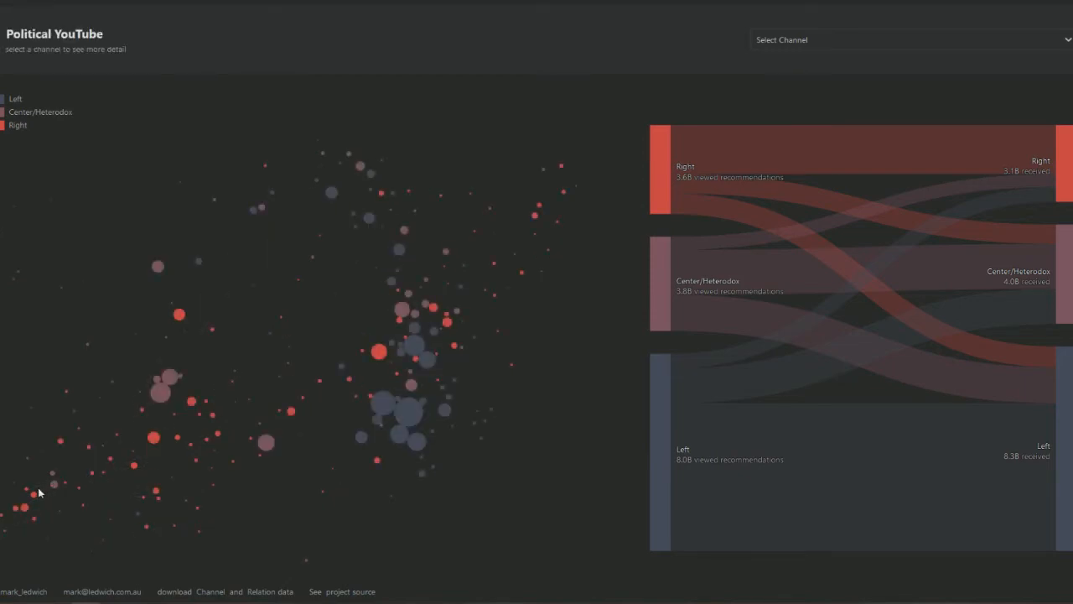
pyautogui.click(24, 505)
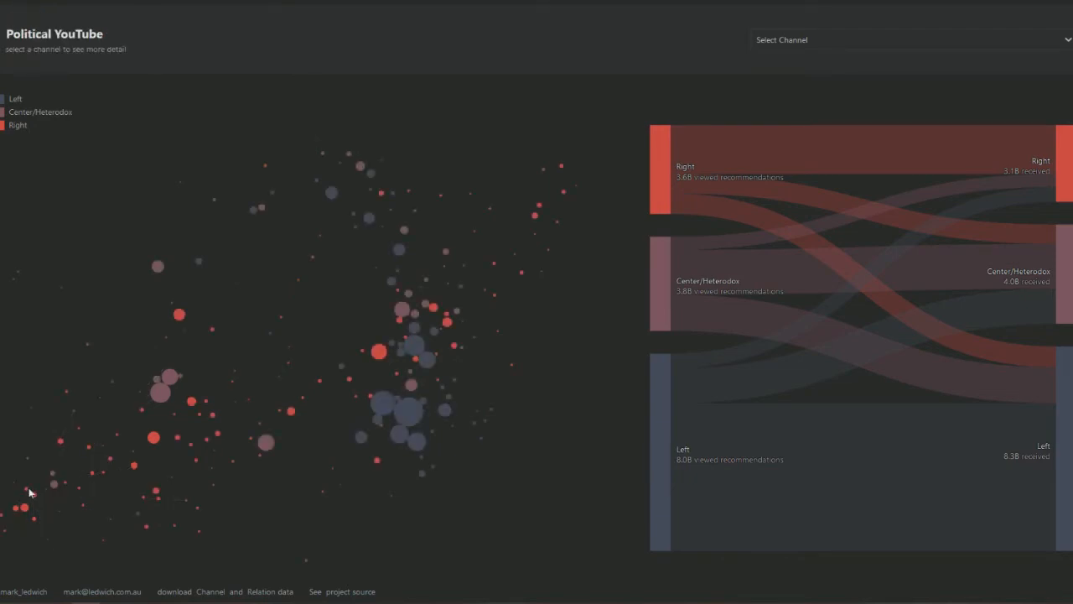
pyautogui.moveTo(67, 512)
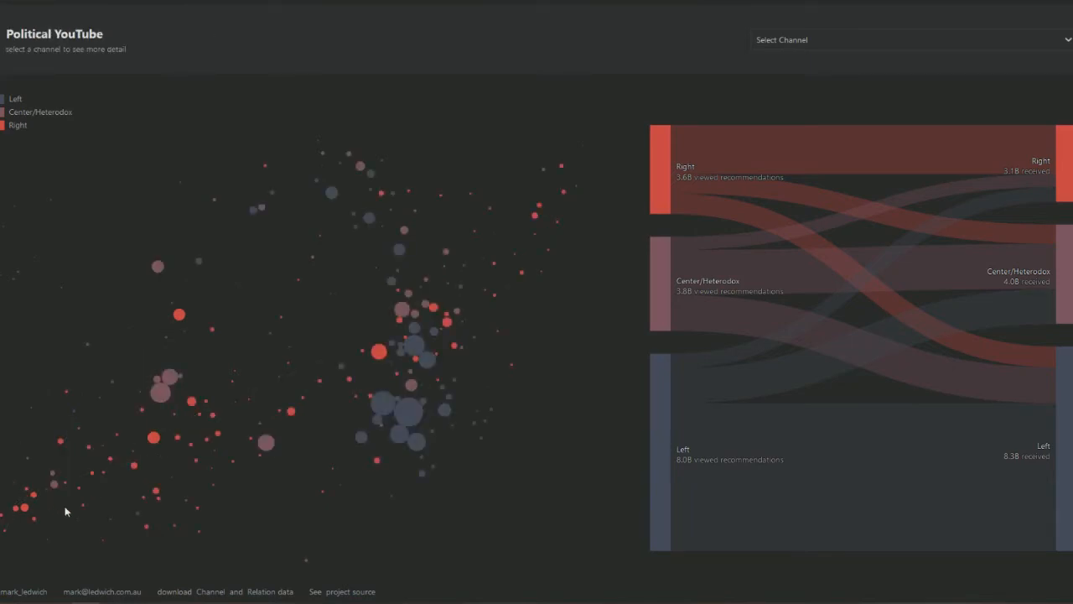
pyautogui.moveTo(82, 508)
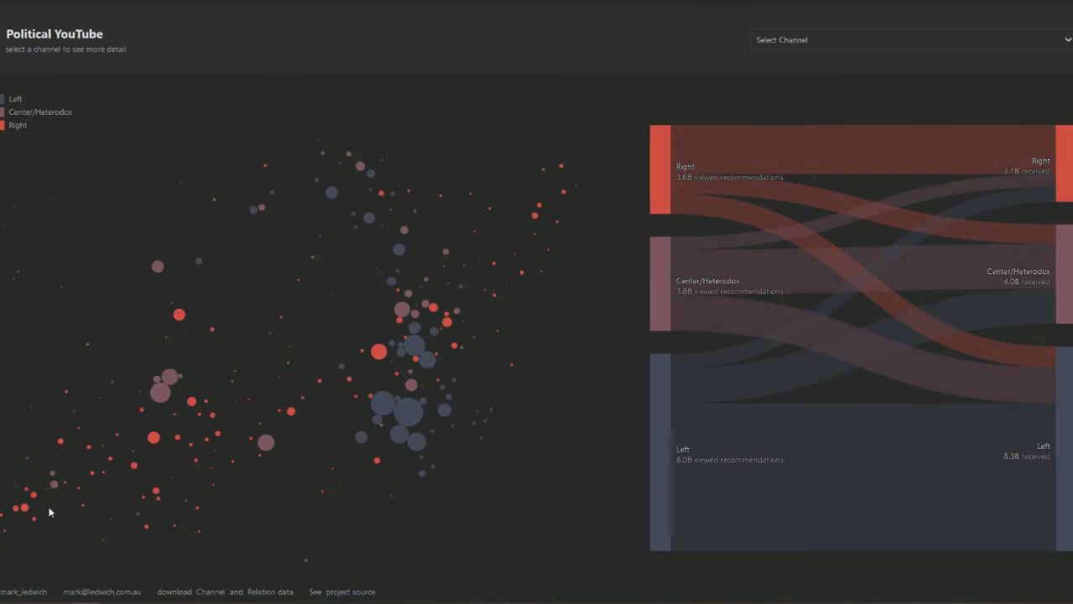
pyautogui.moveTo(52, 490)
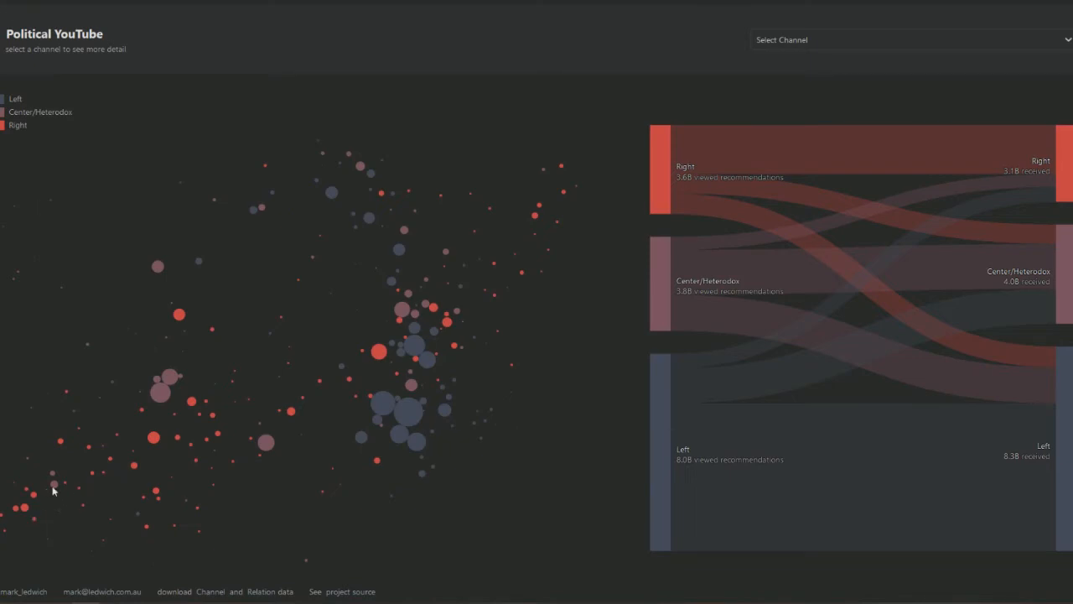
pyautogui.click(55, 478)
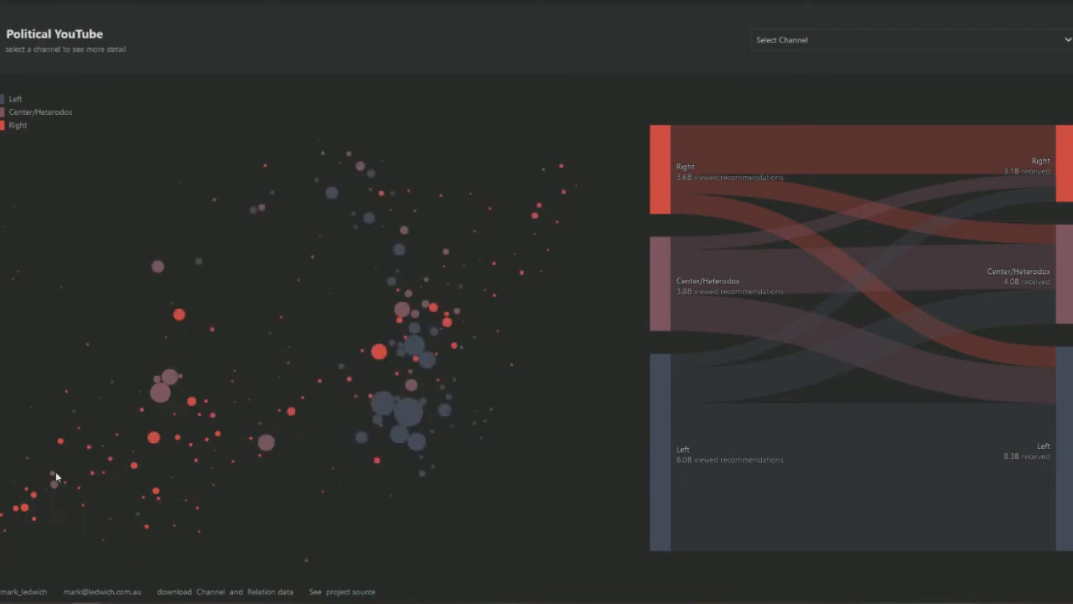
pyautogui.moveTo(53, 479)
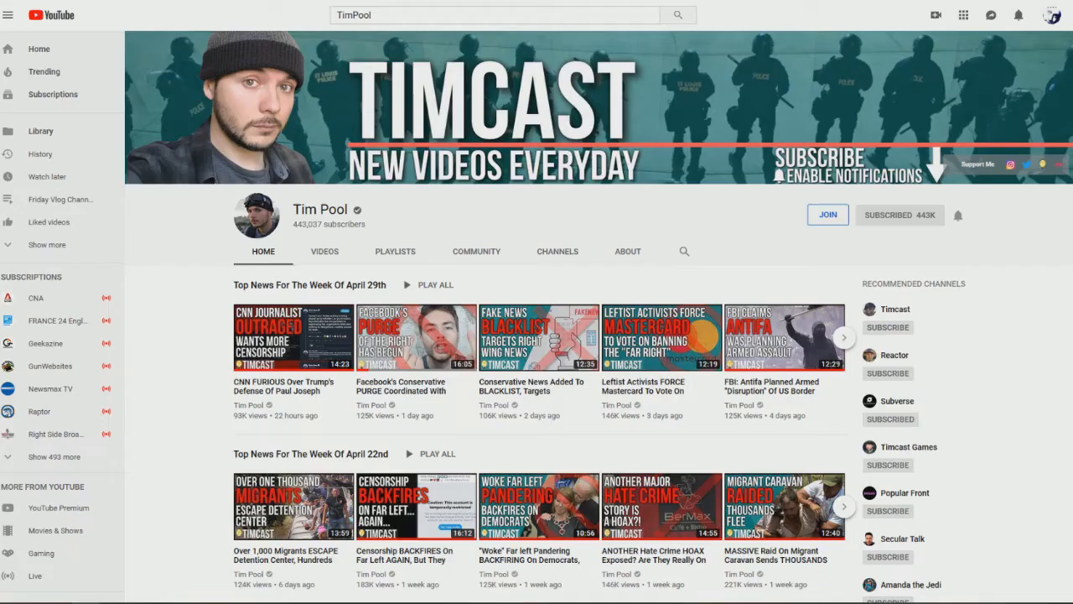
pyautogui.moveTo(611, 205)
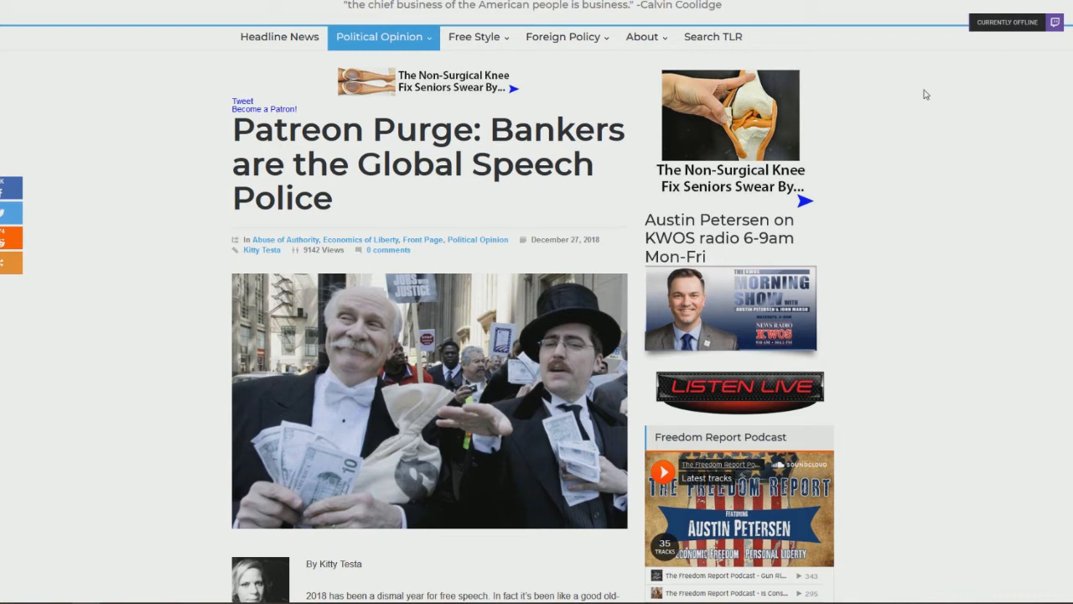
pyautogui.moveTo(817, 226)
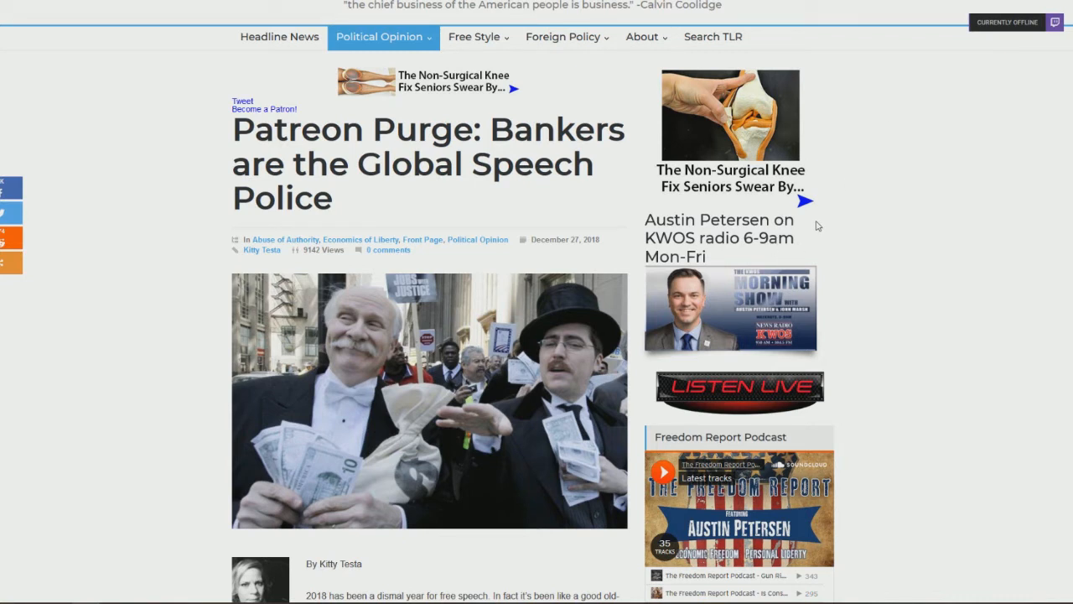
pyautogui.moveTo(280, 134)
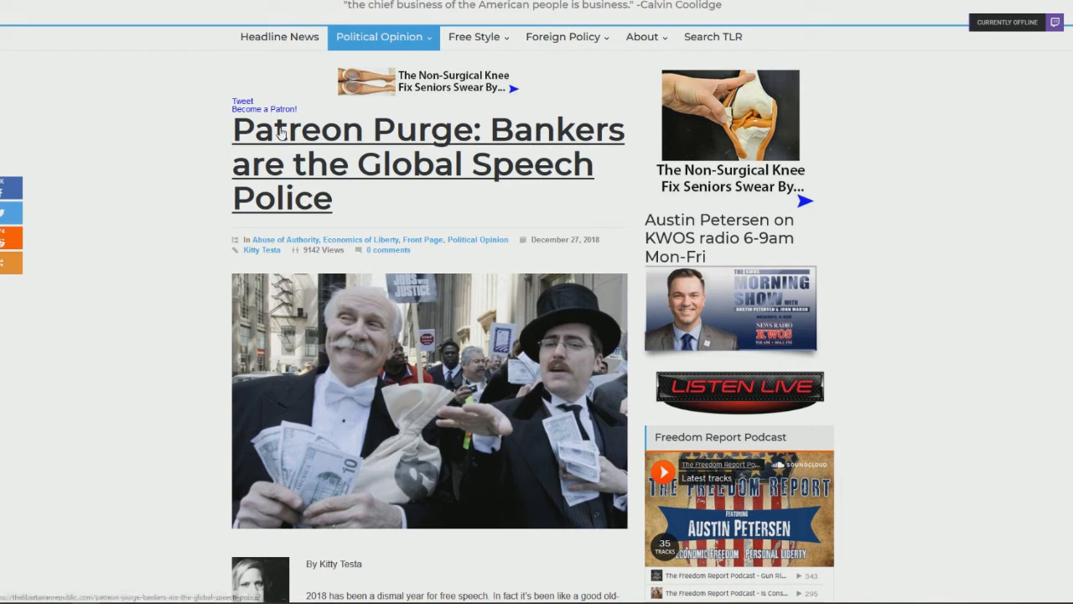
pyautogui.moveTo(1030, 295)
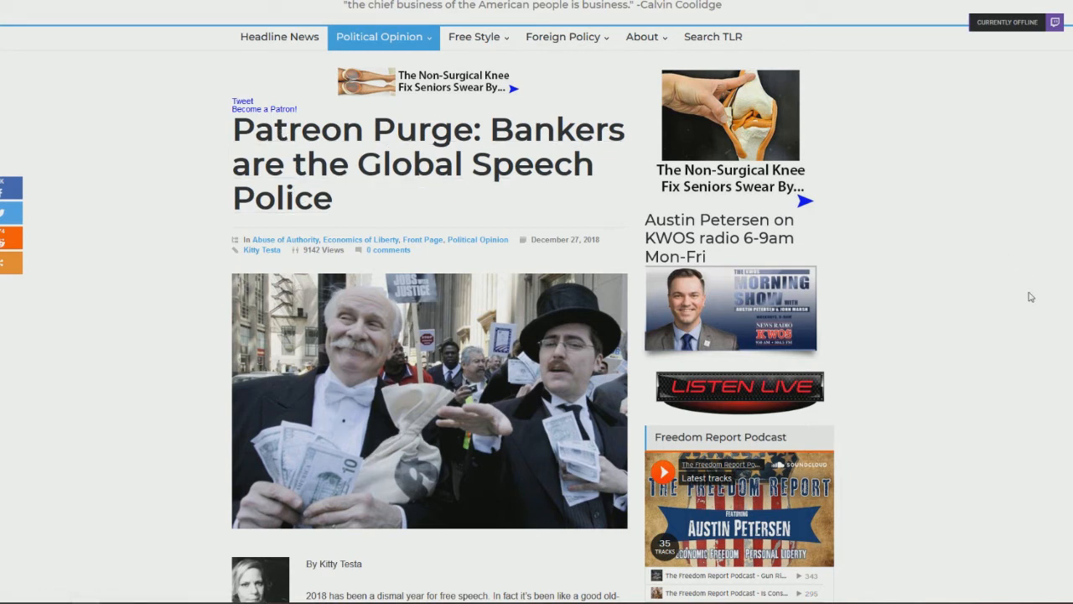
pyautogui.moveTo(895, 252)
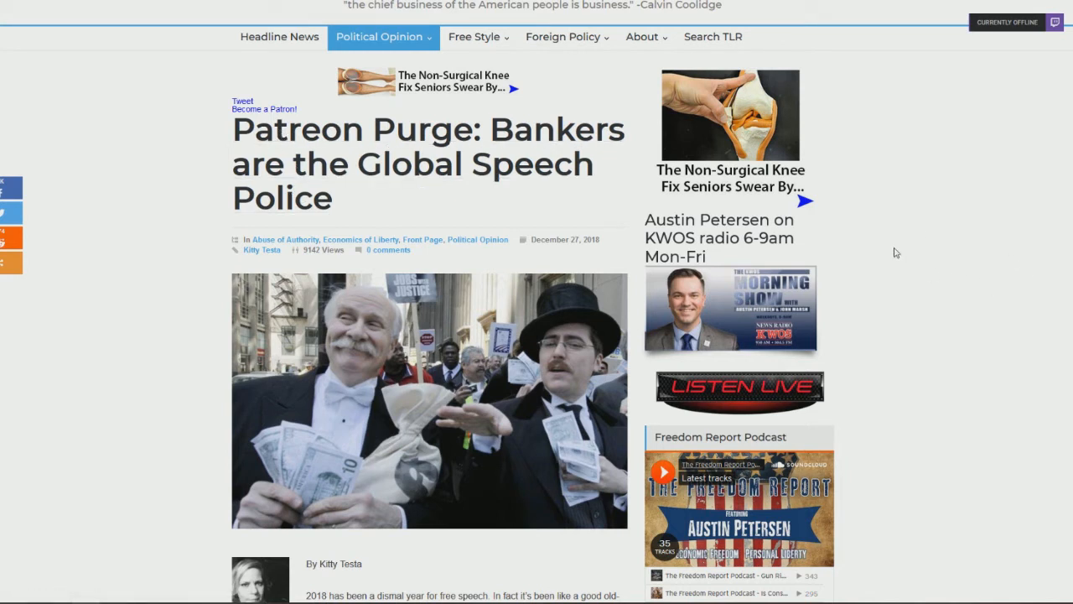
pyautogui.moveTo(881, 248)
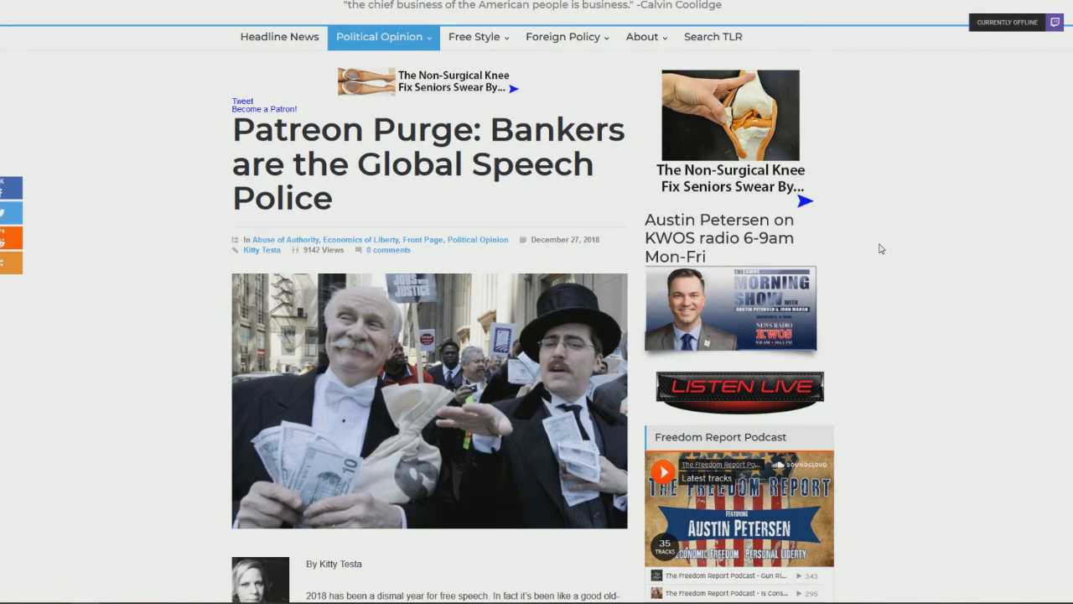
pyautogui.moveTo(858, 257)
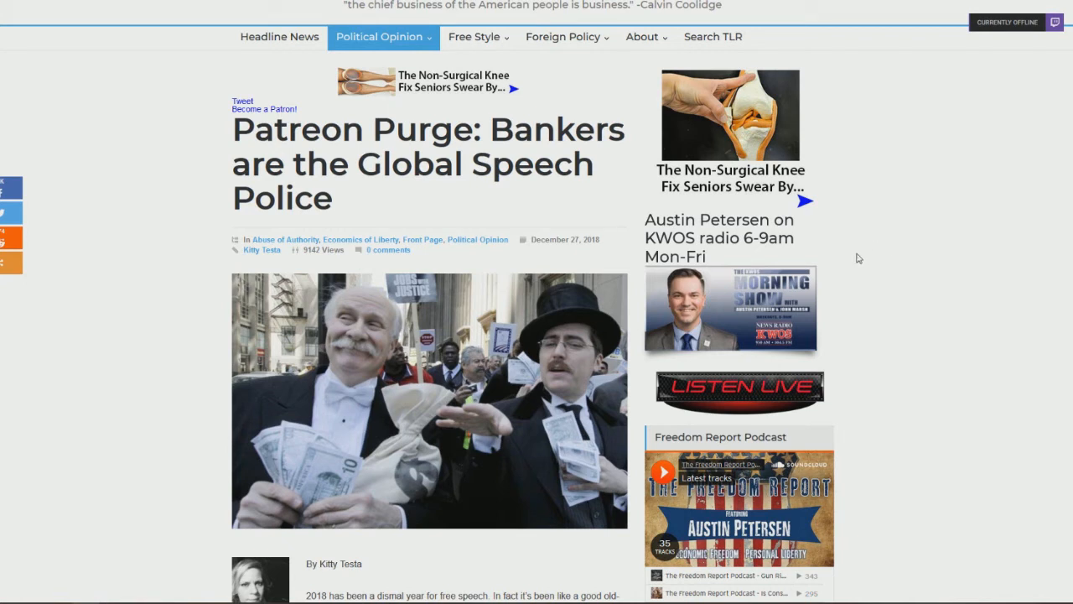
pyautogui.moveTo(844, 255)
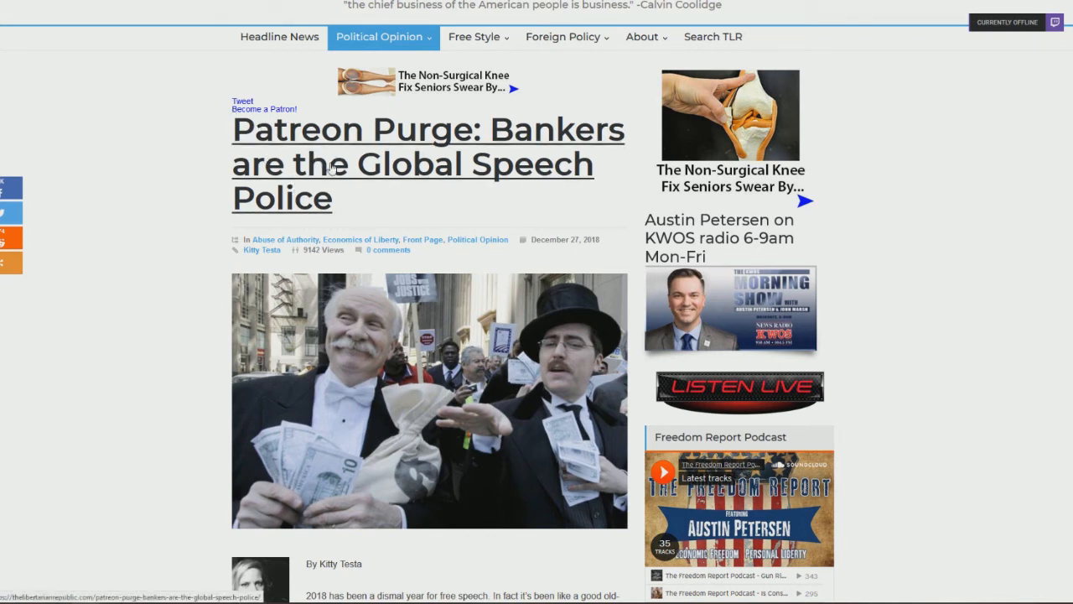
# Scroll down through the 'Patreon Purge: Bankers are the Global Speech Police' article, then slightly back up
pyautogui.scroll(-3)
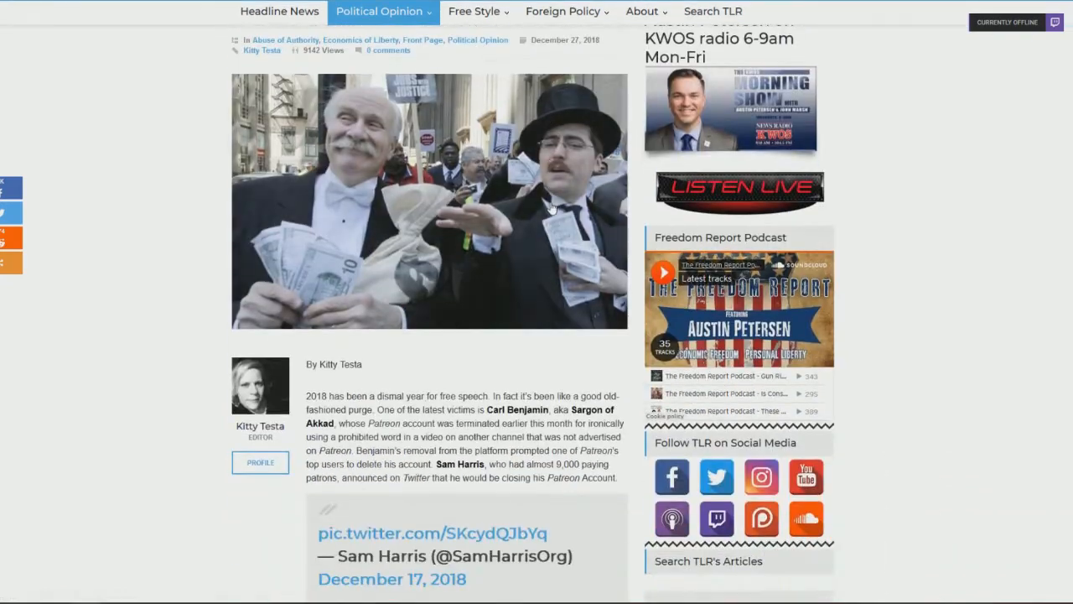
pyautogui.scroll(-3)
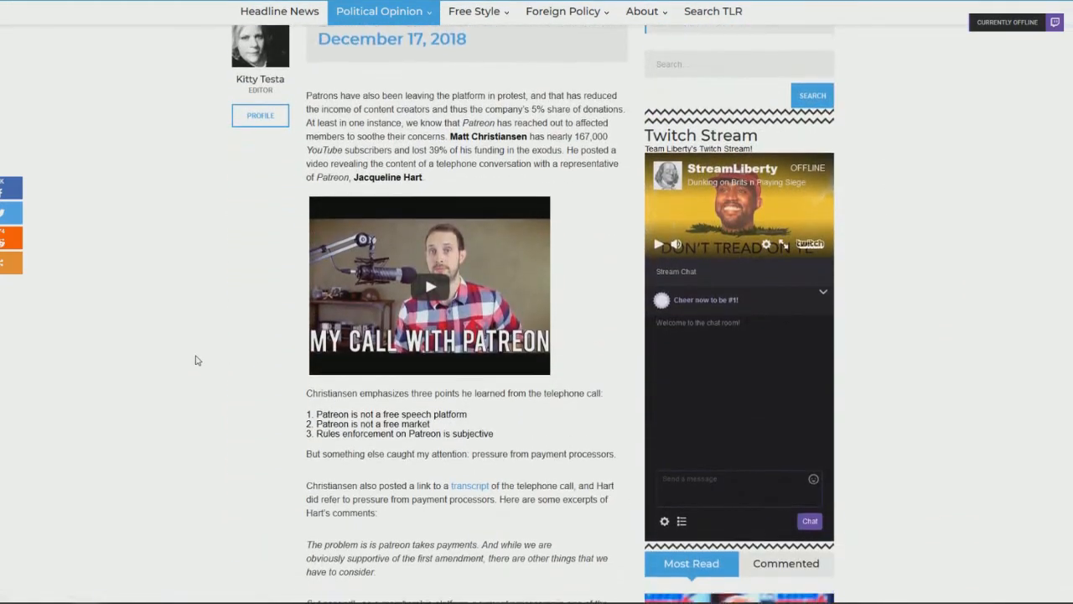
pyautogui.scroll(-3)
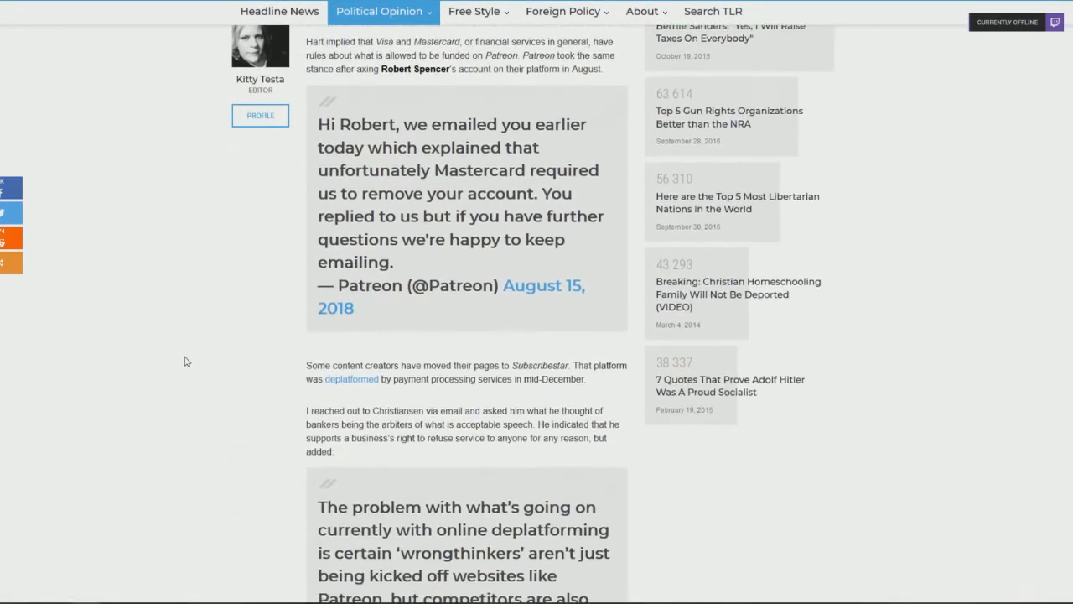
pyautogui.scroll(-3)
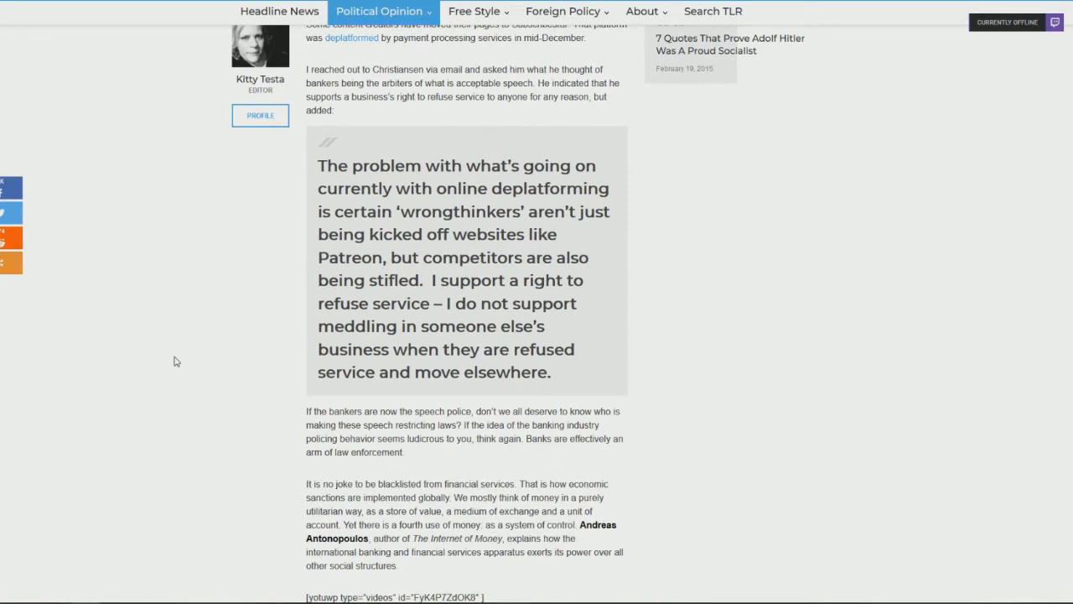
pyautogui.scroll(-3)
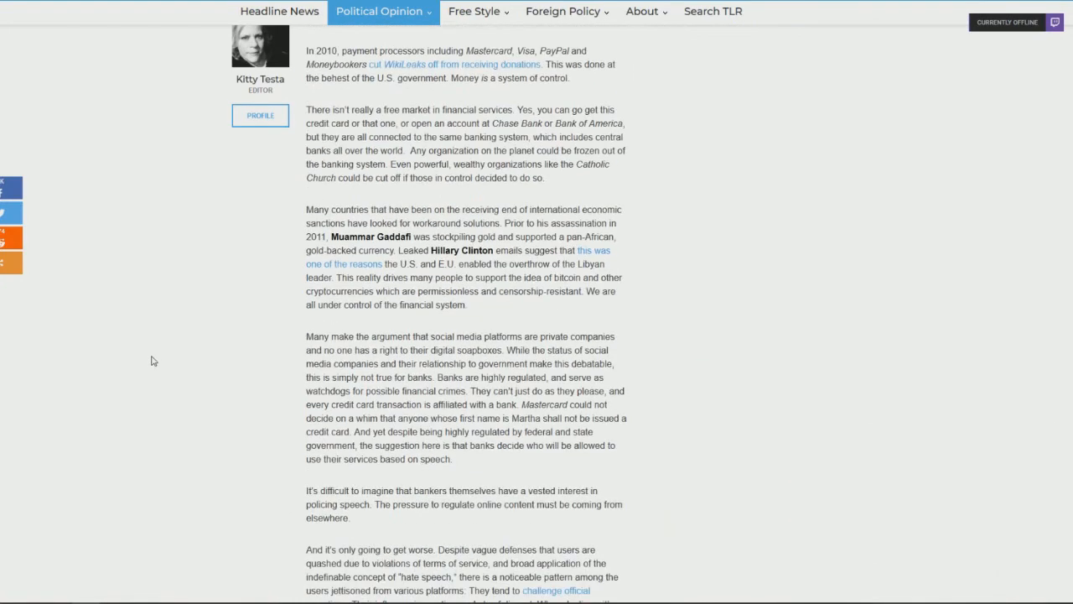
pyautogui.scroll(-3)
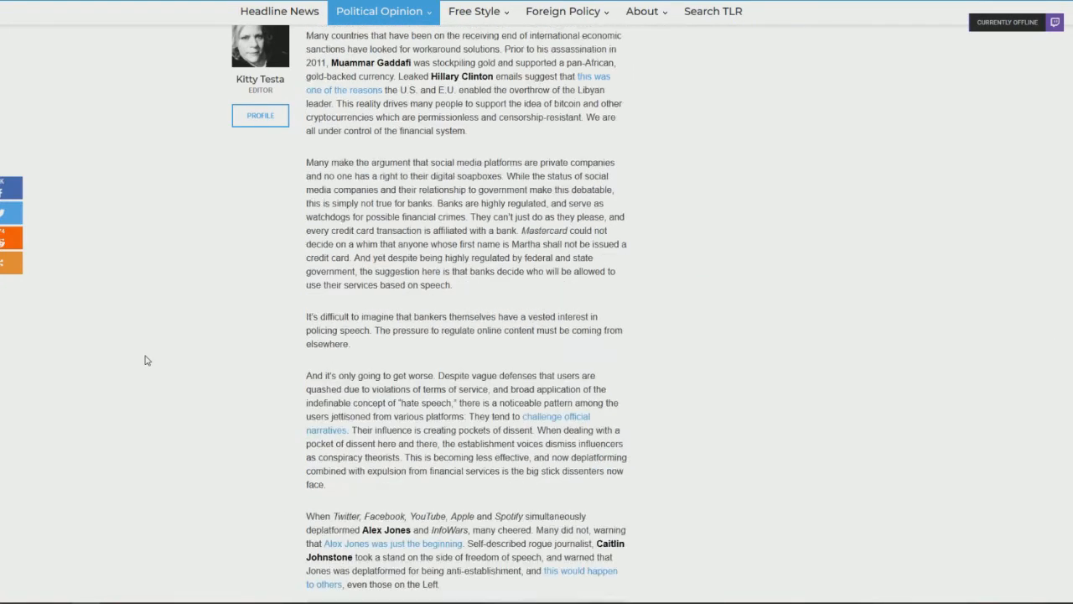
pyautogui.scroll(-3)
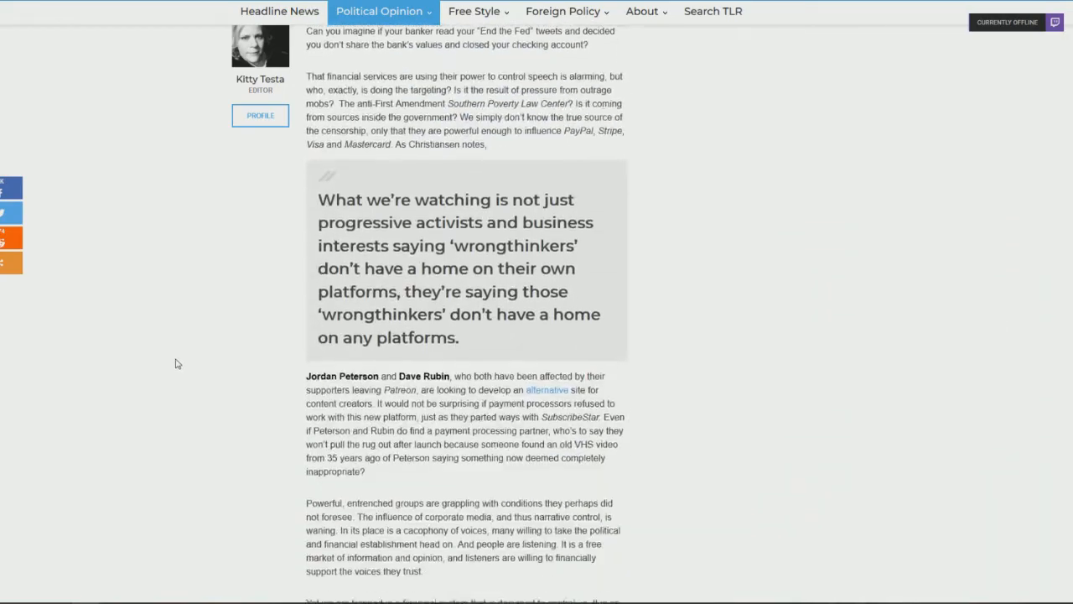
pyautogui.scroll(-3)
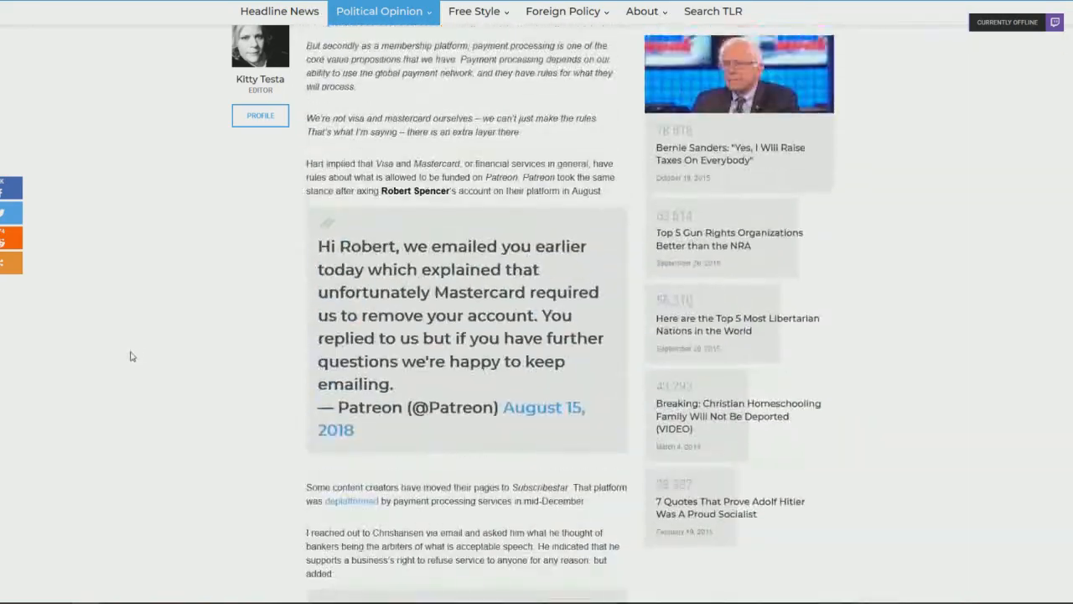
pyautogui.scroll(3)
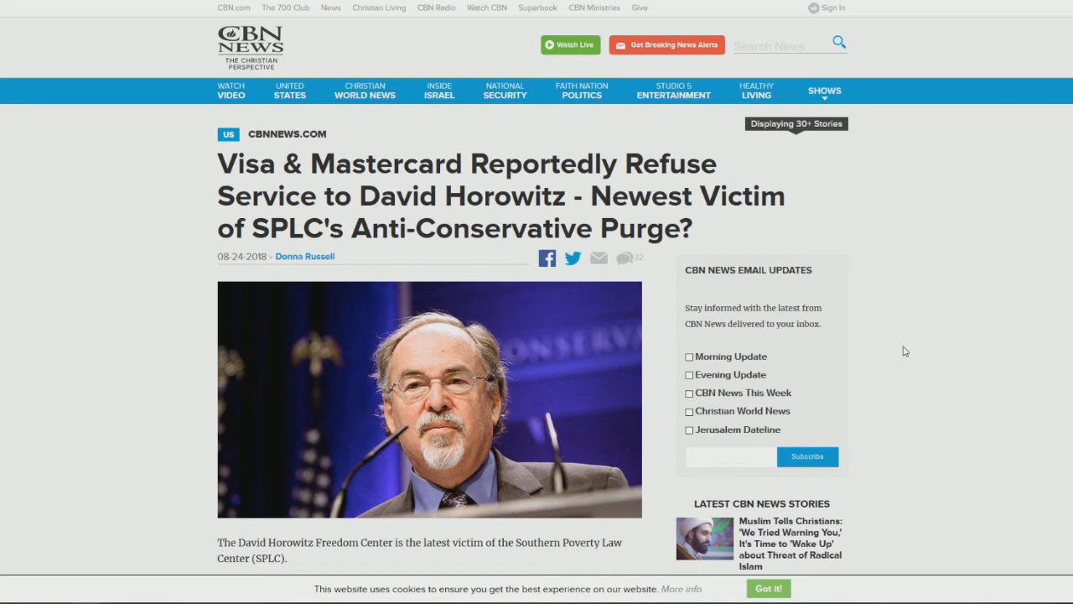
pyautogui.moveTo(877, 331)
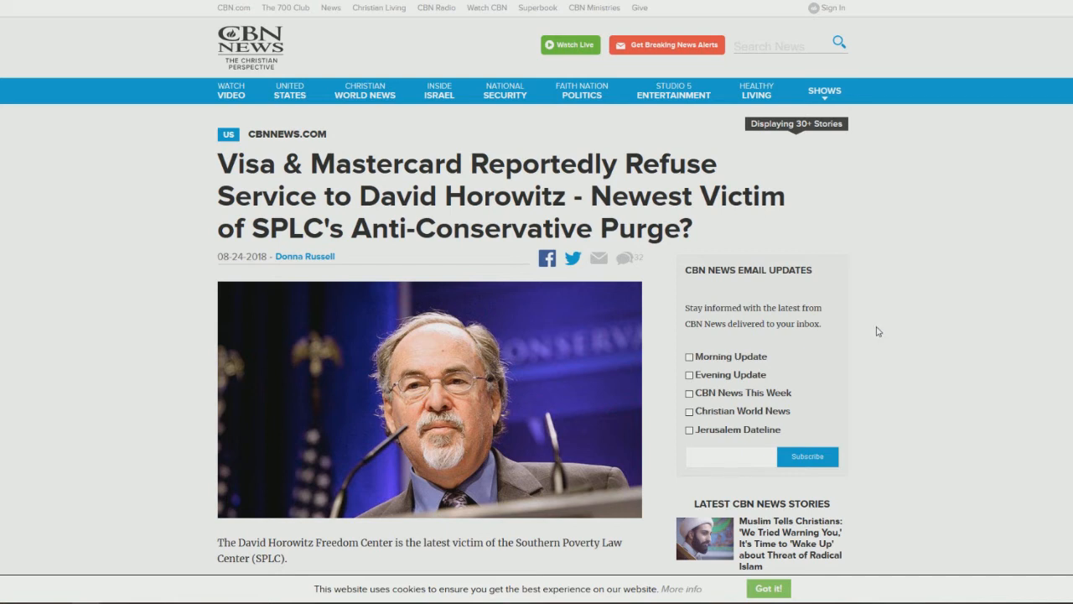
pyautogui.moveTo(822, 323)
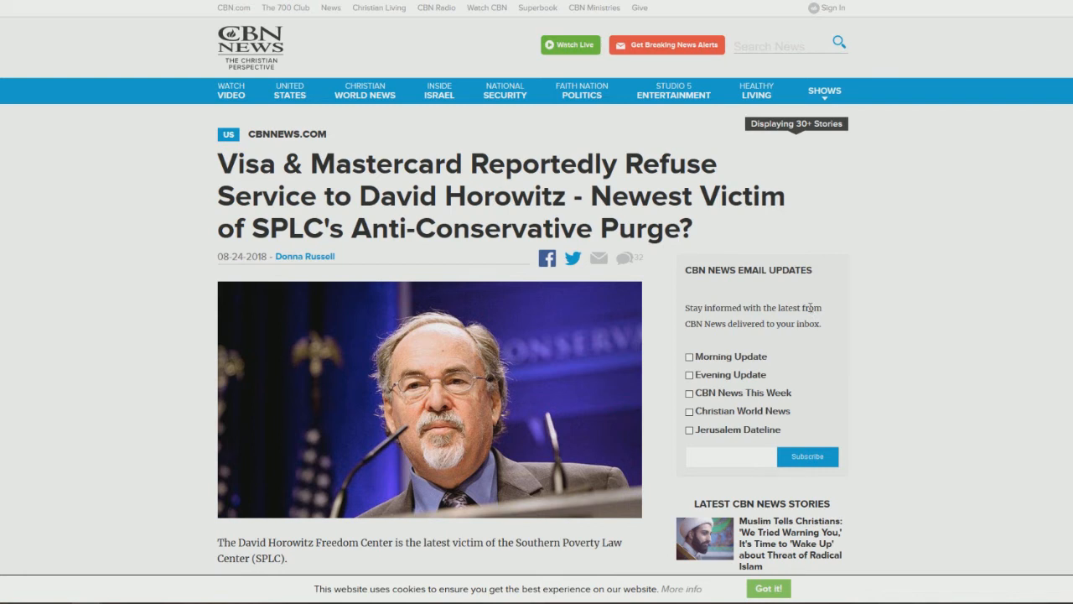
pyautogui.moveTo(856, 287)
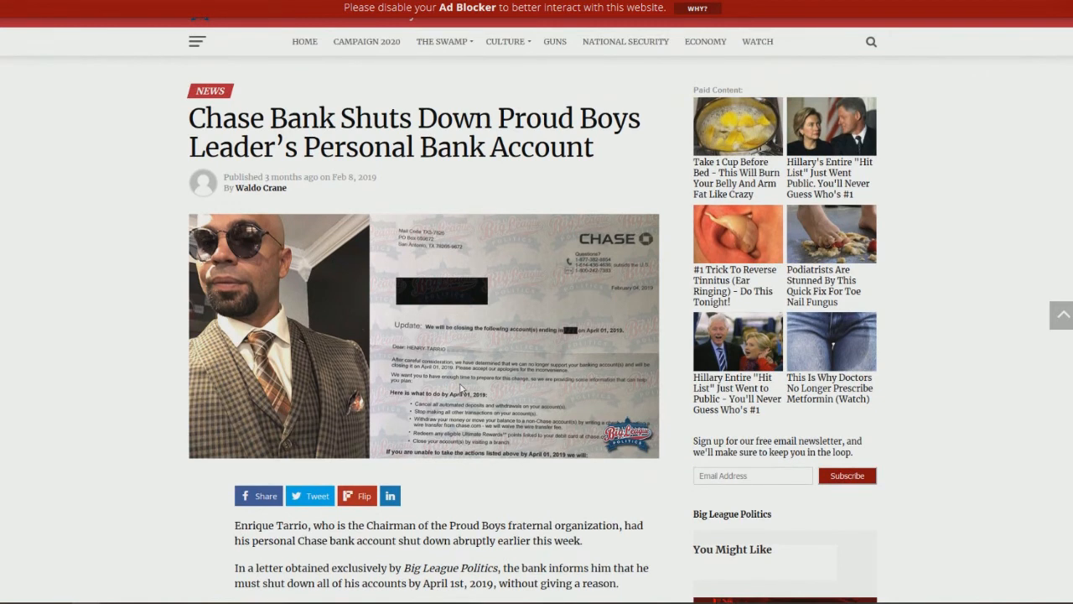
pyautogui.moveTo(246, 396)
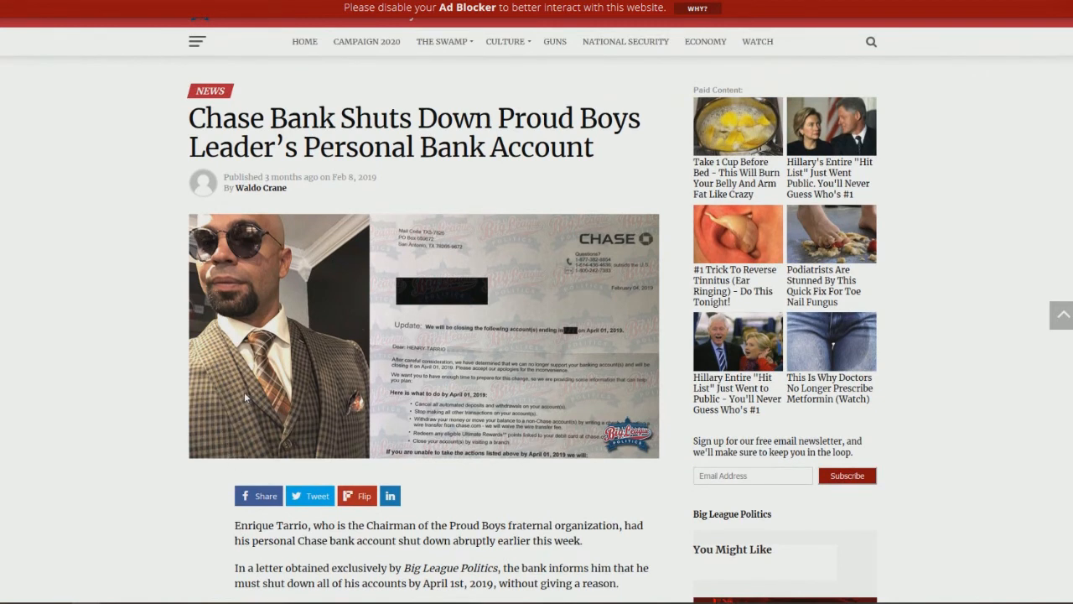
pyautogui.moveTo(225, 395)
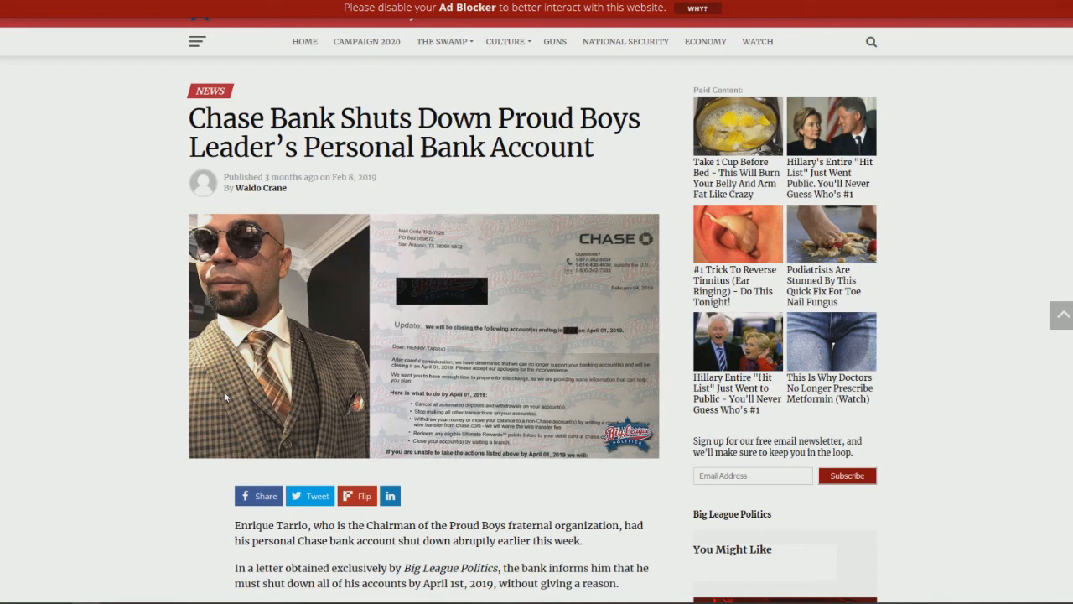
# Scroll through the Big League Politics article on Chase Bank closing the Proud Boys leader's account
pyautogui.scroll(-3)
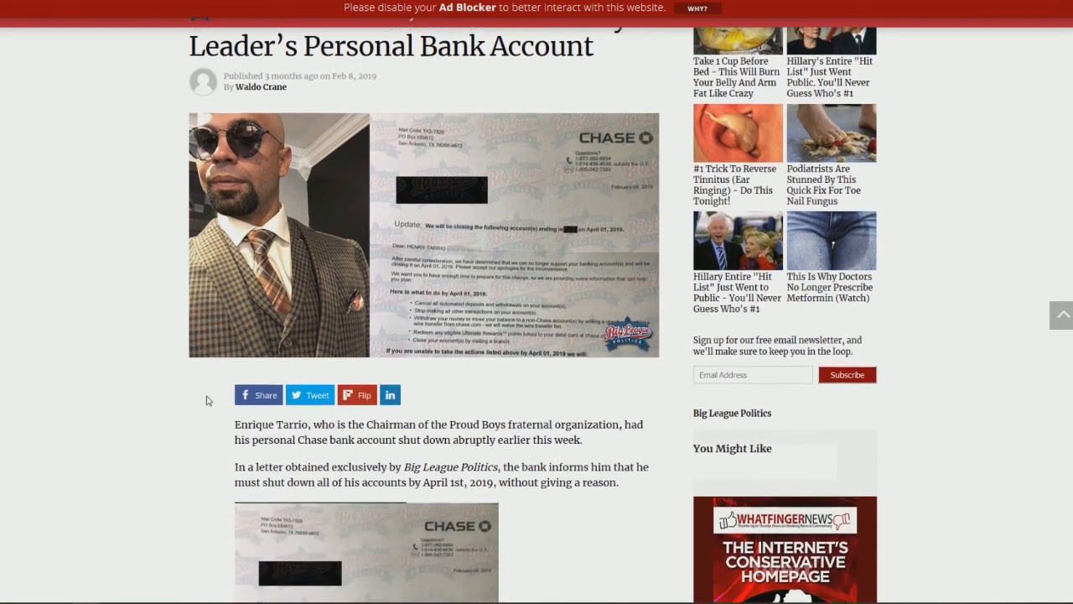
pyautogui.scroll(-3)
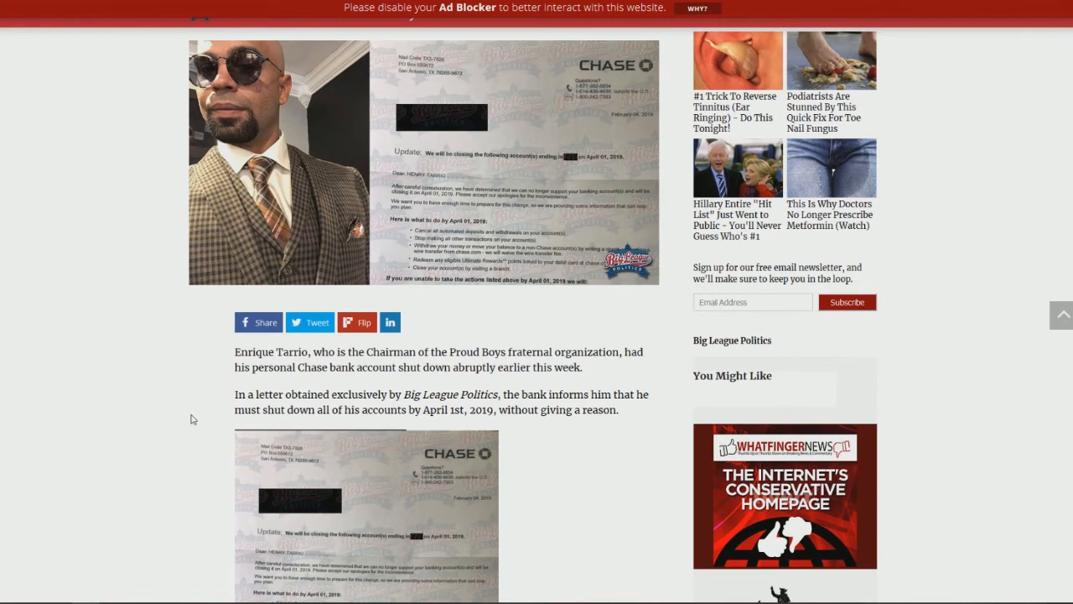
pyautogui.scroll(3)
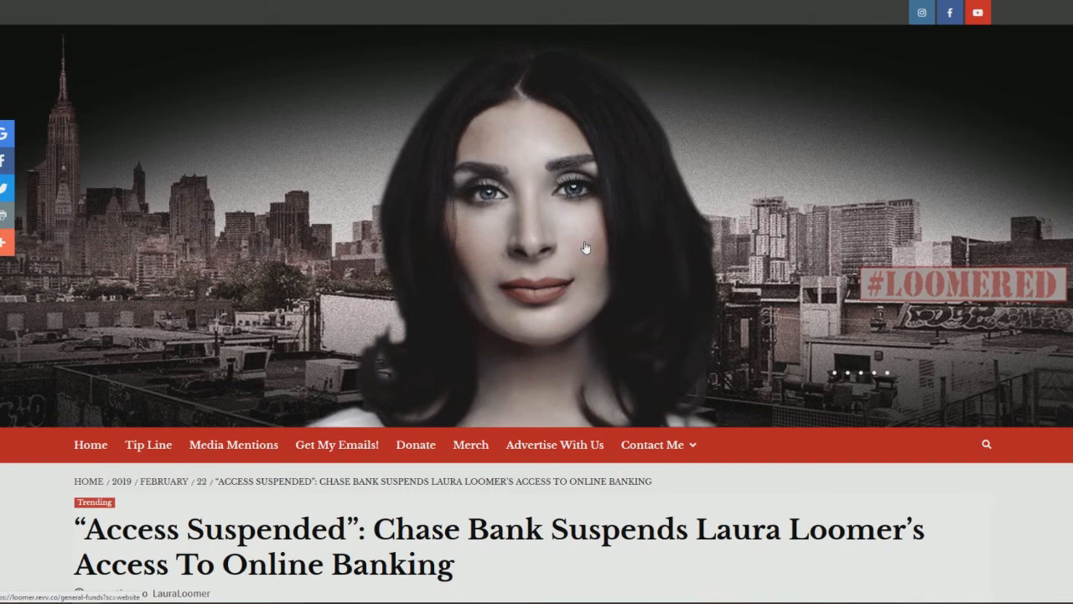
# Scroll through the header and photos of the 'Access Suspended' Chase Bank article on Laura Loomer's site
pyautogui.scroll(-3)
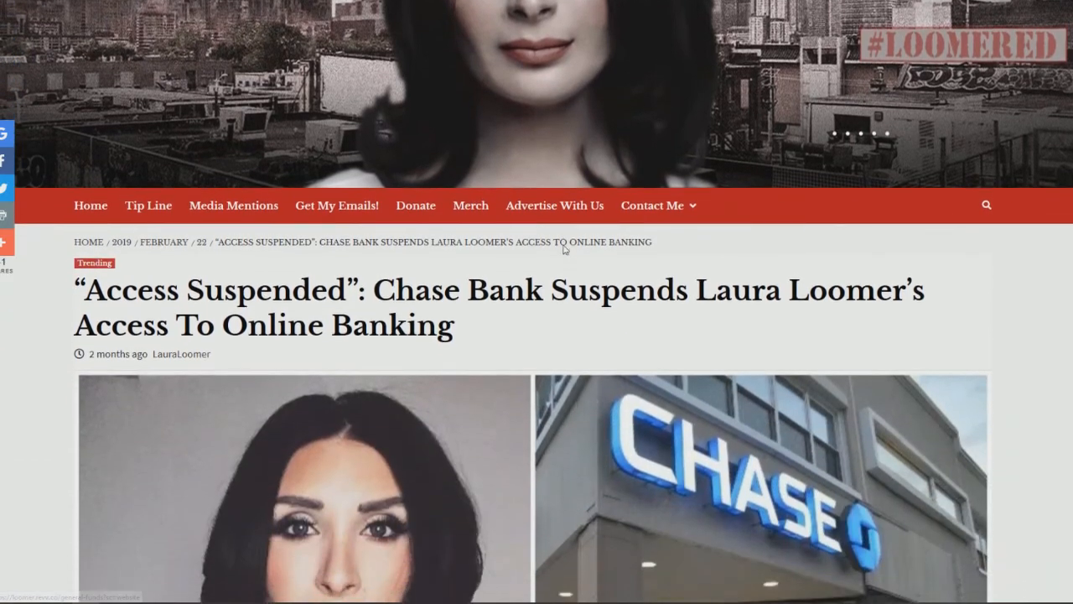
pyautogui.scroll(-3)
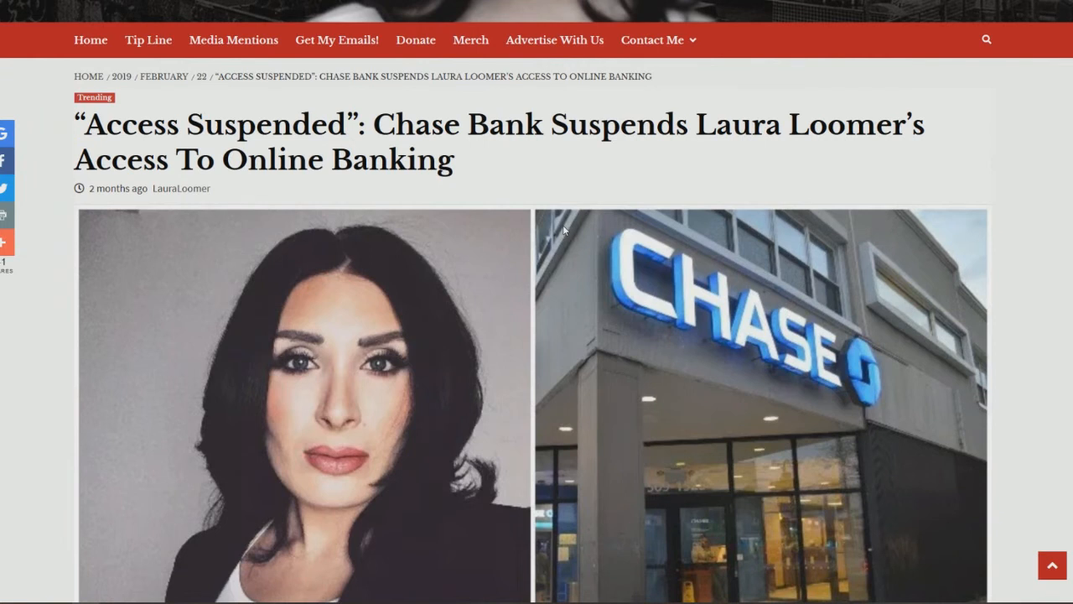
pyautogui.scroll(-3)
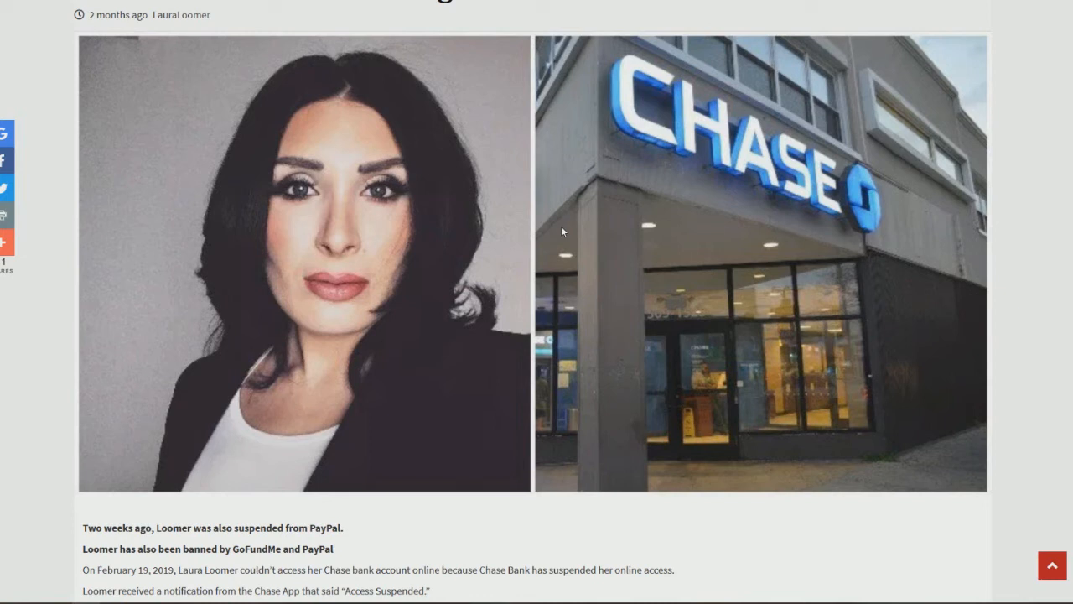
pyautogui.moveTo(472, 282)
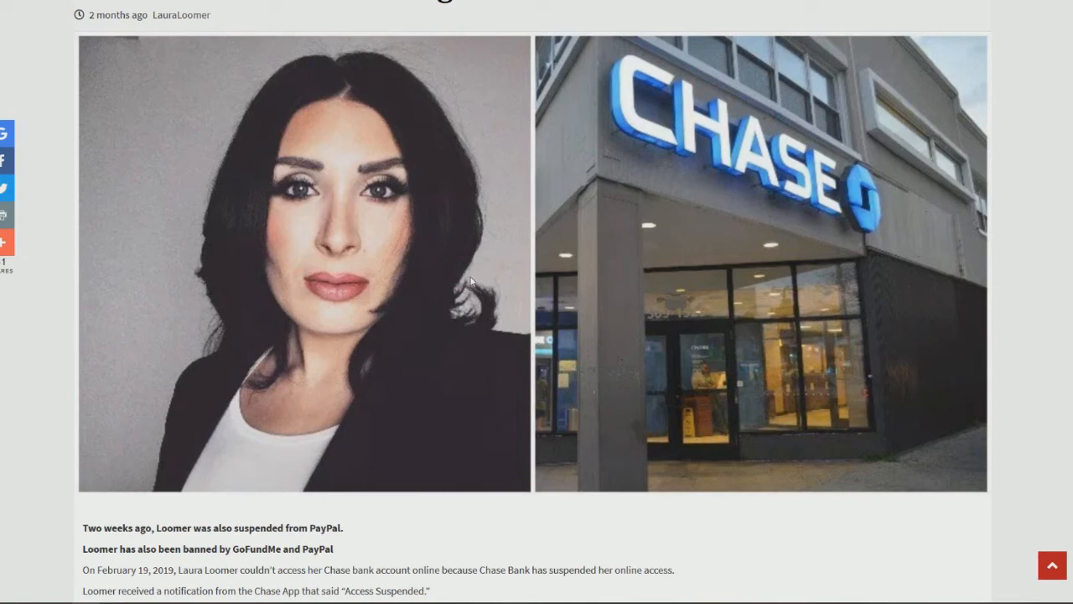
pyautogui.scroll(3)
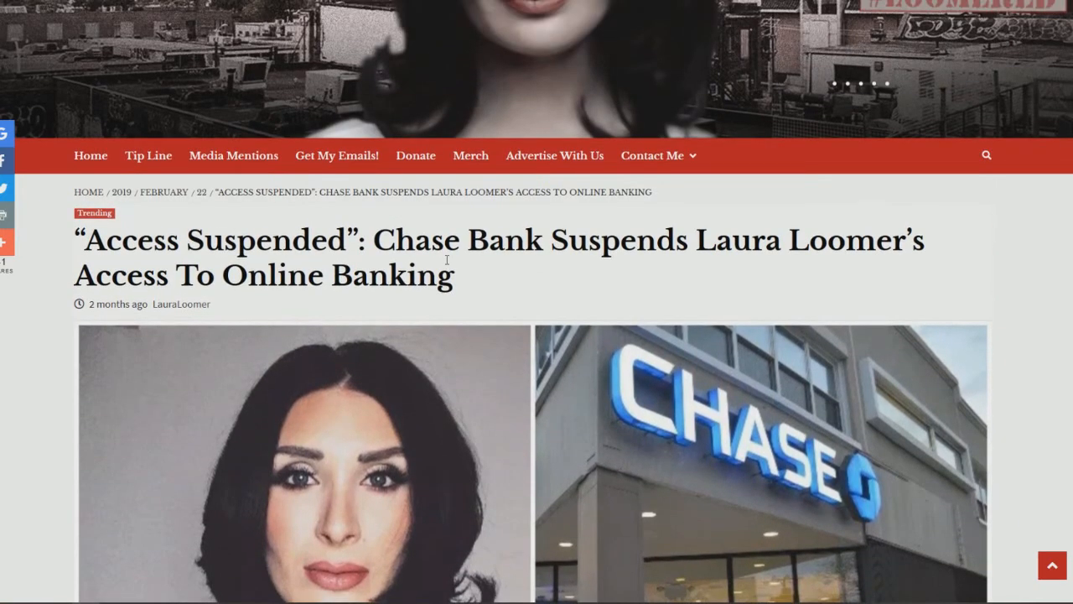
pyautogui.scroll(-3)
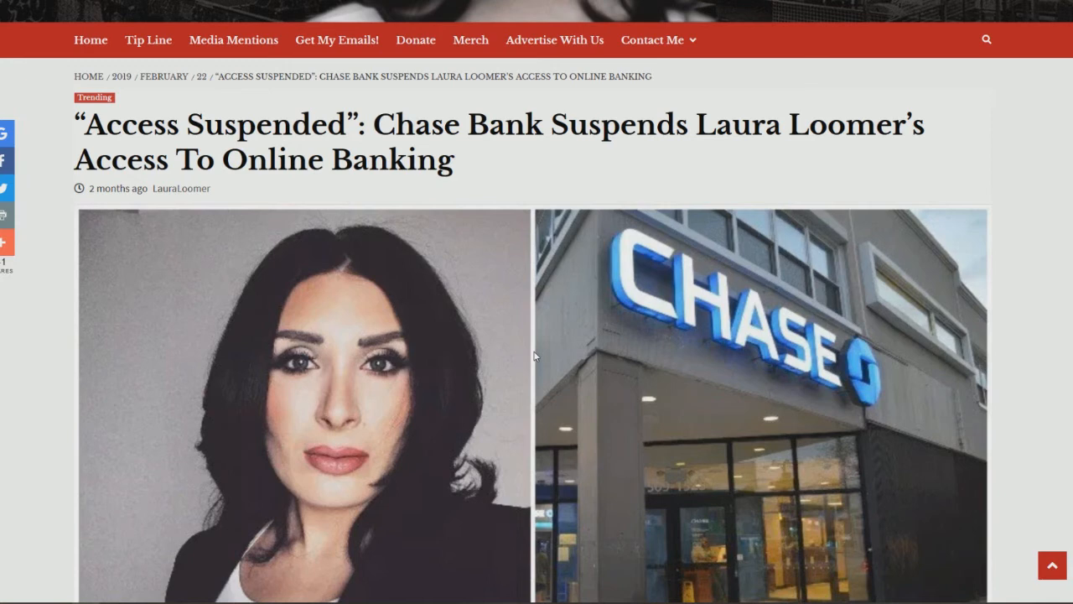
pyautogui.scroll(3)
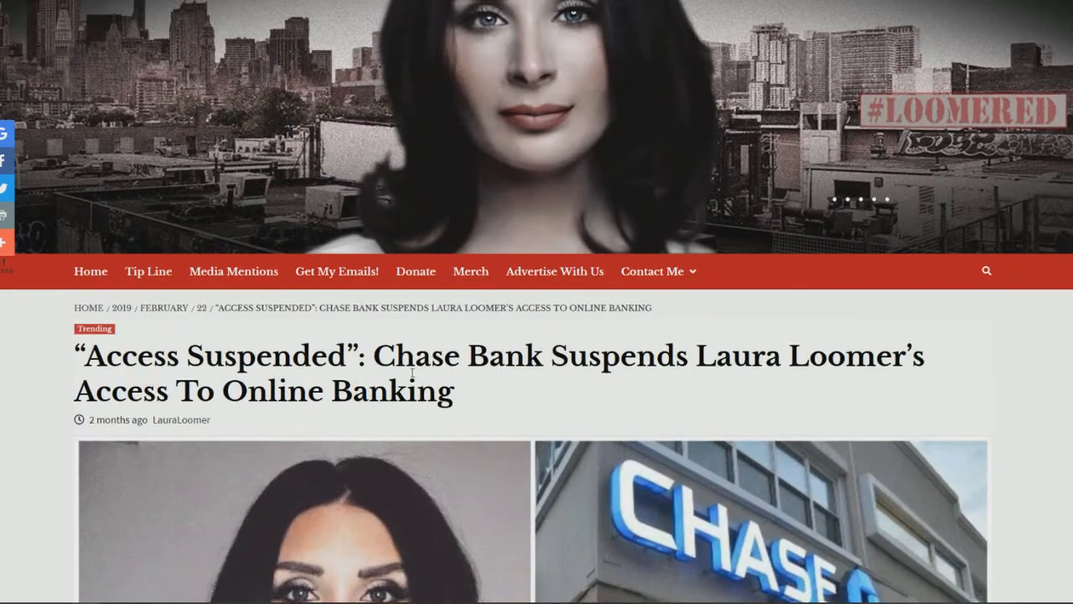
pyautogui.scroll(-3)
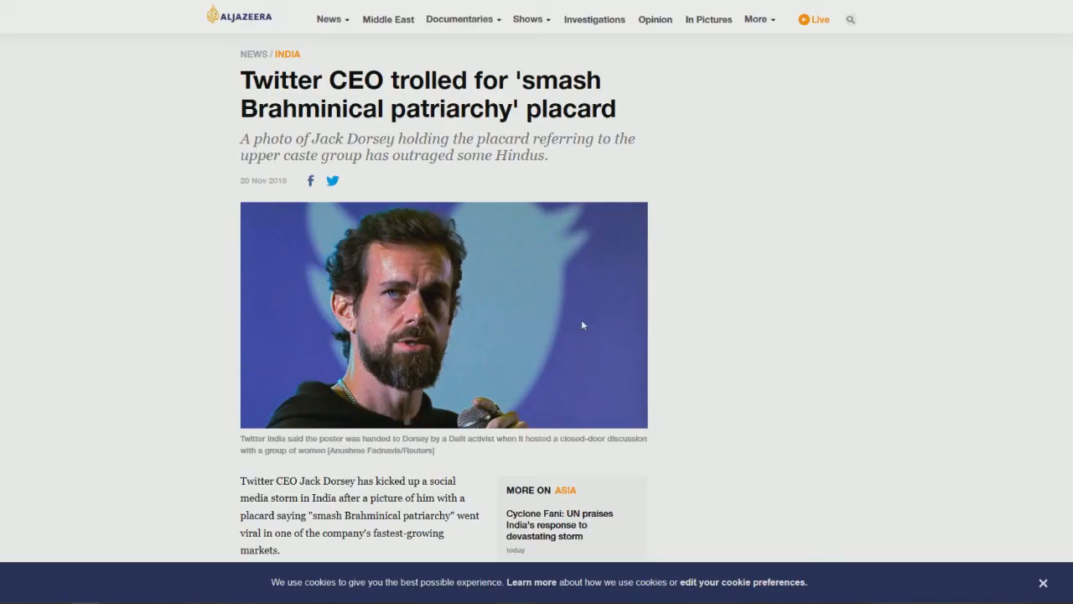
pyautogui.moveTo(797, 317)
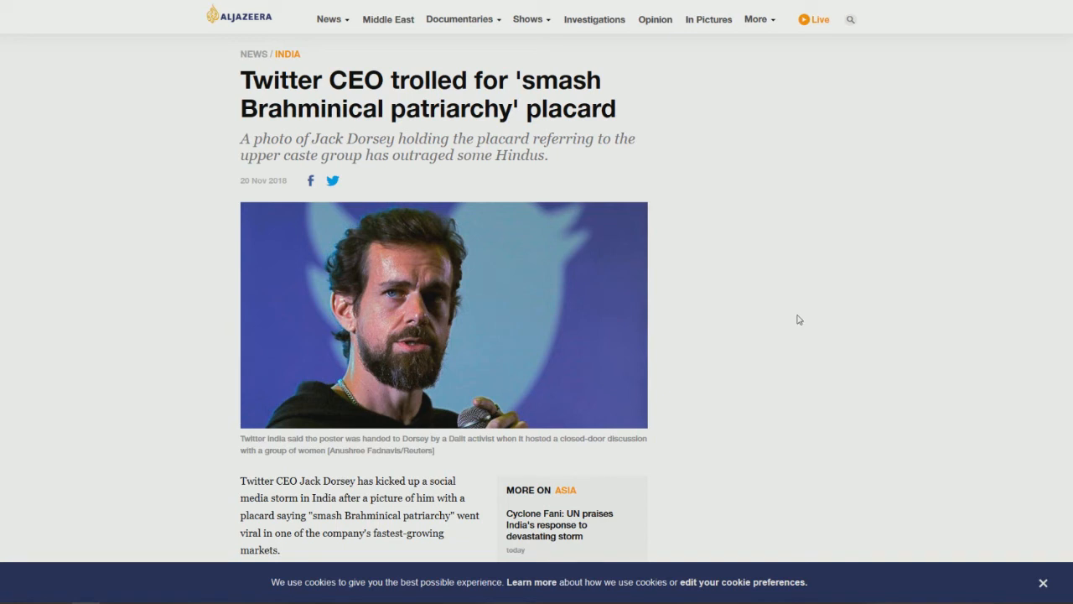
pyautogui.moveTo(435, 177)
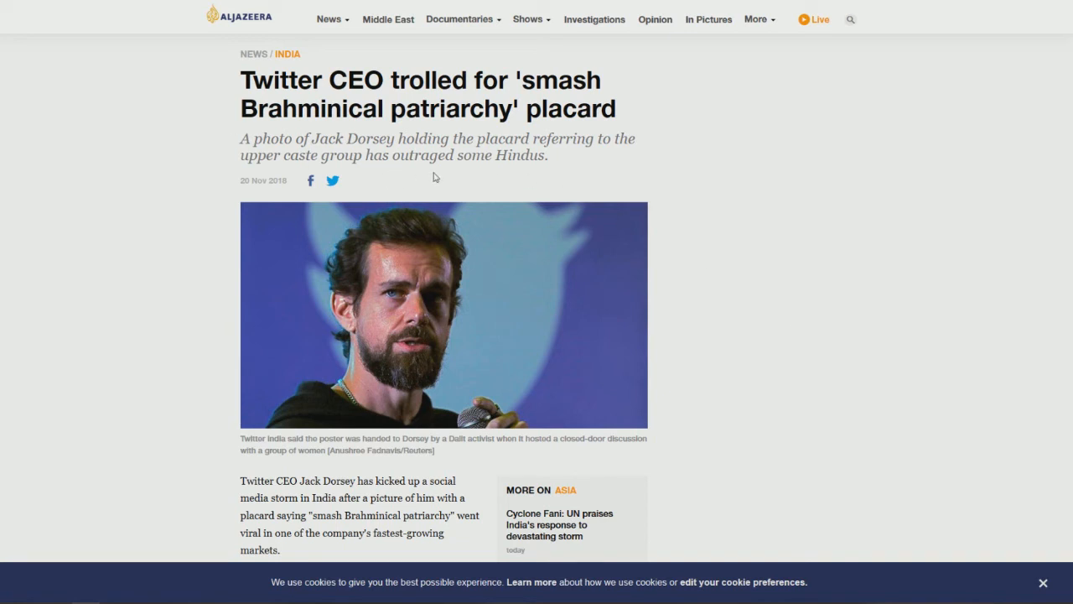
pyautogui.moveTo(403, 186)
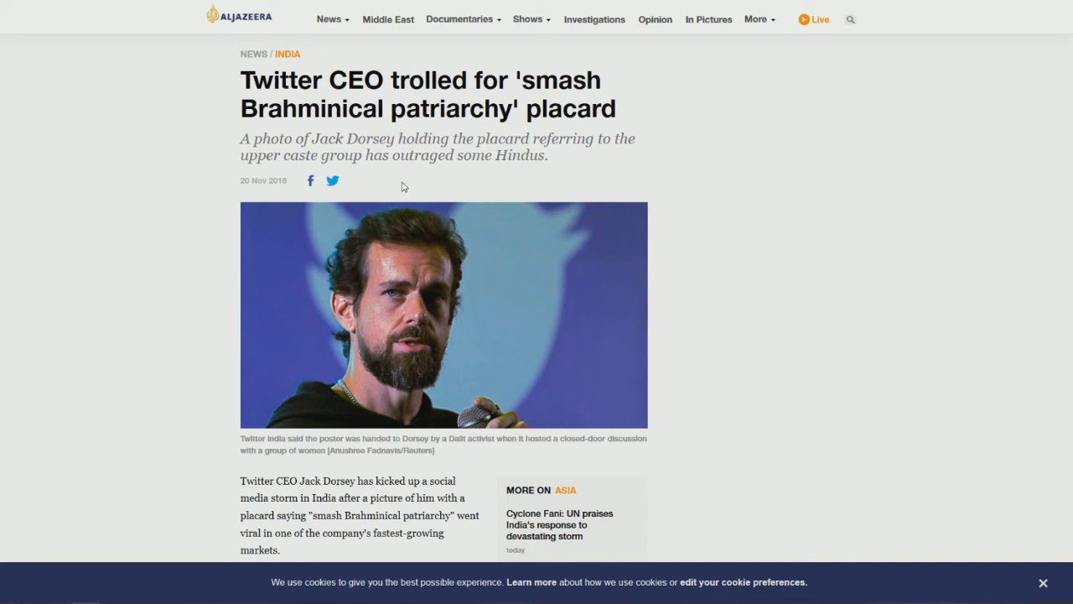
pyautogui.moveTo(509, 87)
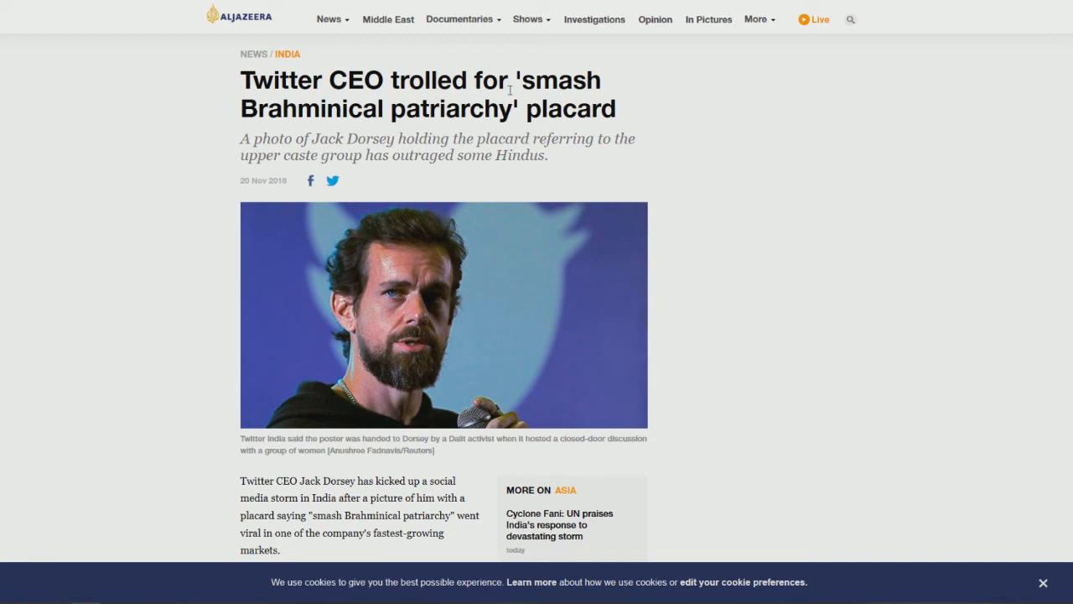
pyautogui.moveTo(312, 116)
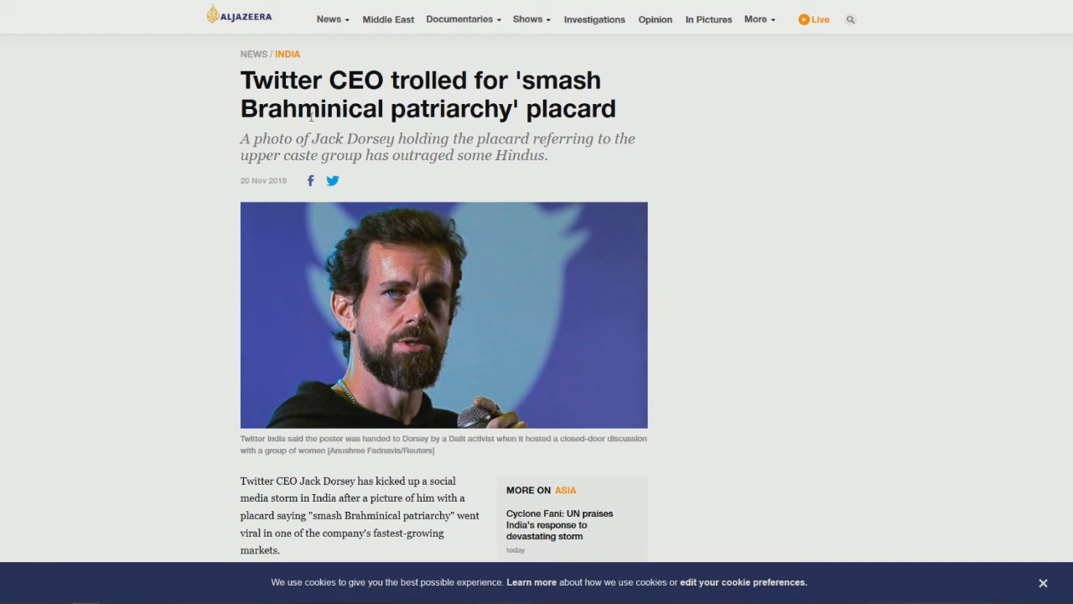
pyautogui.moveTo(731, 189)
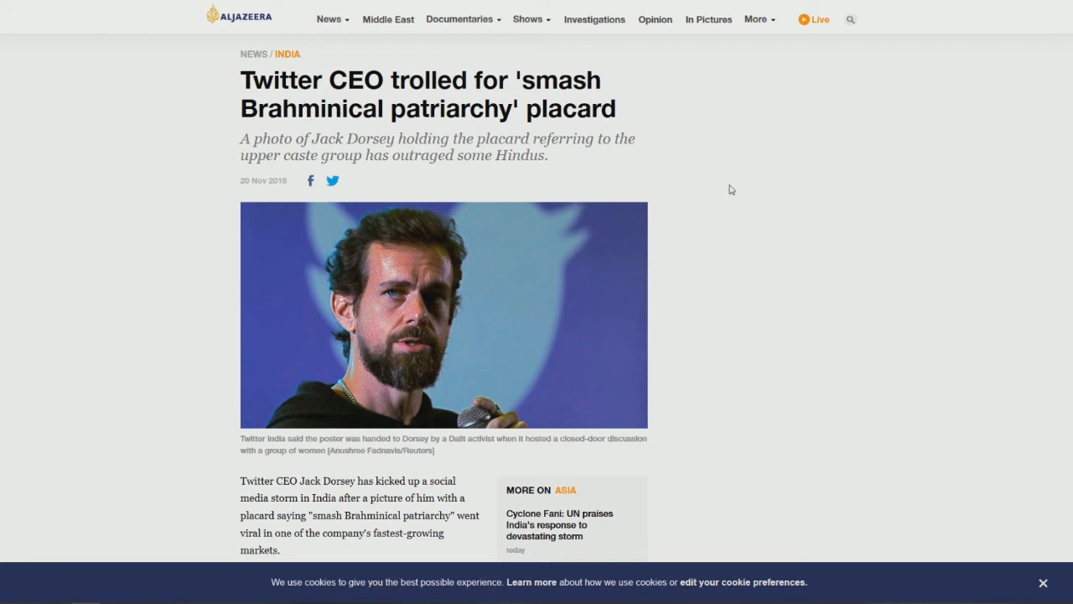
pyautogui.moveTo(727, 189)
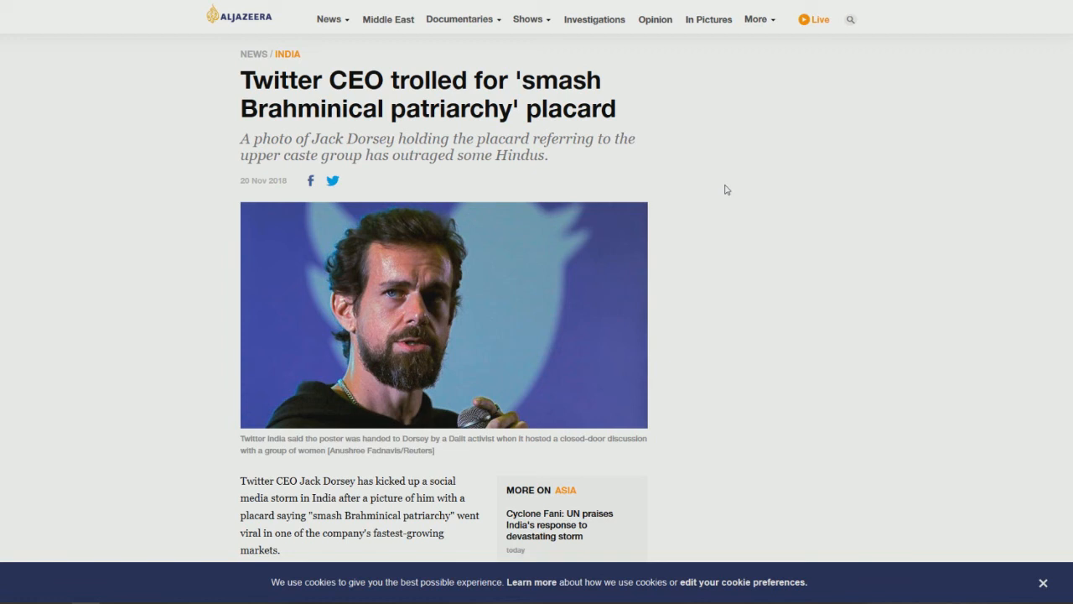
pyautogui.moveTo(440, 165)
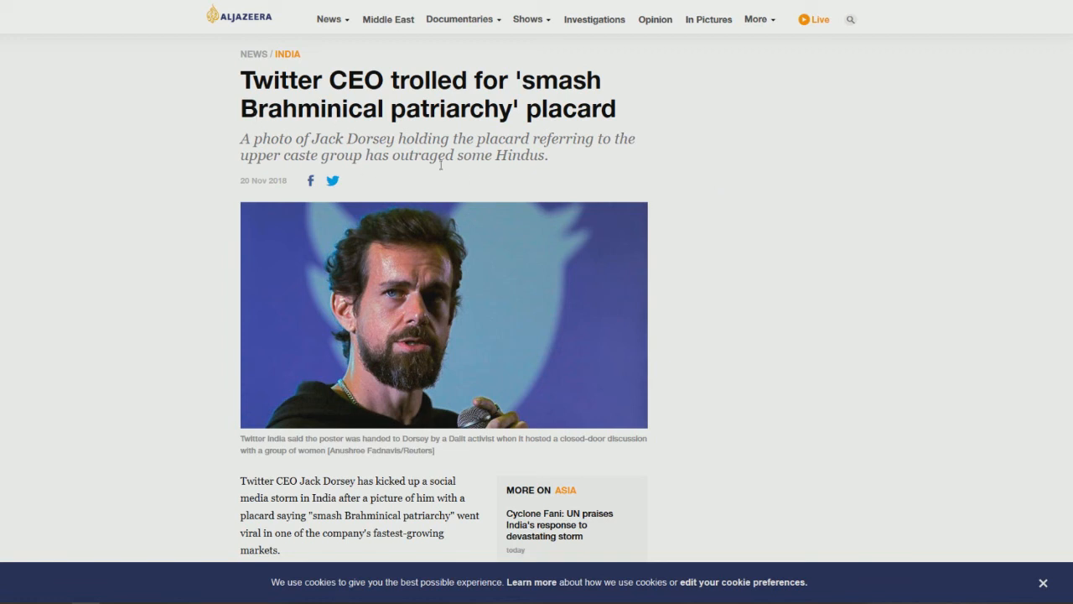
pyautogui.moveTo(659, 192)
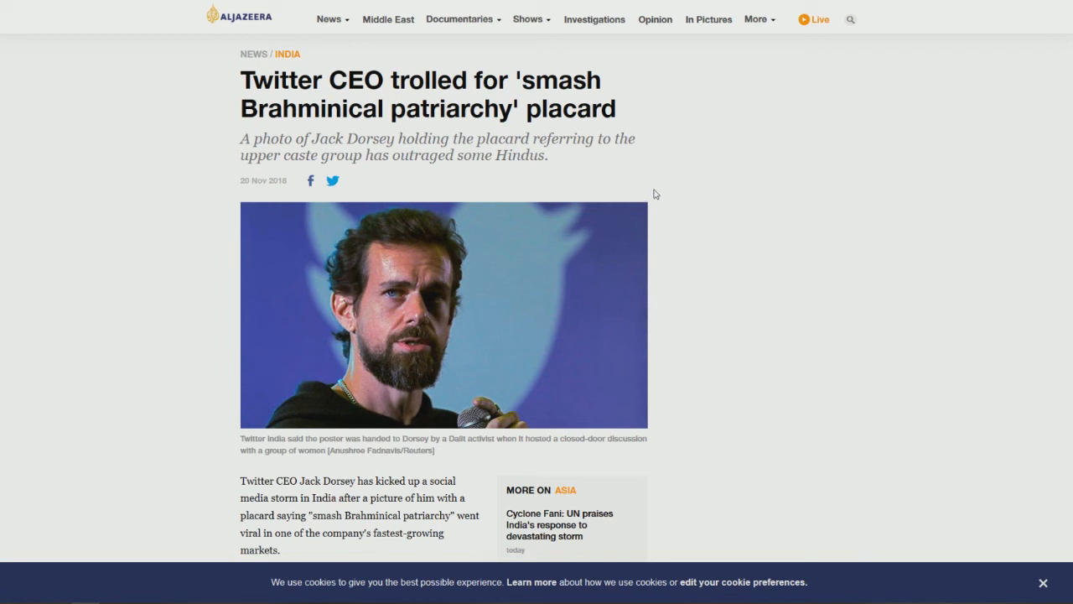
pyautogui.moveTo(661, 212)
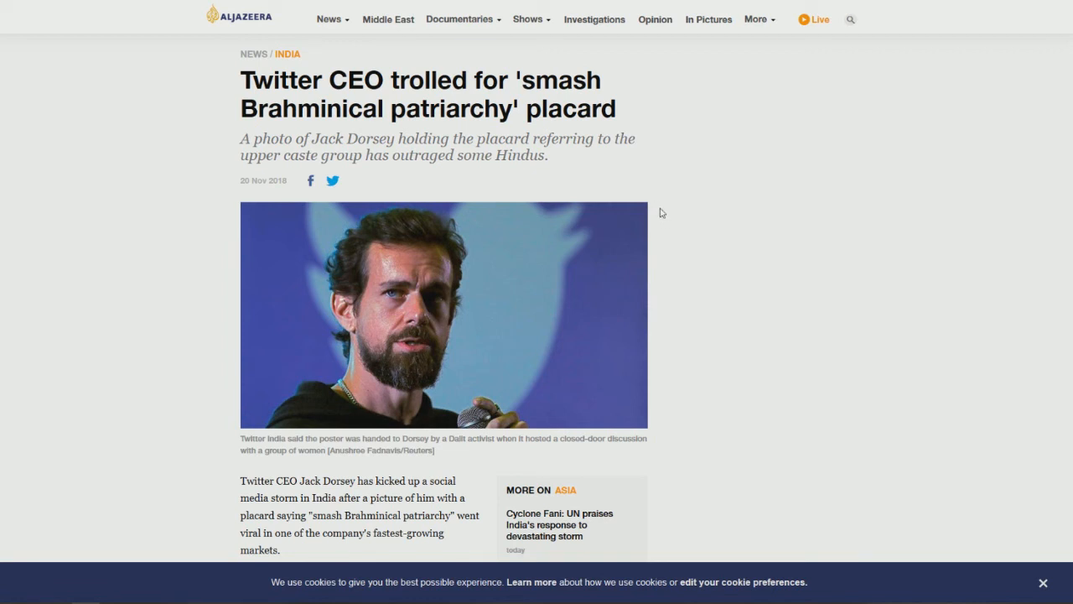
pyautogui.moveTo(238, 27)
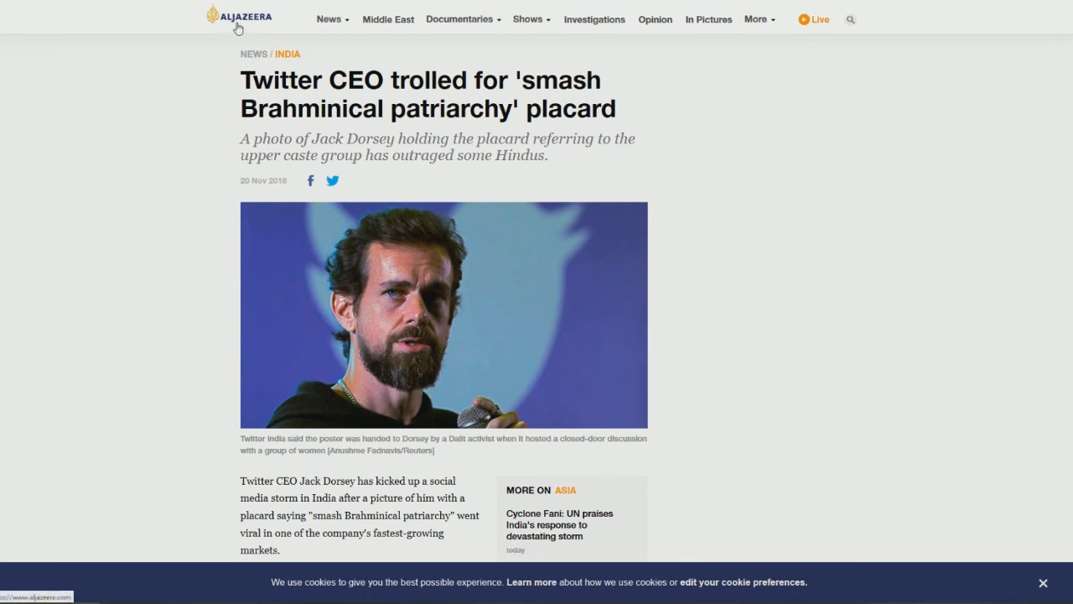
pyautogui.moveTo(723, 235)
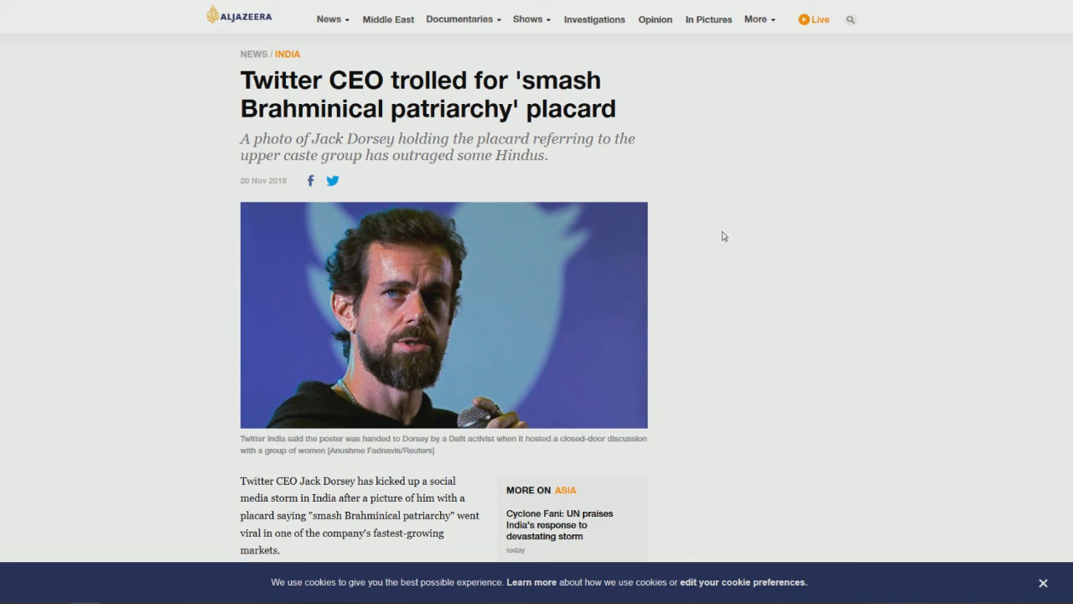
pyautogui.moveTo(703, 233)
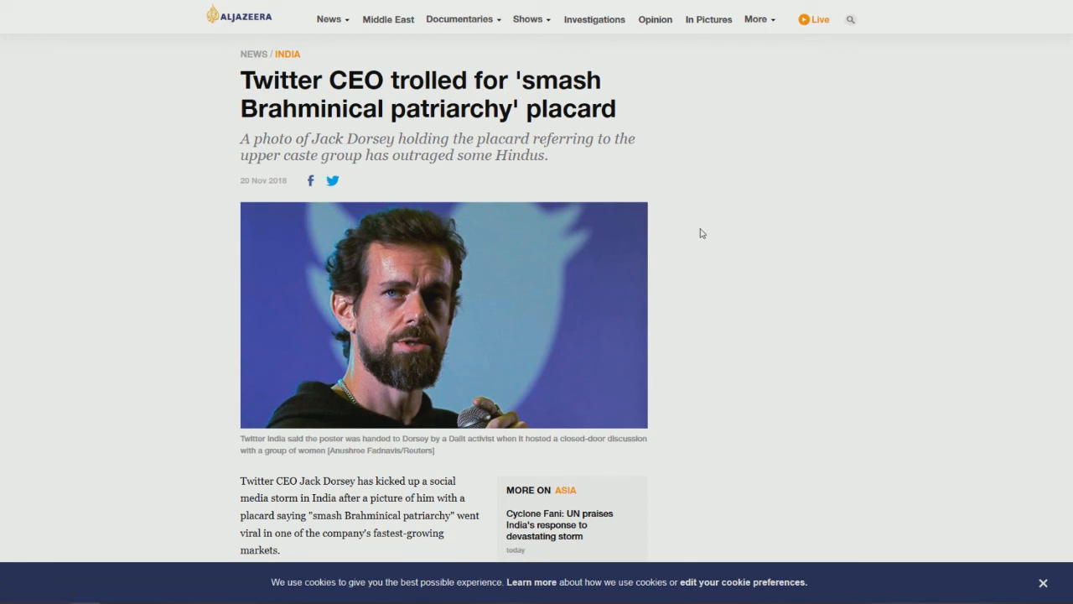
pyautogui.moveTo(771, 332)
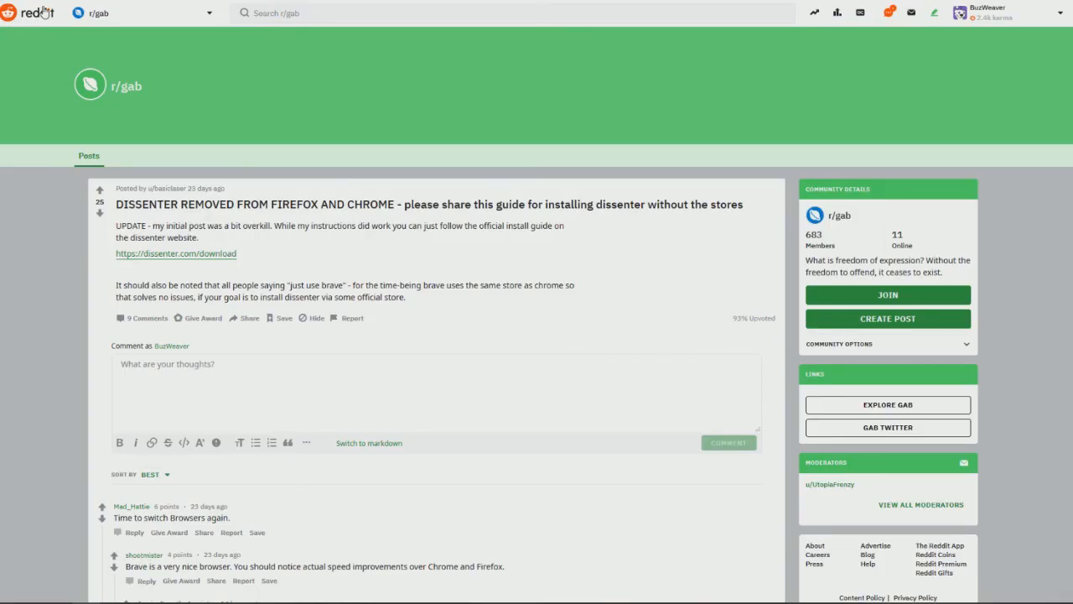
# Switch to the Reddit tab showing the r/gab post 'DISSENTER REMOVED FROM FIREFOX AND CHROME'
pyautogui.click(31, 13)
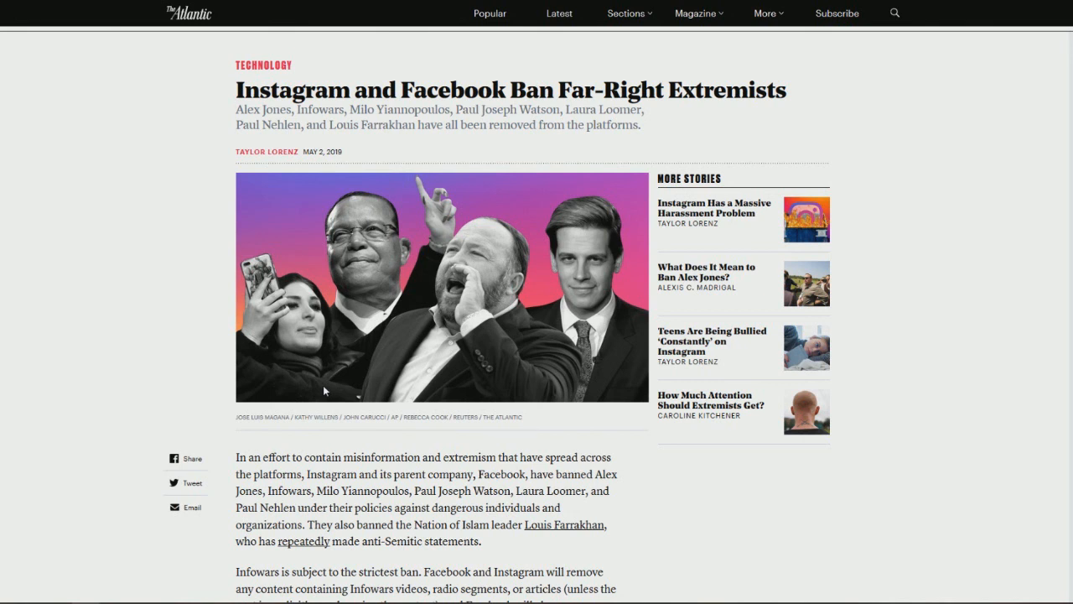
pyautogui.moveTo(532, 473)
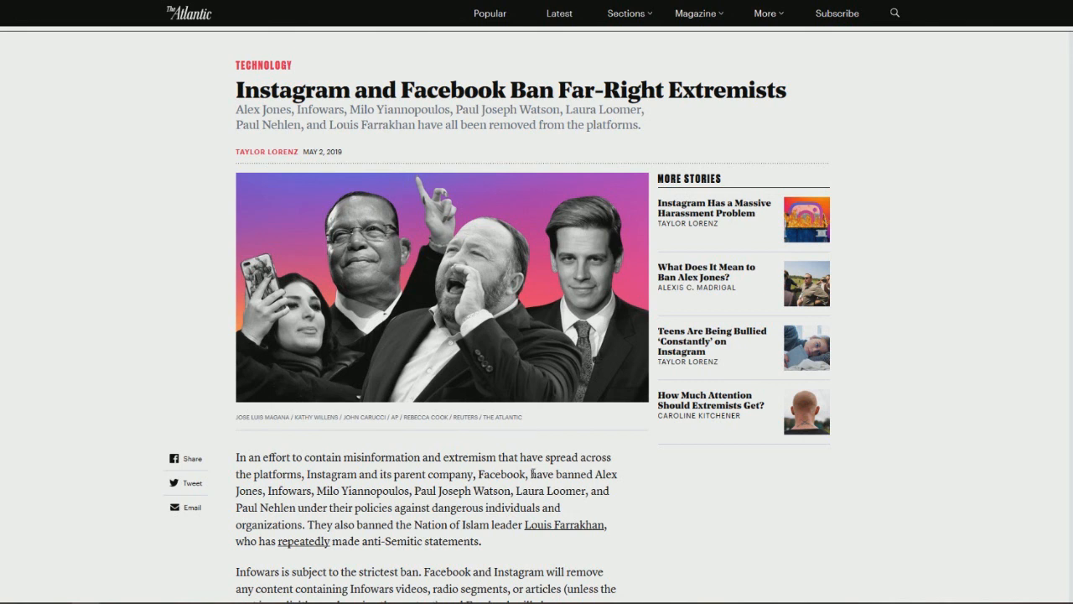